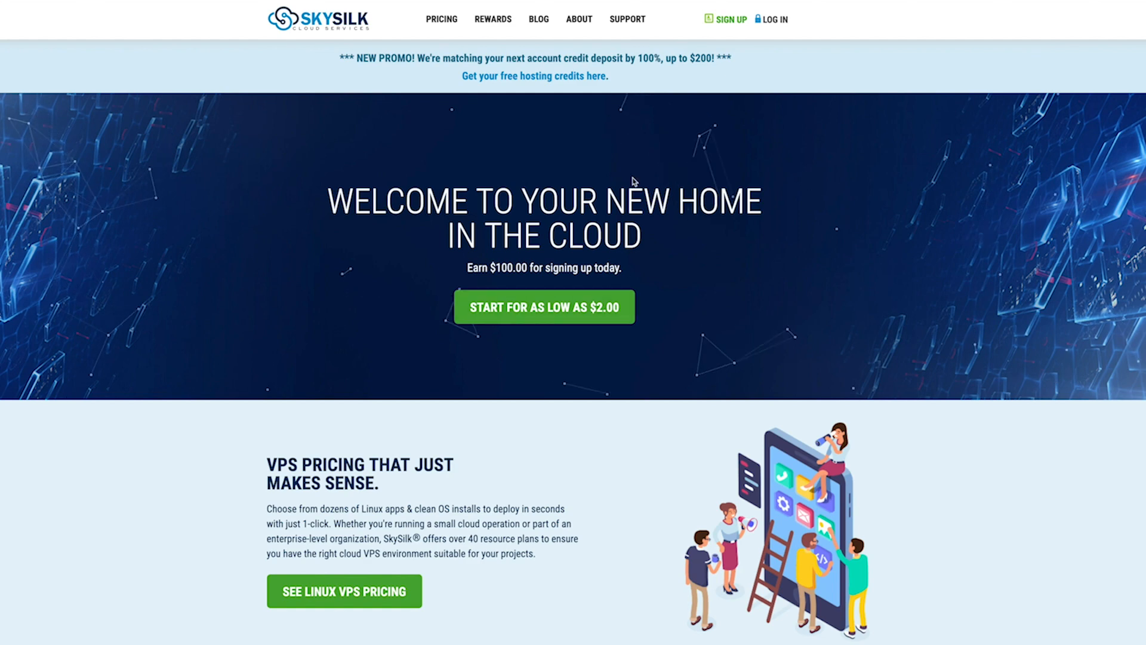
- Open SkySilk's VPS pricing page and choose the Standard plan
click(441, 20)
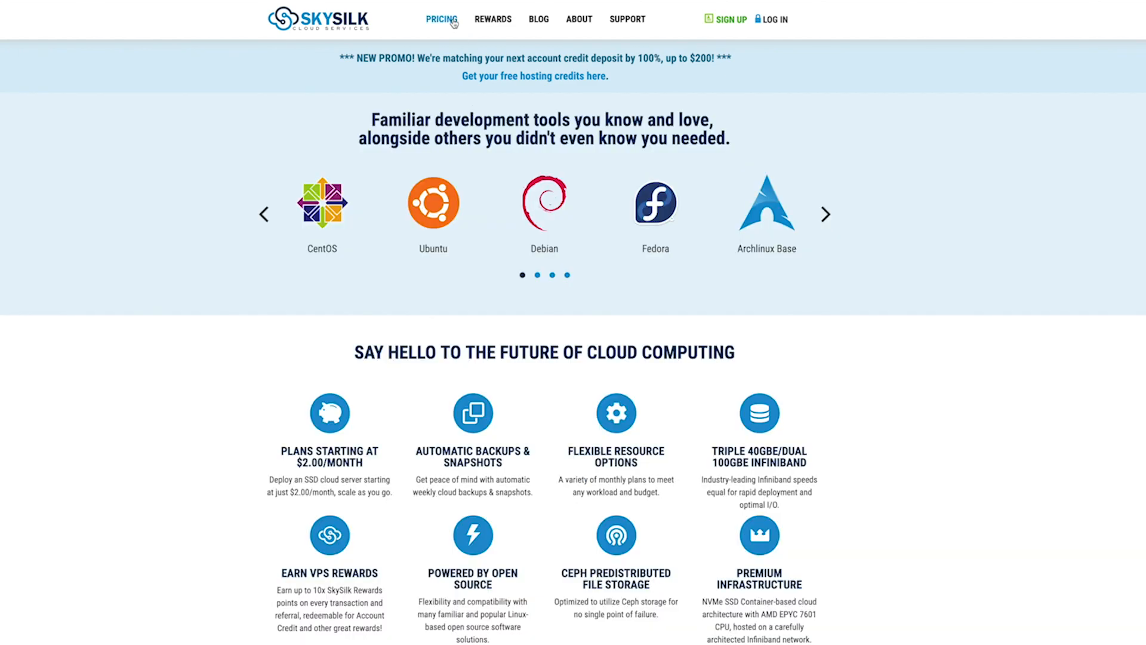
click(442, 19)
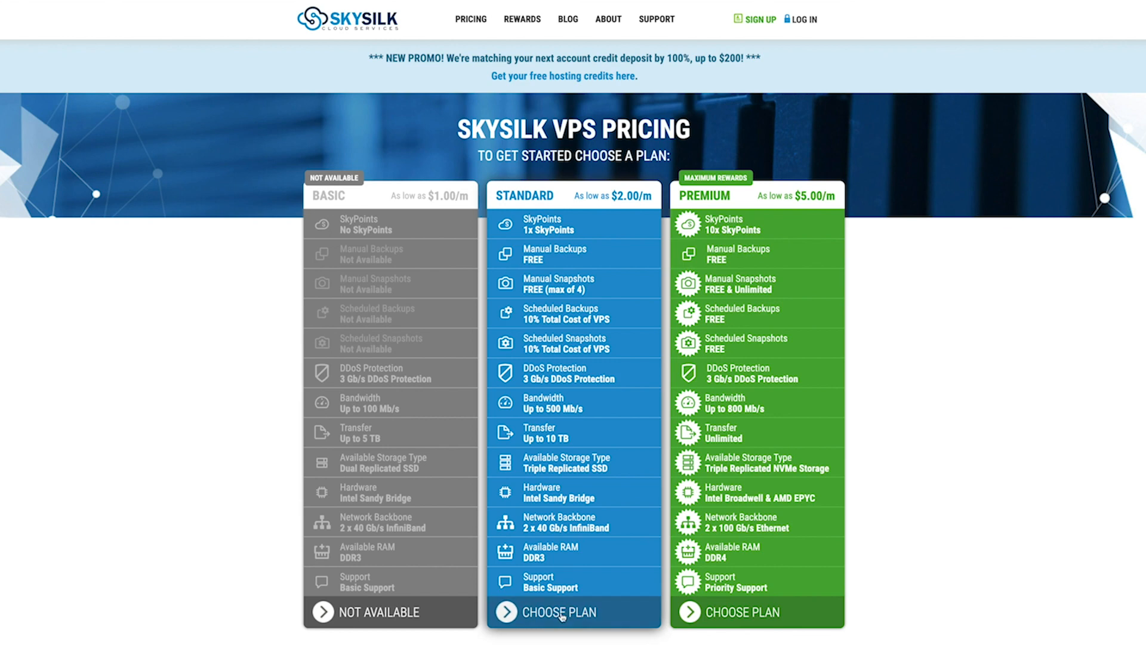
click(560, 612)
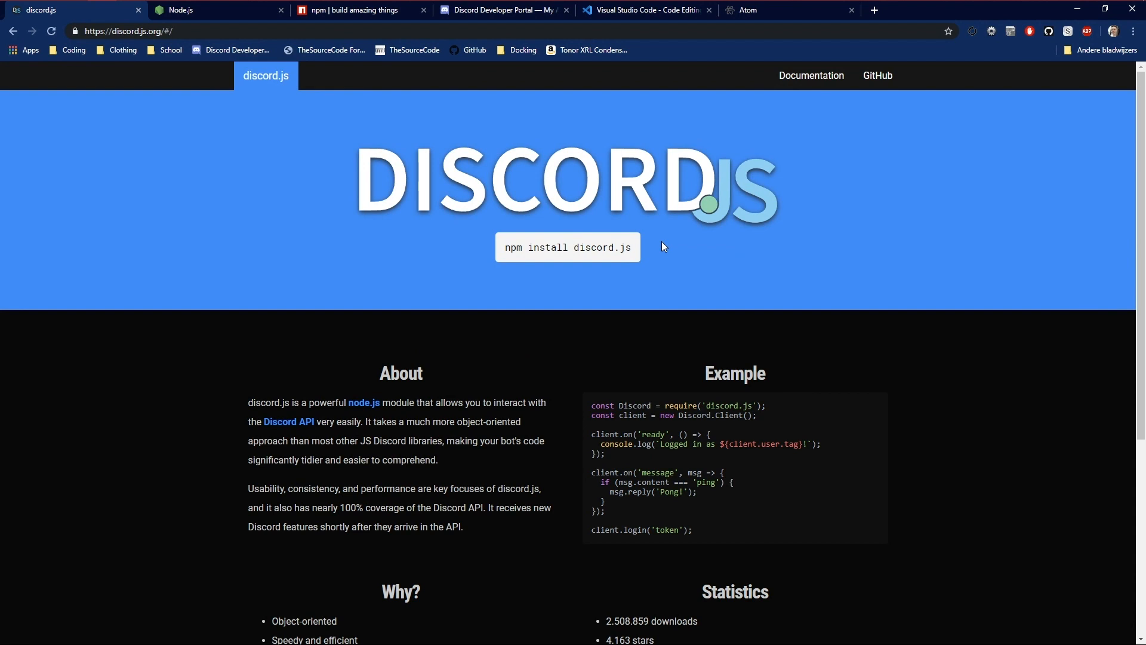
- Download the Node.js 10.16.1 LTS Windows installer and open the downloaded .msi
click(212, 9)
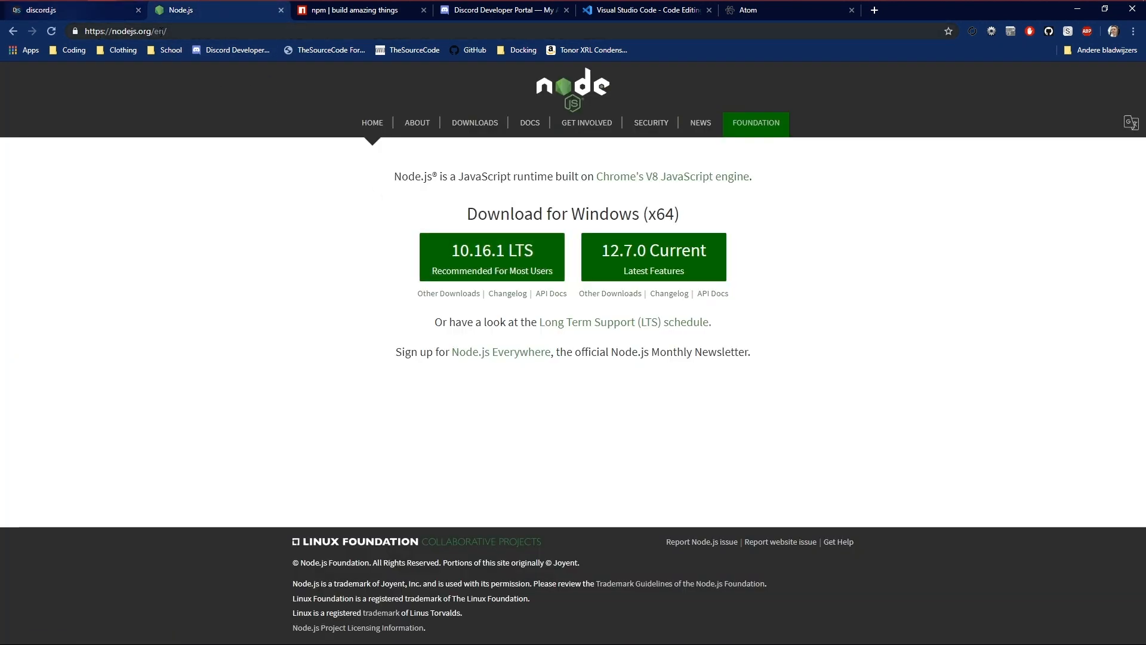
mouse_move(652, 256)
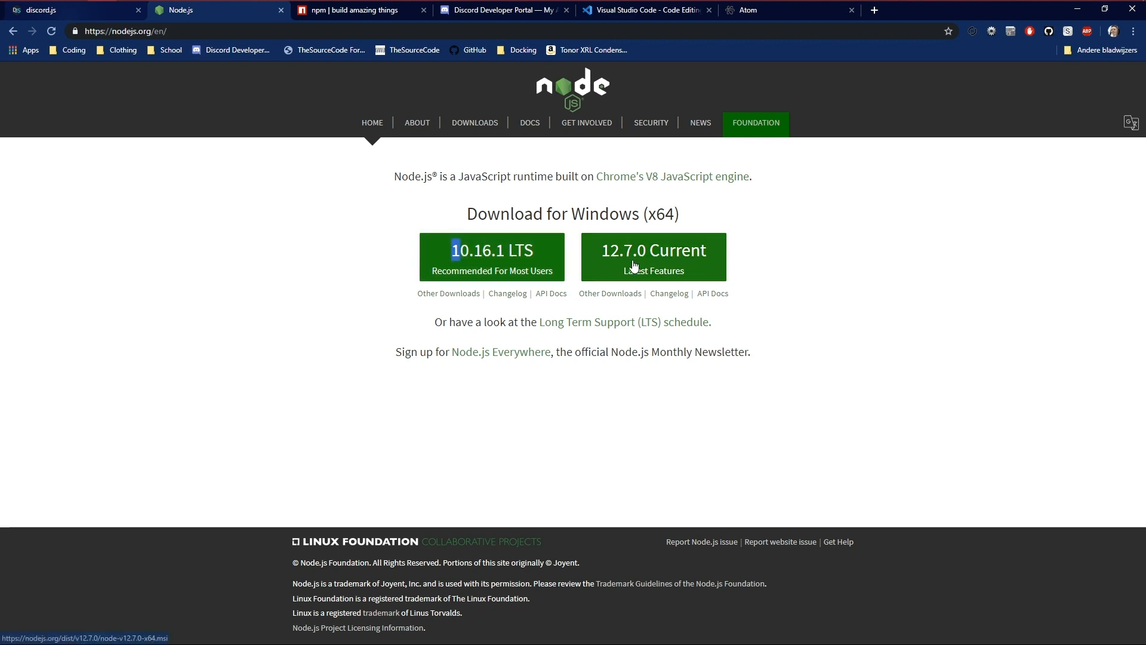
mouse_move(492, 254)
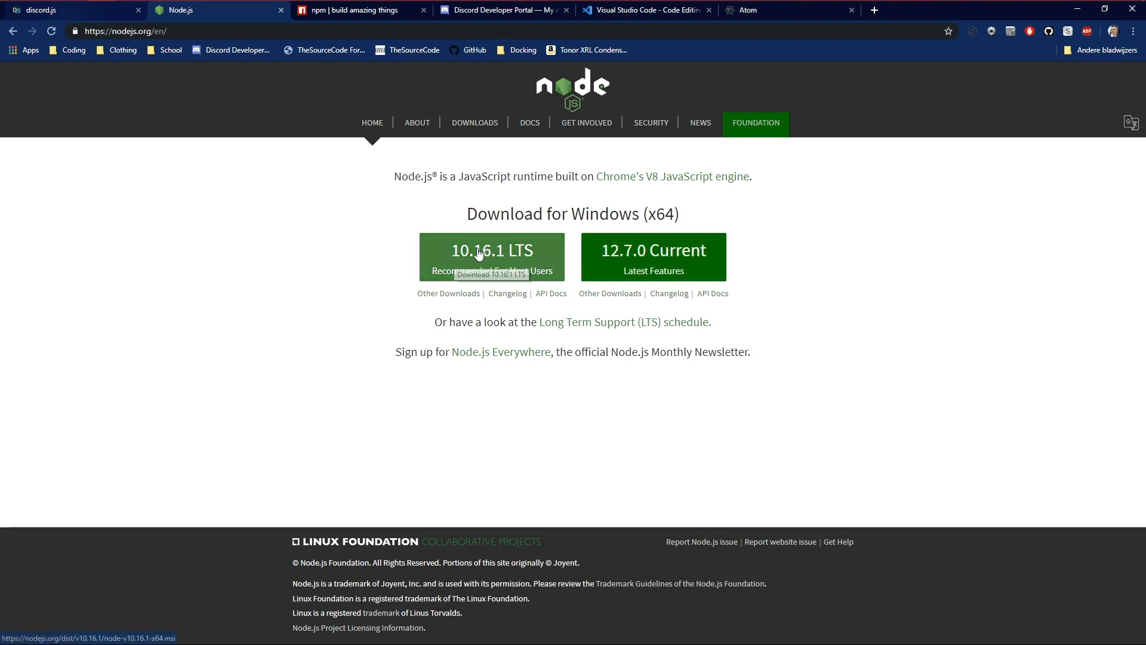
click(492, 257)
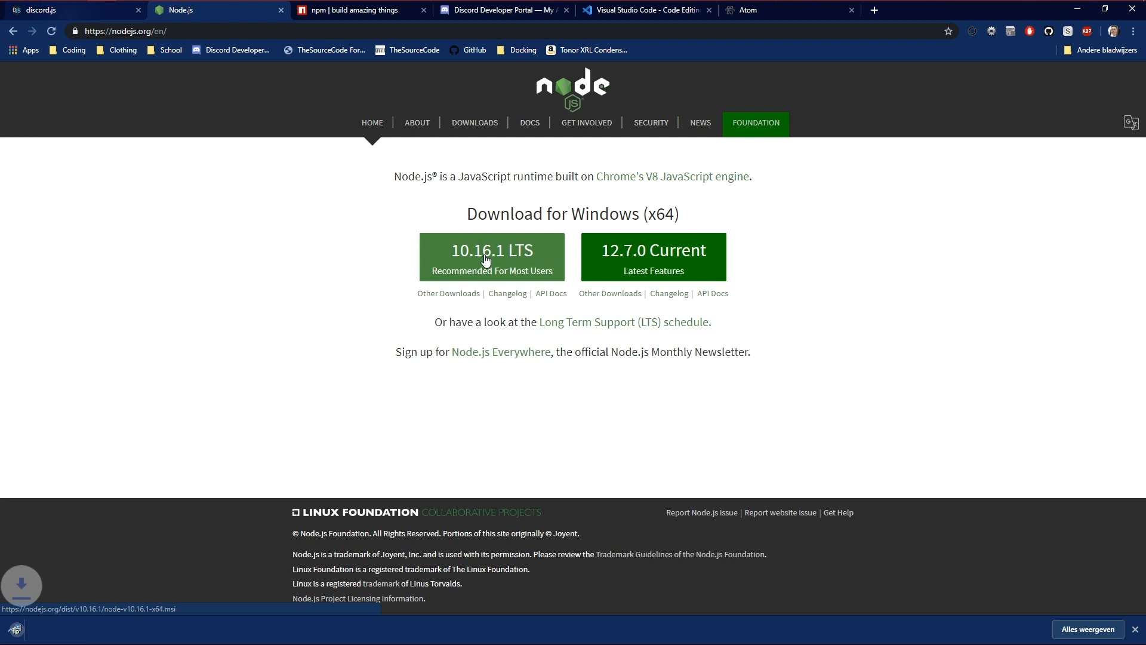
click(491, 256)
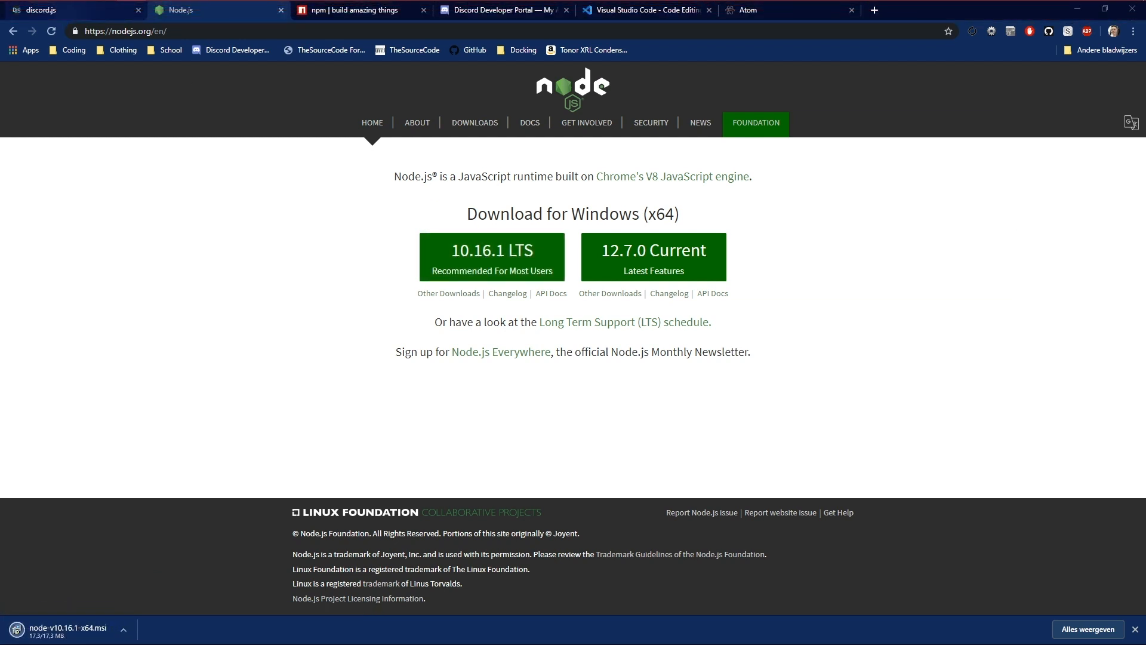
click(1137, 628)
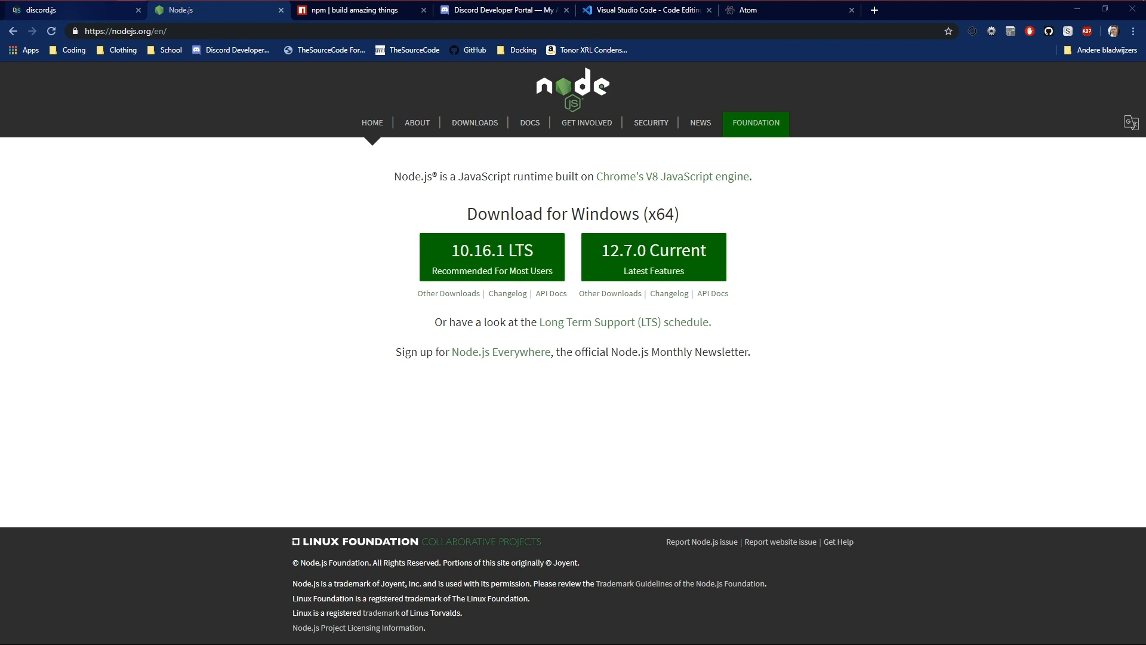
- Install Node.js with the default folder, installing features on the local drive
click(491, 256)
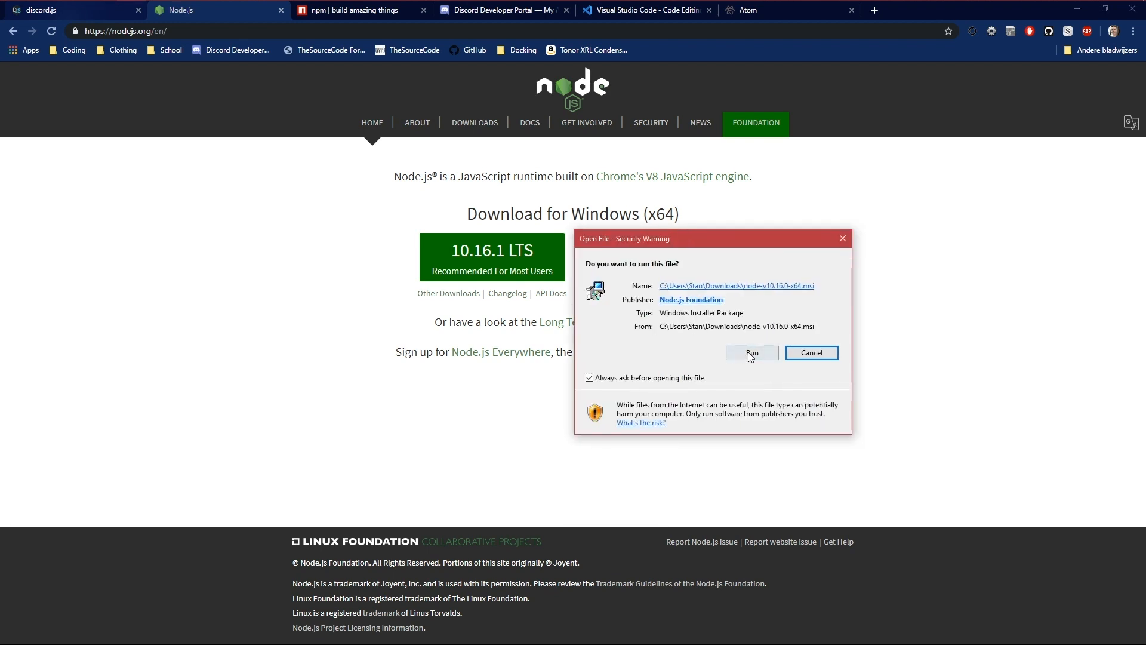
click(751, 352)
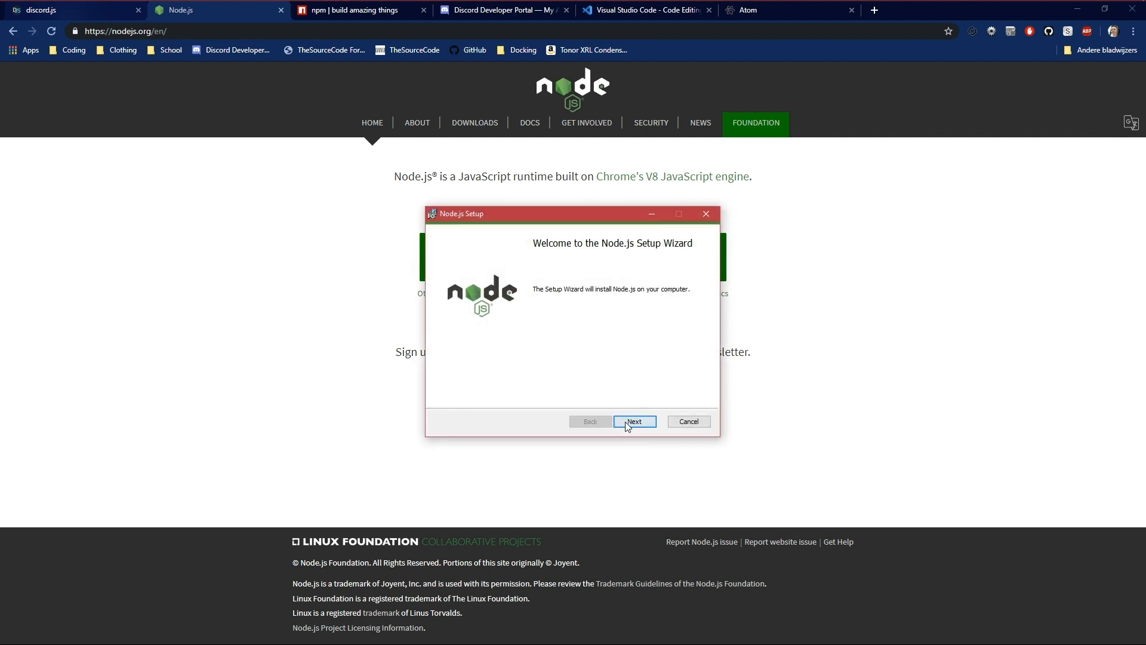
click(633, 420)
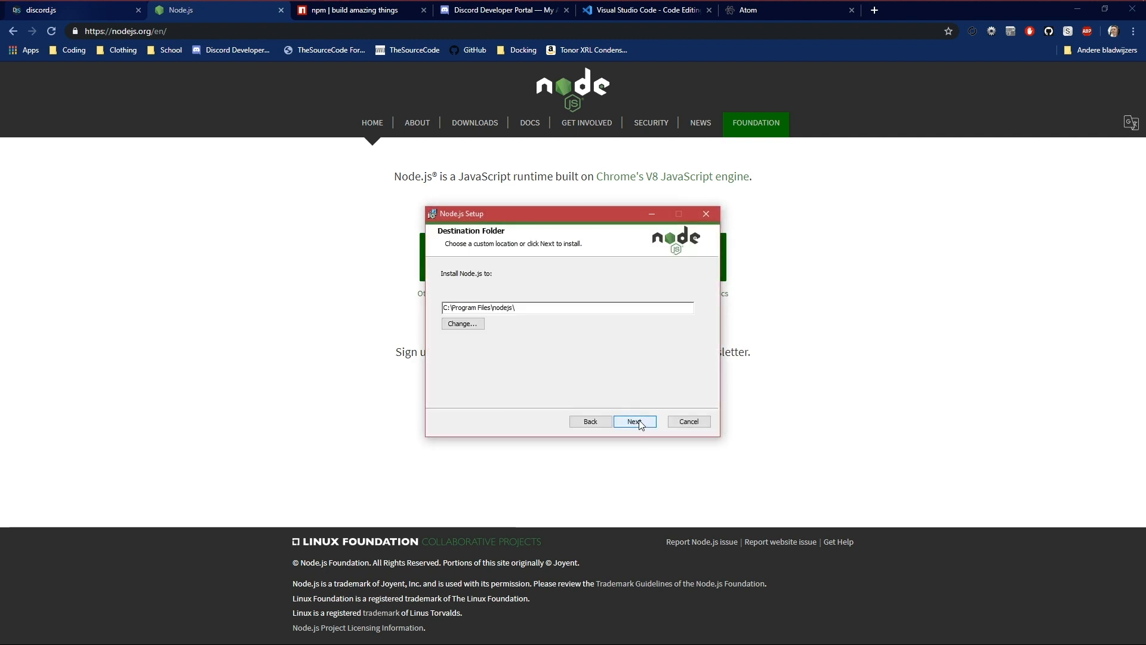
click(634, 420)
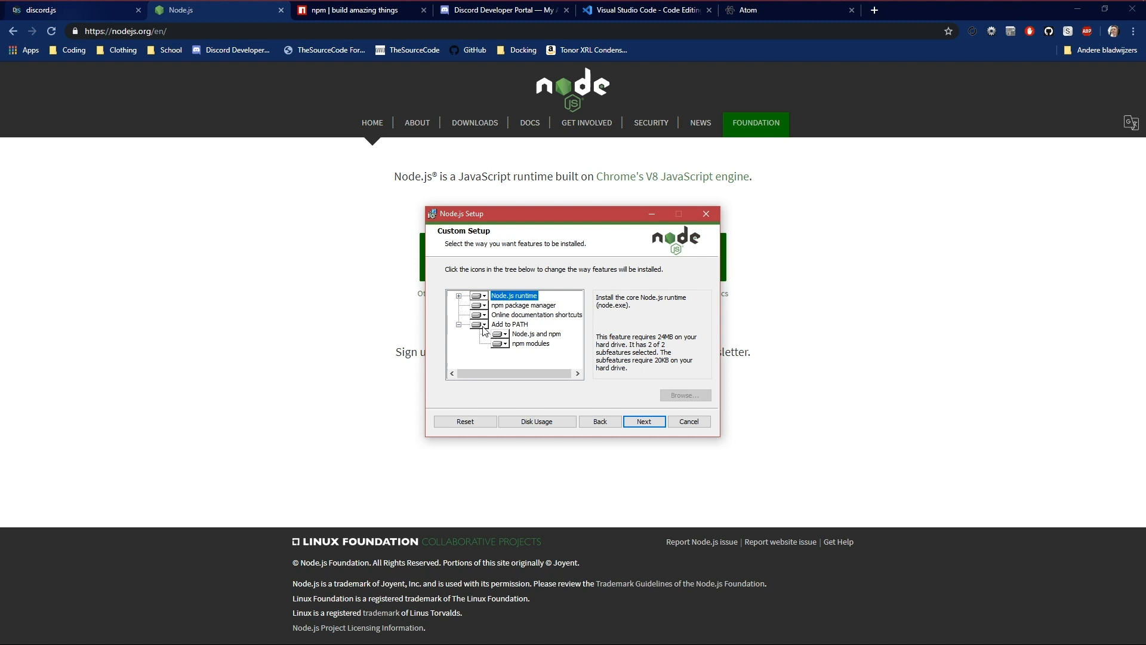
click(509, 324)
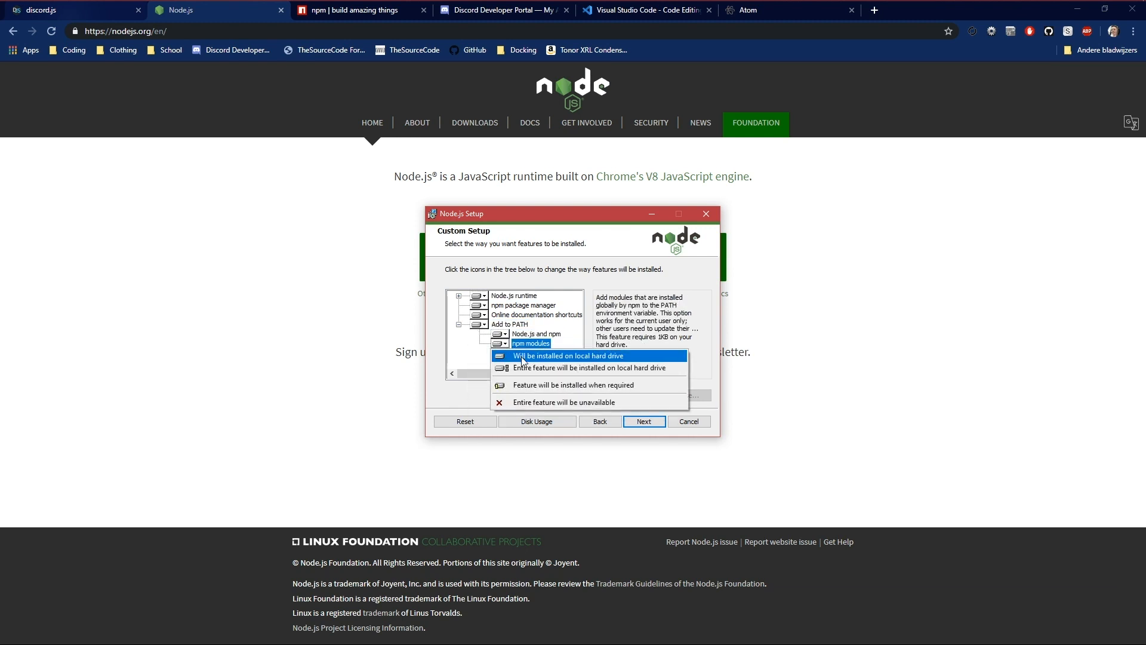
click(567, 355)
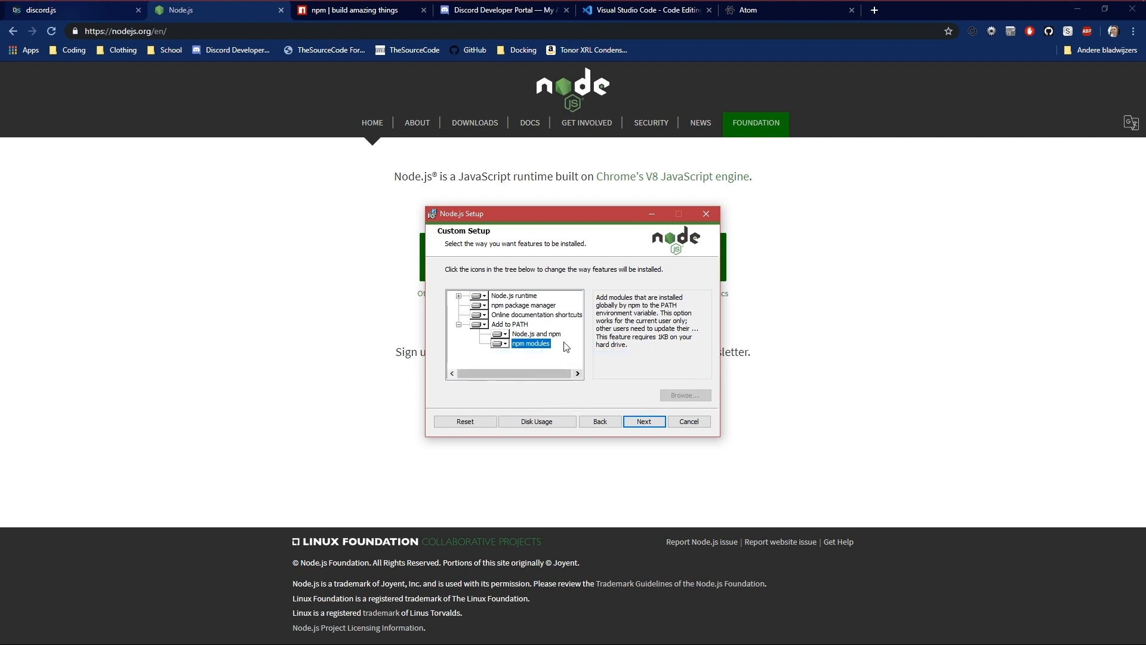
click(644, 421)
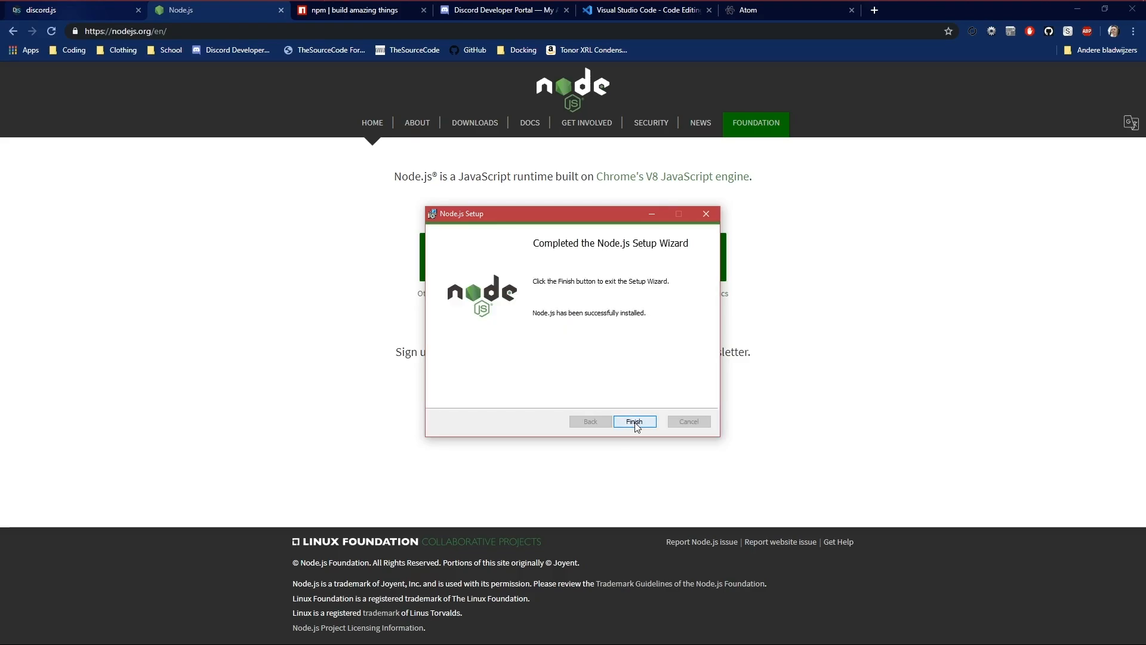
click(634, 421)
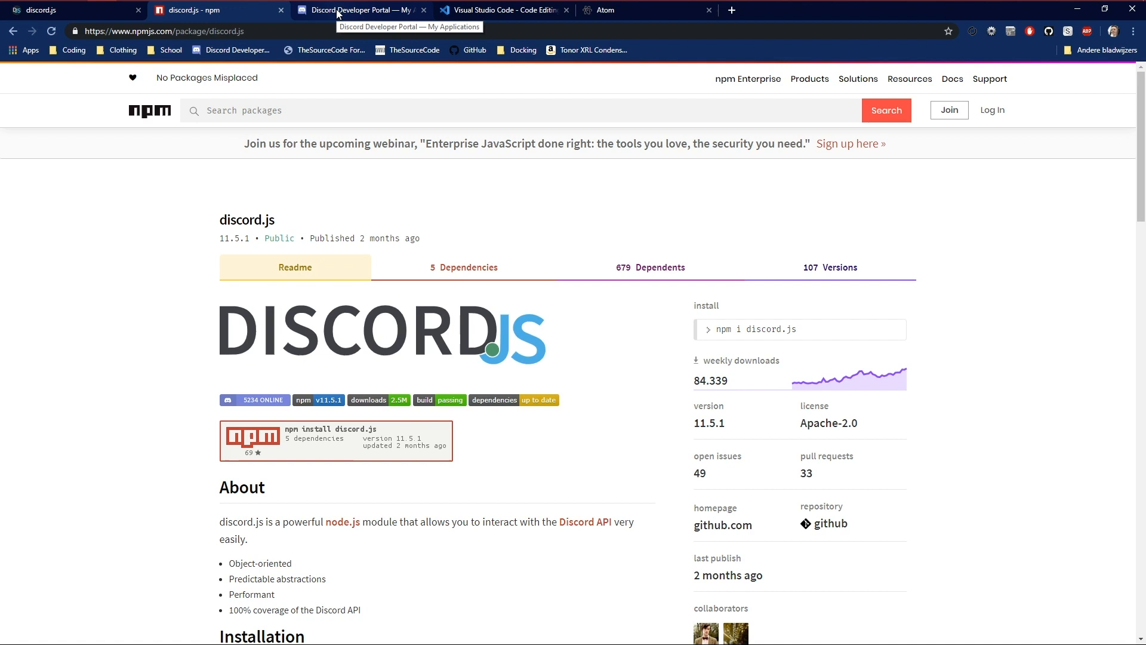
- Open the Bot settings of the TS Videos application in the Developer Portal
click(358, 10)
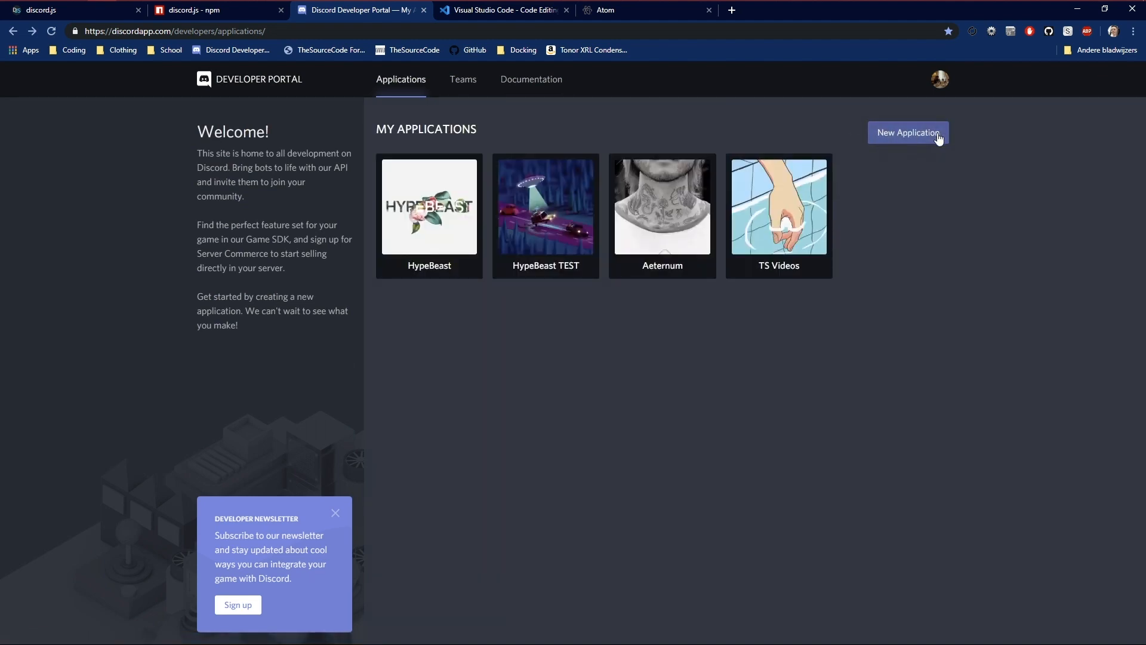
mouse_move(779, 192)
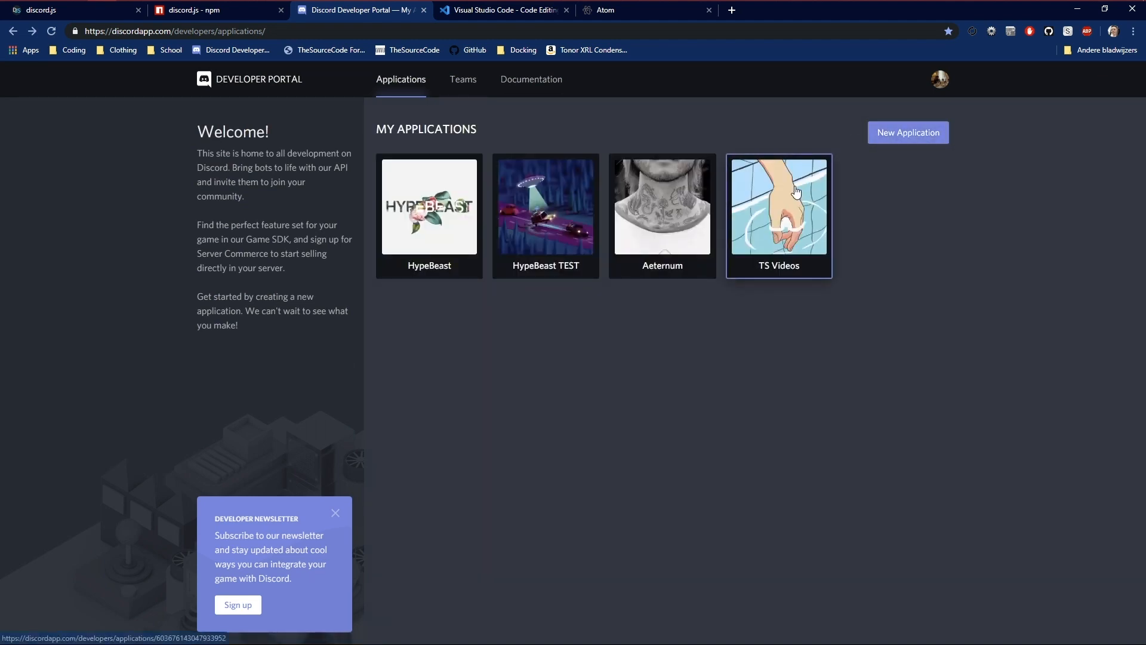
click(778, 206)
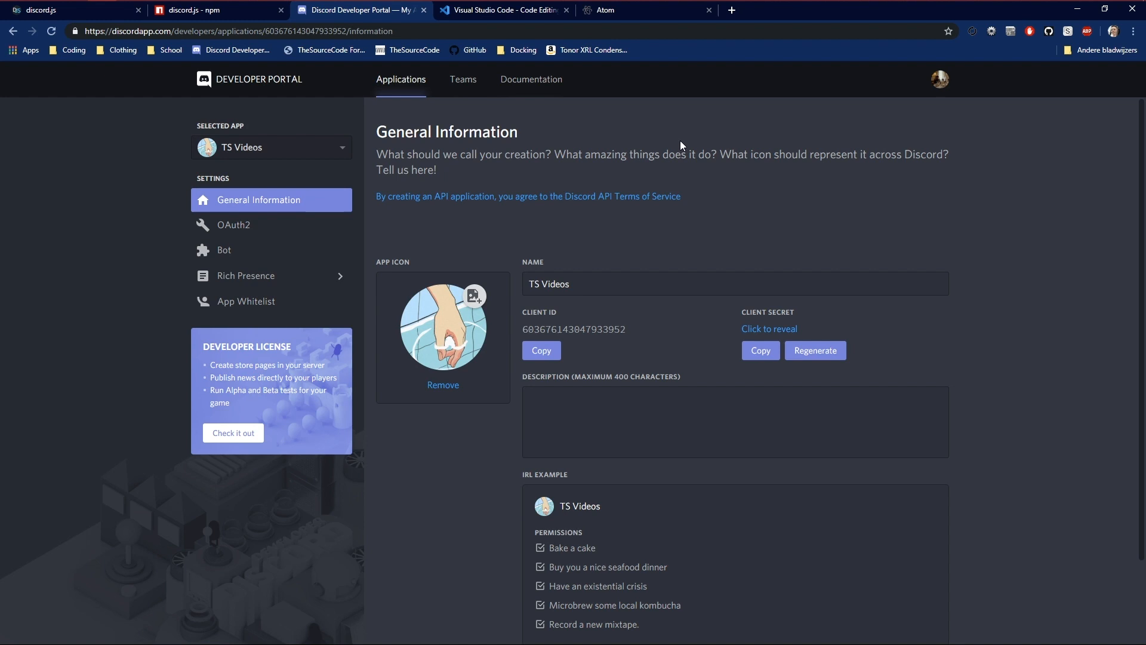
mouse_move(561, 234)
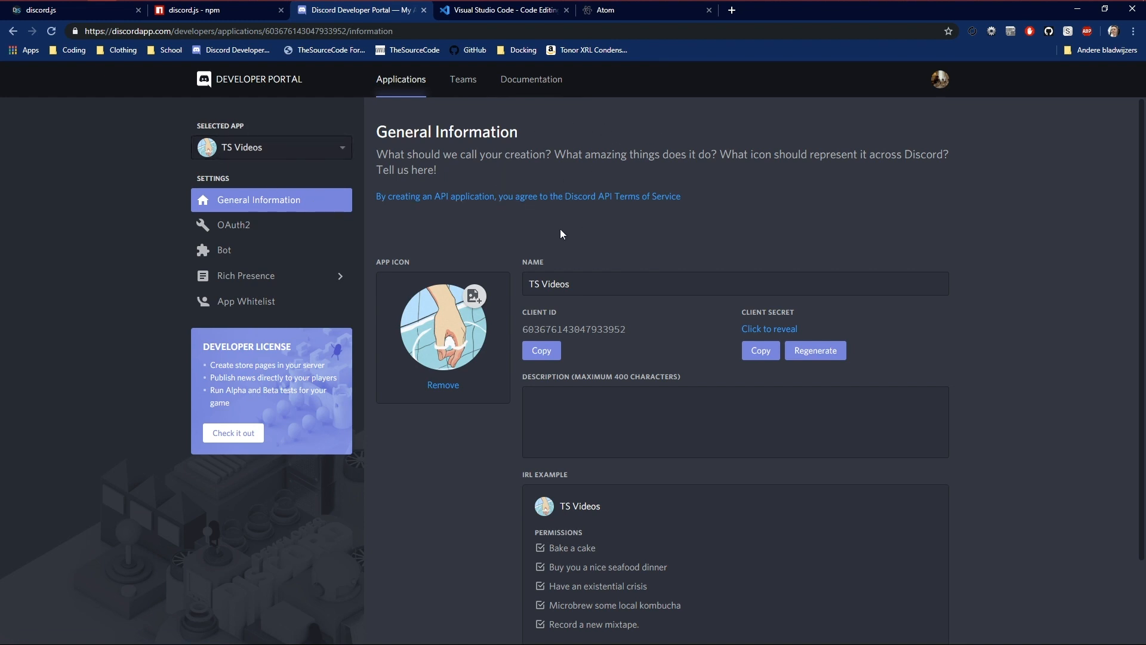
mouse_move(224, 250)
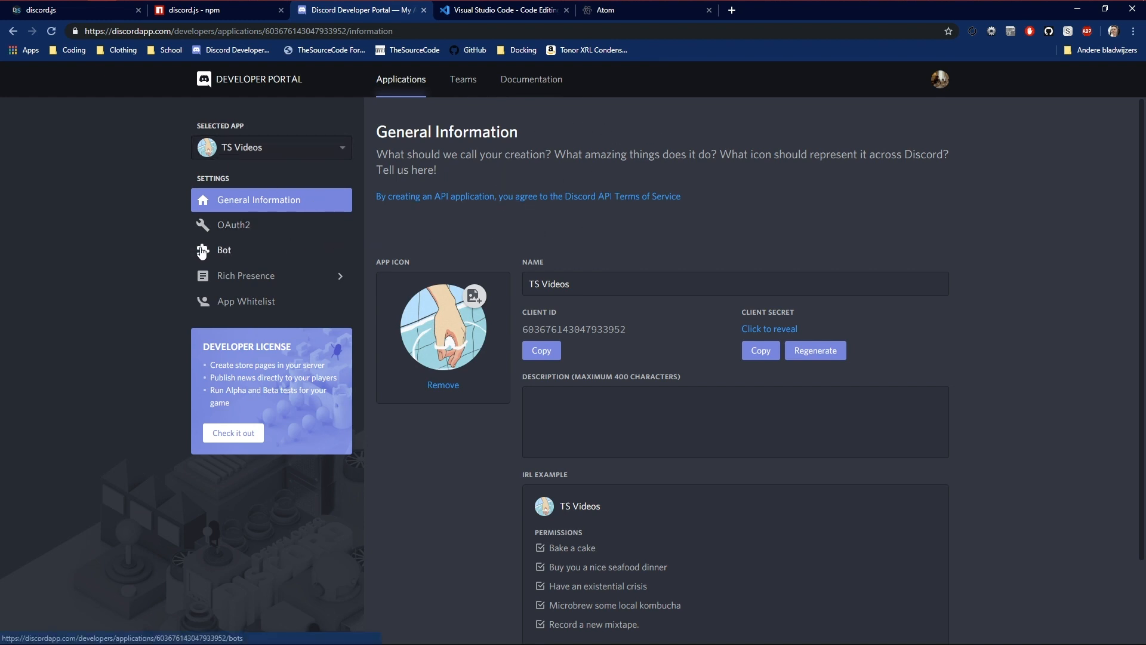
click(223, 250)
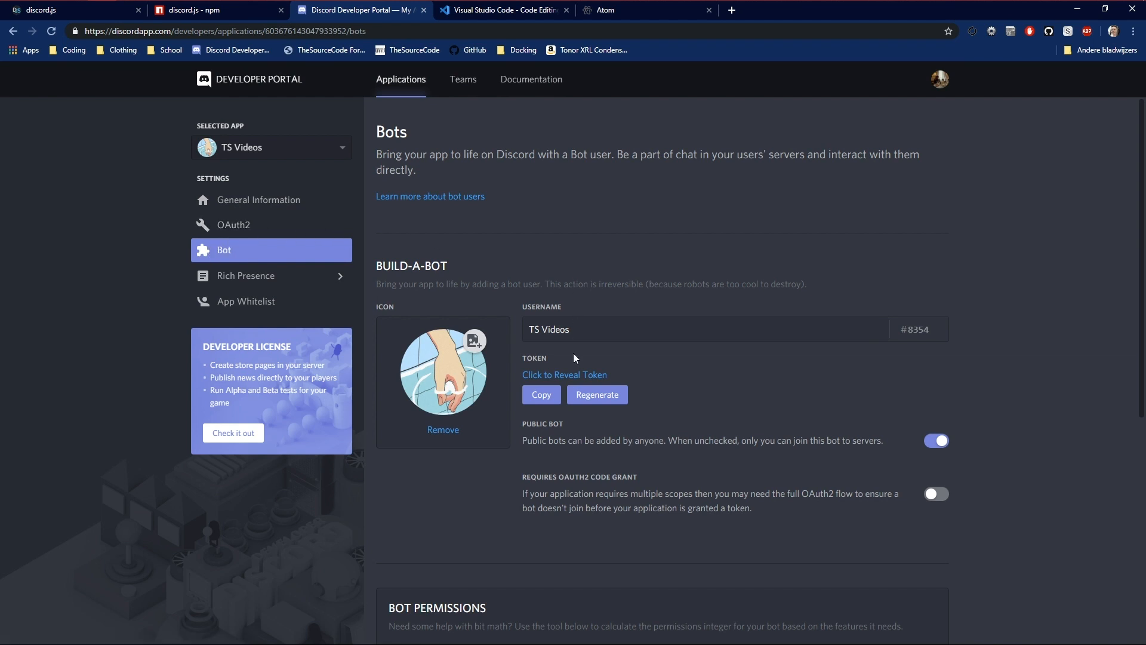
mouse_move(644, 485)
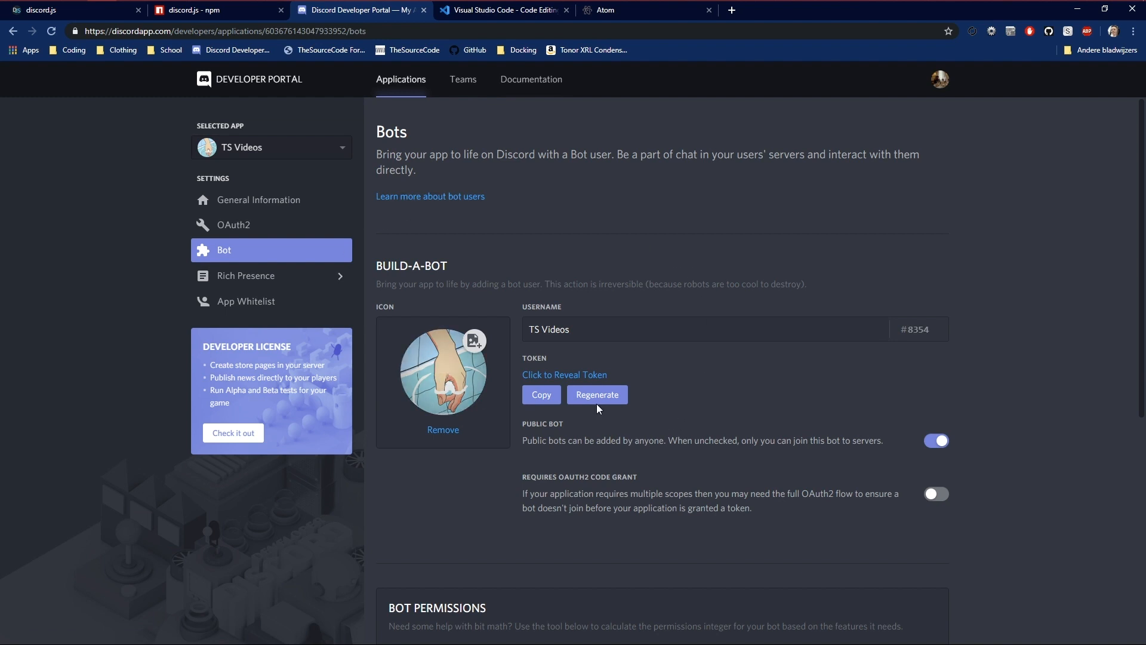
mouse_move(472, 302)
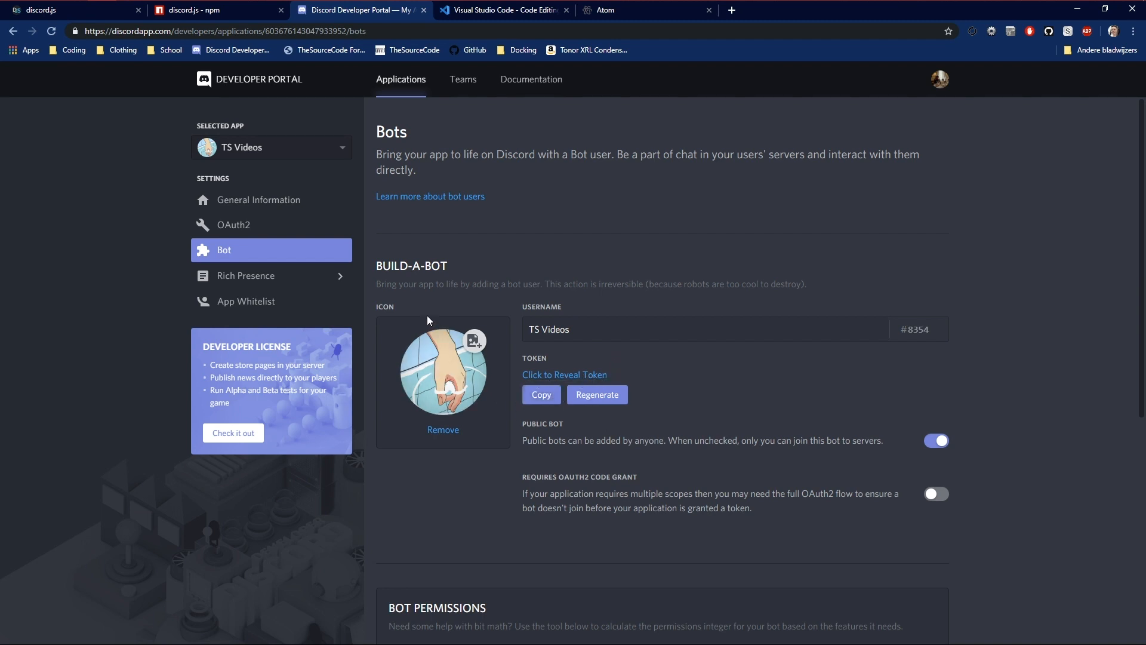
mouse_move(286, 229)
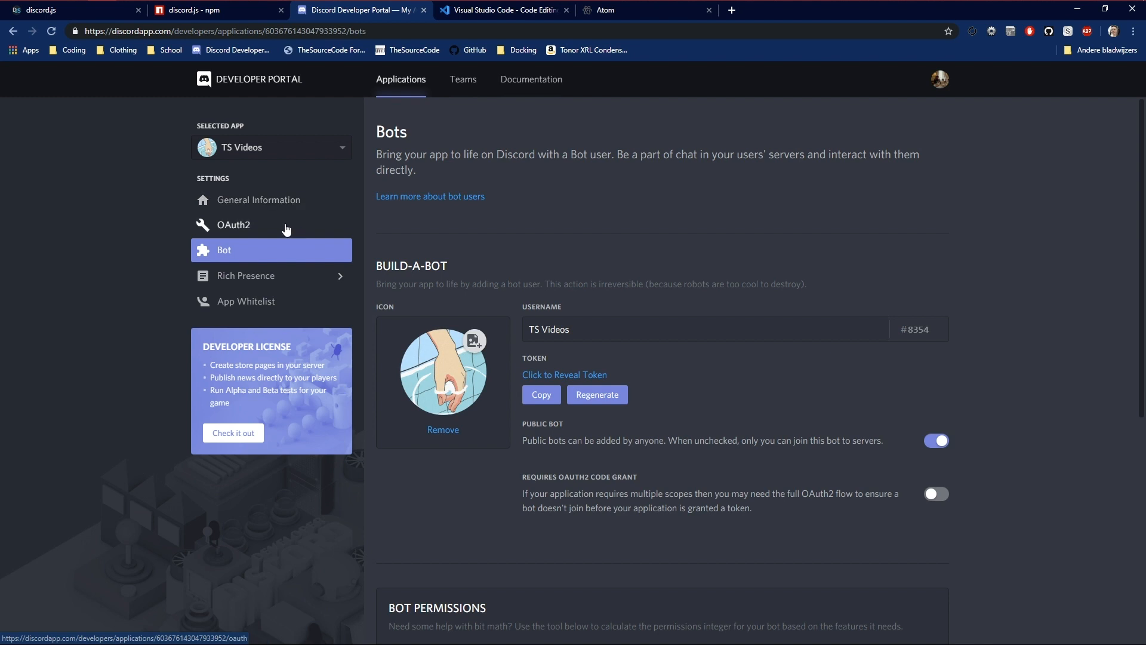
- Copy the bot invite URL generated in the OAuth2 settings
click(234, 224)
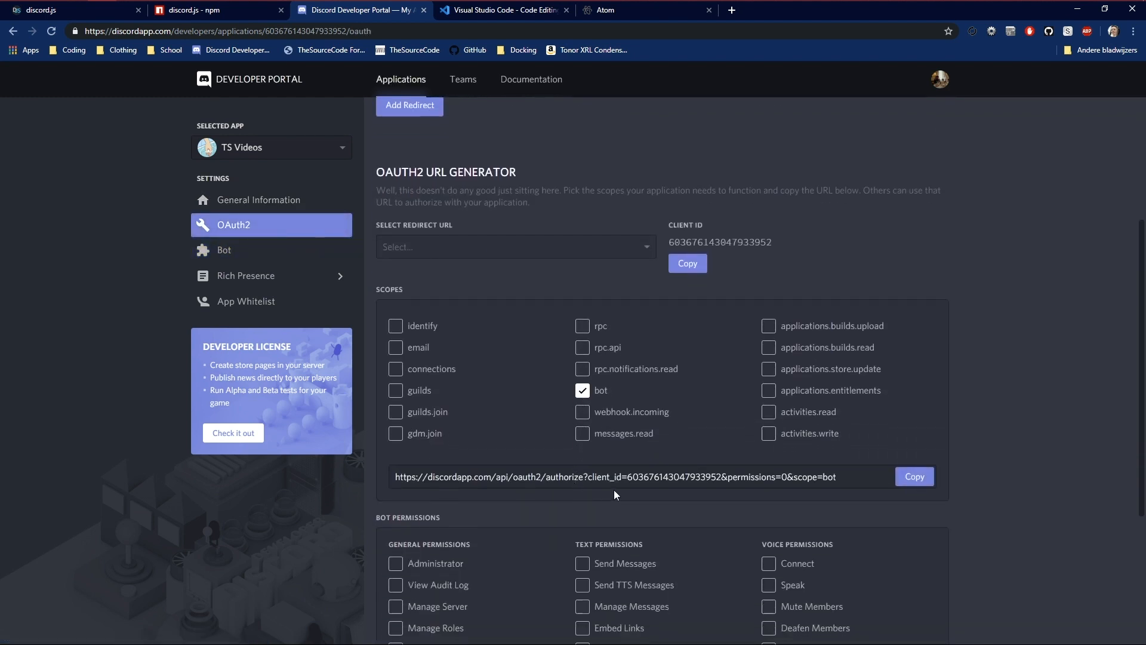
triple_click(614, 476)
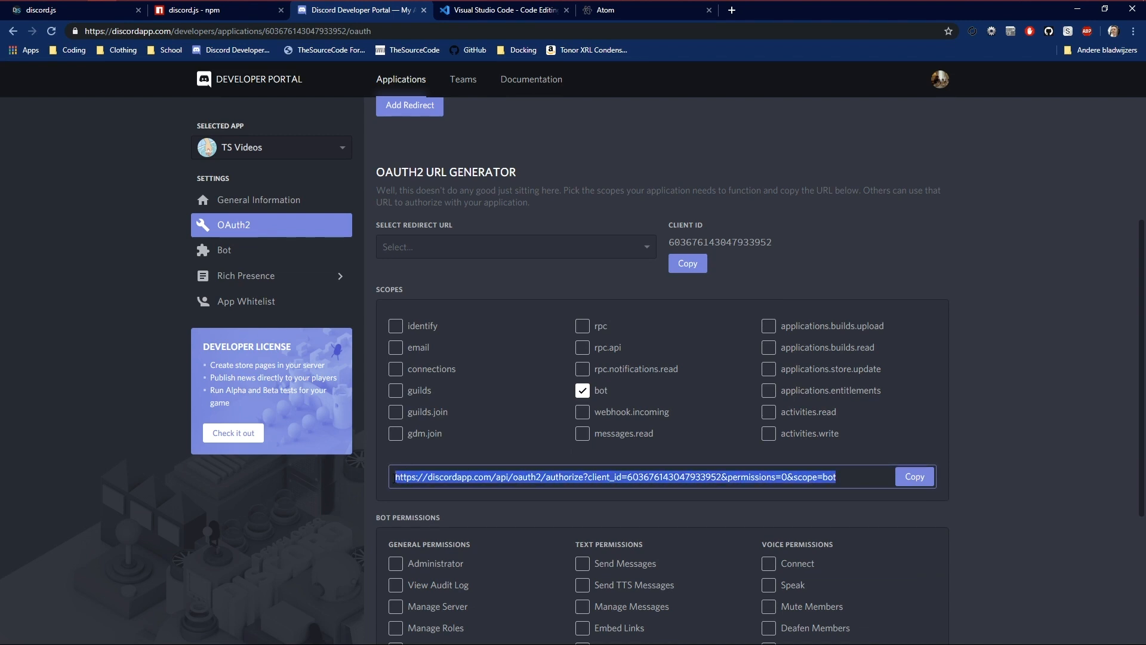
click(395, 563)
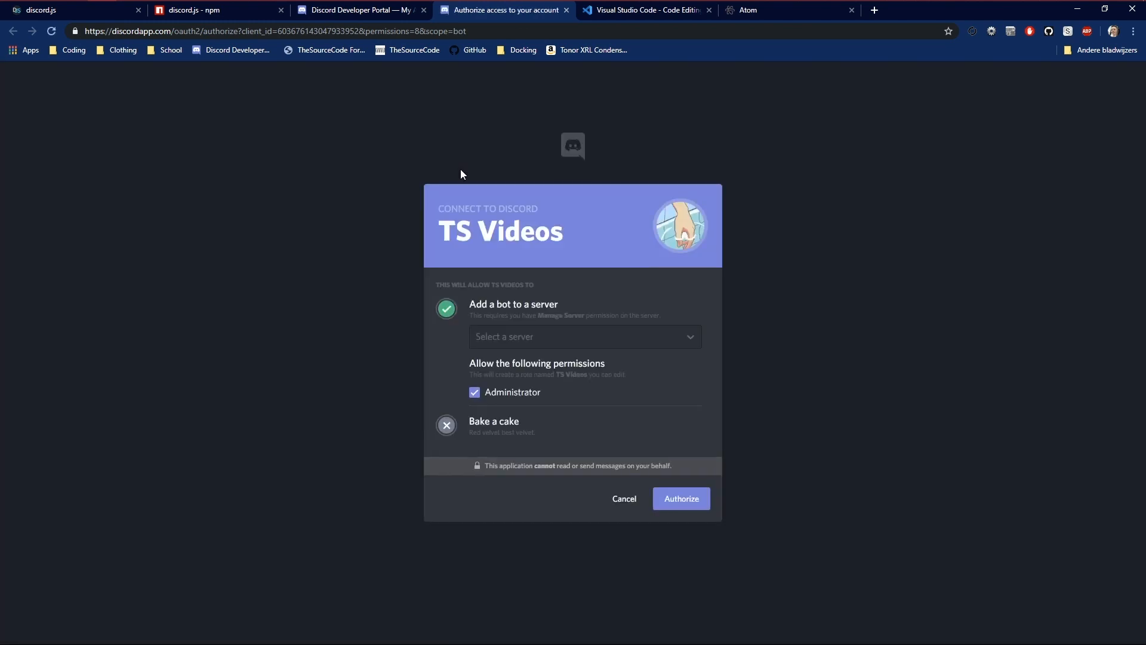
- Authorize TS Videos to join the DBH server and complete the reCAPTCHA
click(583, 336)
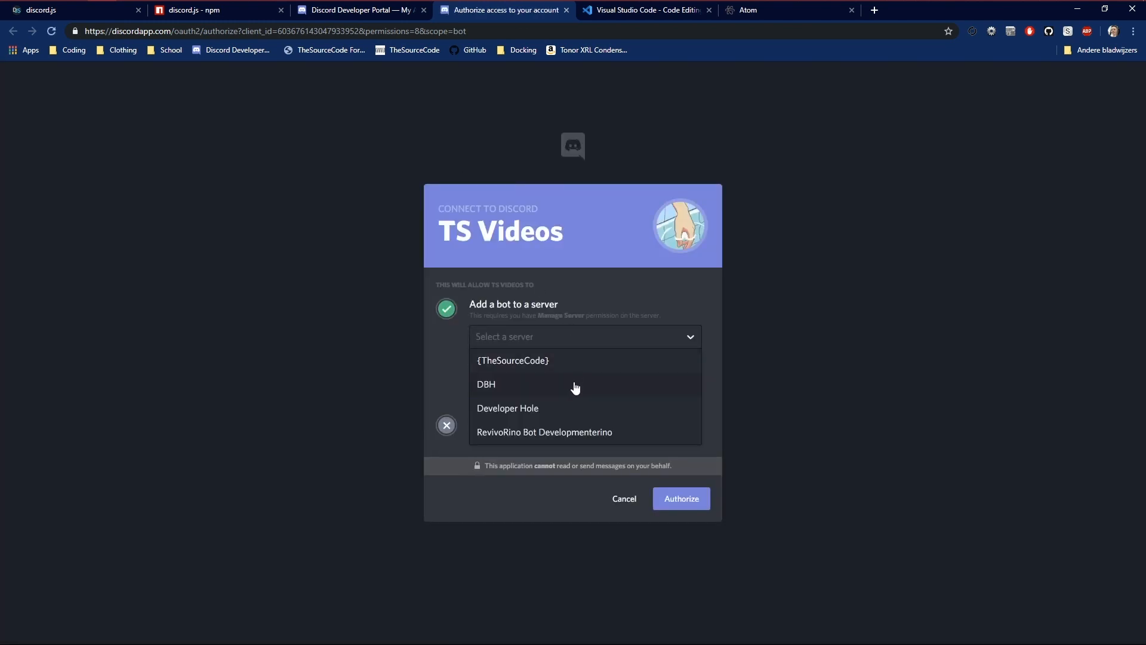
click(486, 384)
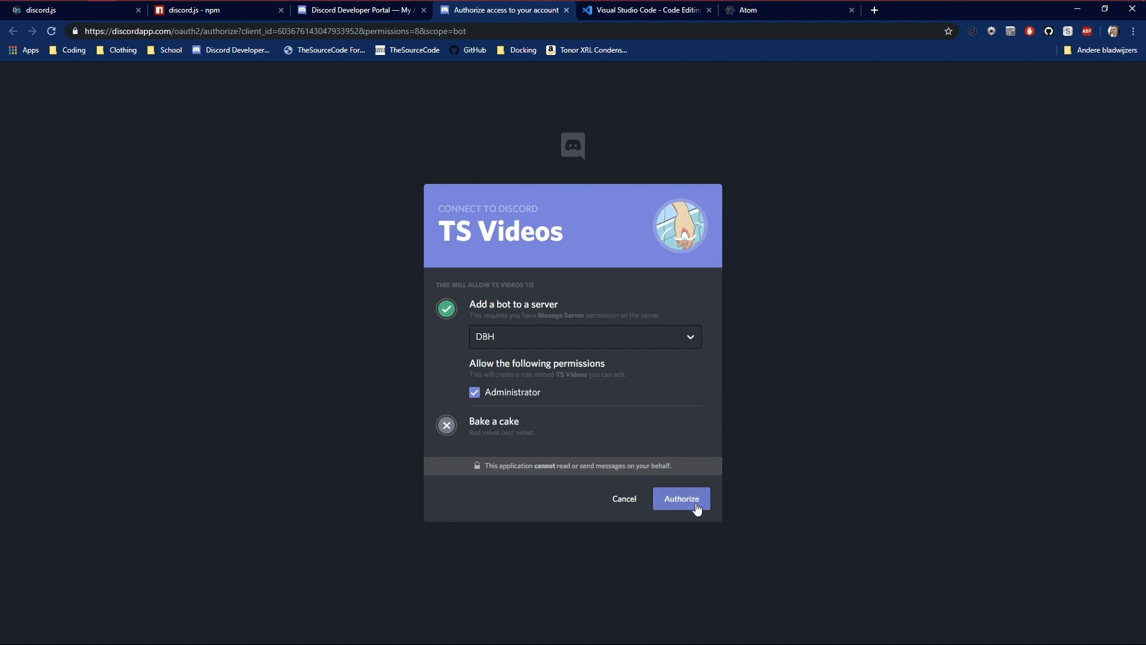
click(680, 498)
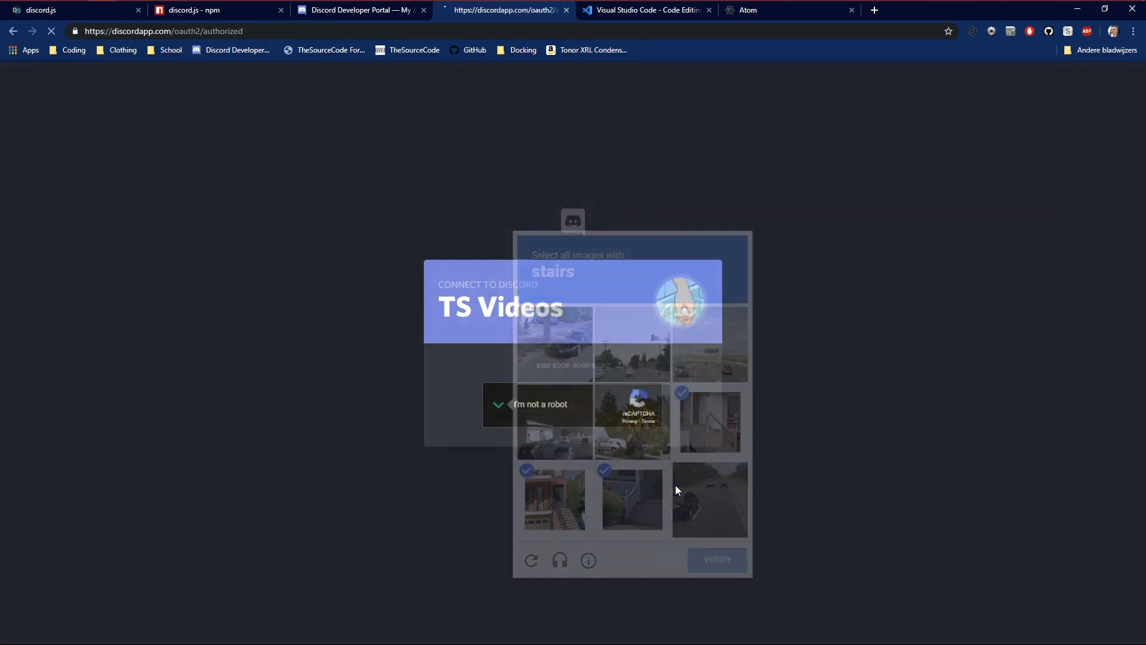
click(716, 560)
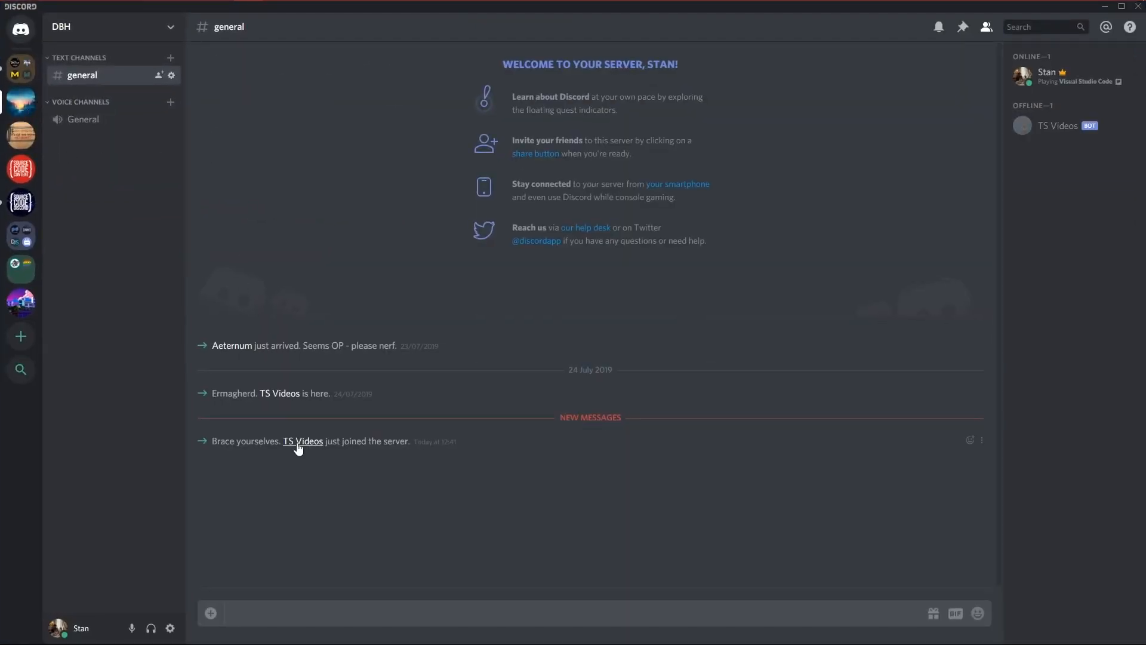
- Return to the browser's Authorized page after seeing TS Videos join DBH
click(1058, 124)
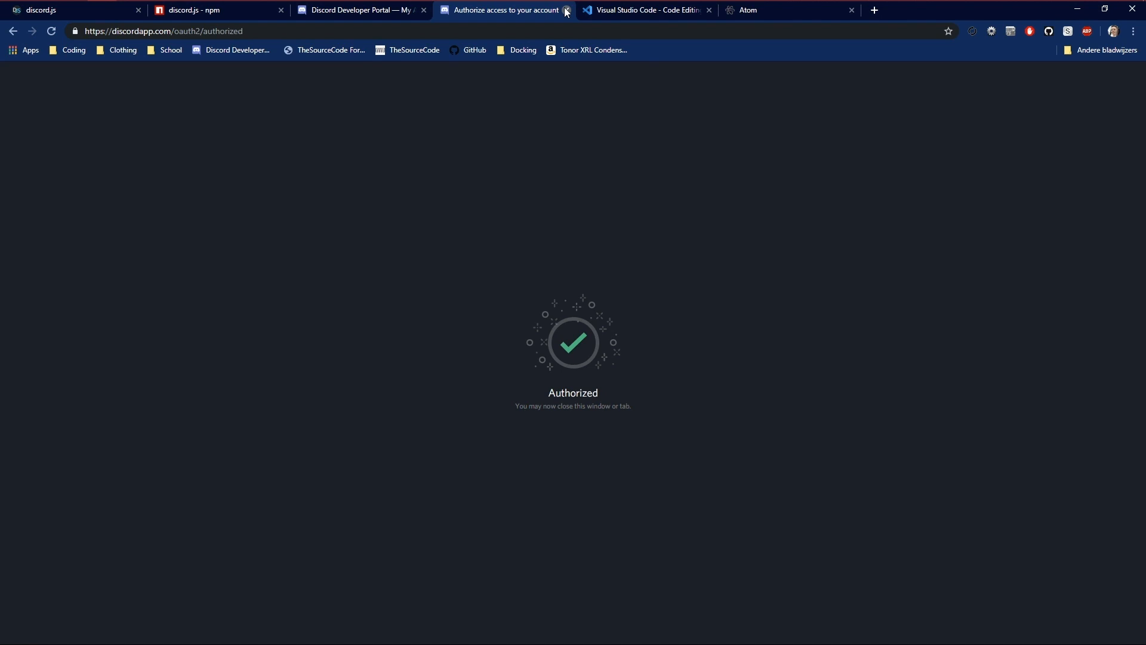
- Close the Authorized, Visual Studio Code and Atom tabs, then launch VS Code
click(567, 9)
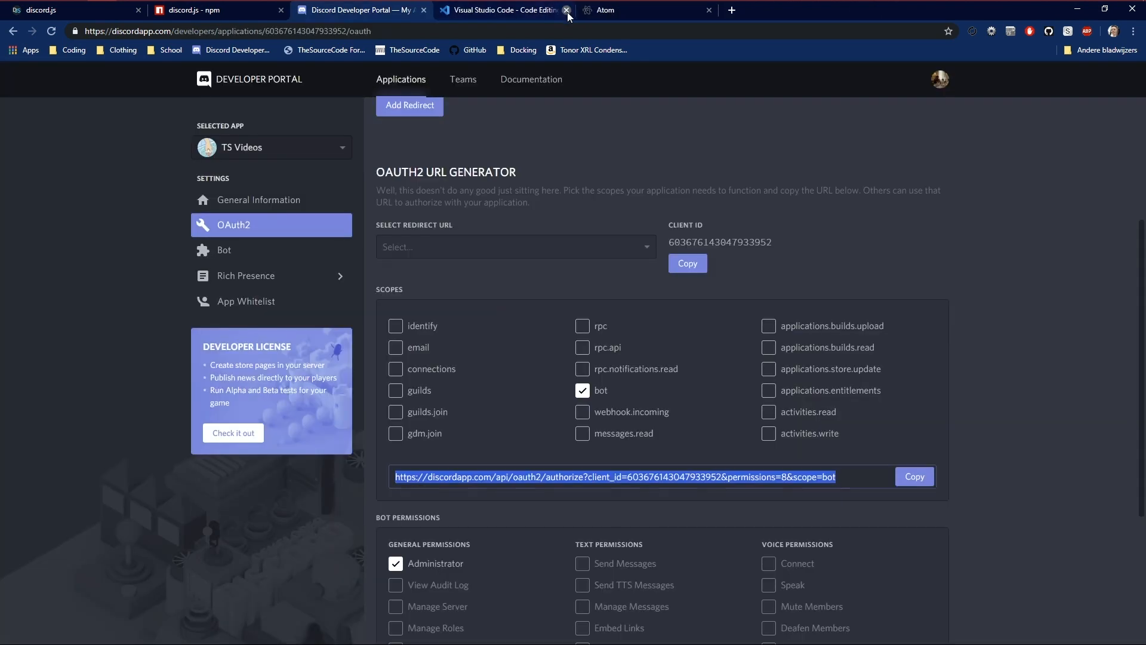
mouse_move(512, 10)
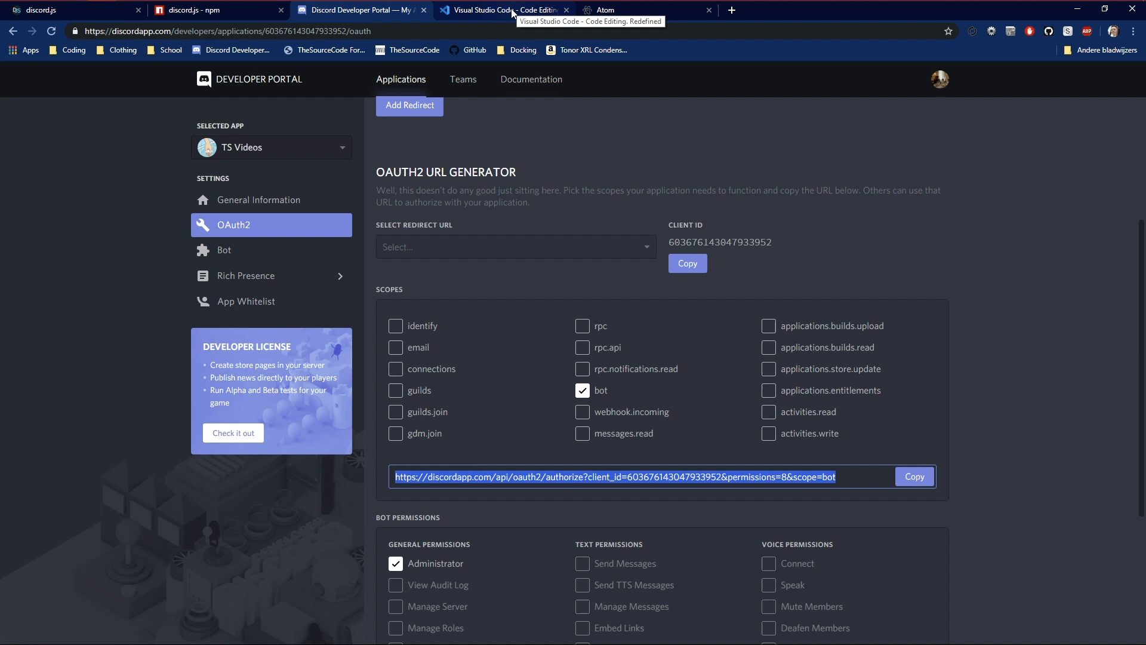
click(505, 9)
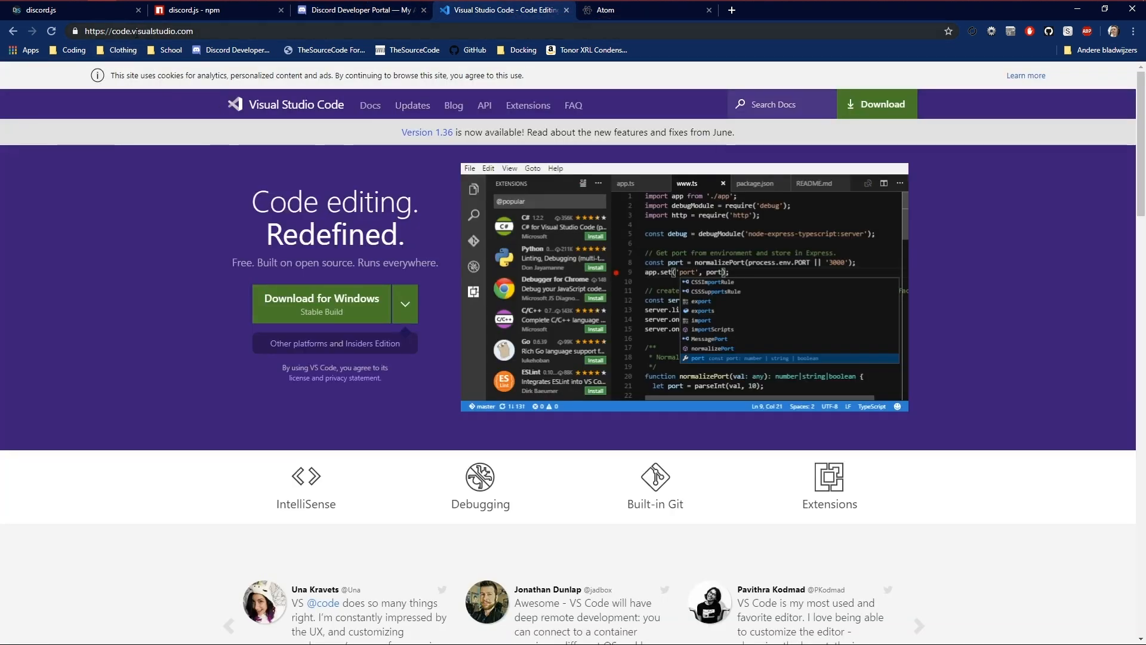
click(567, 9)
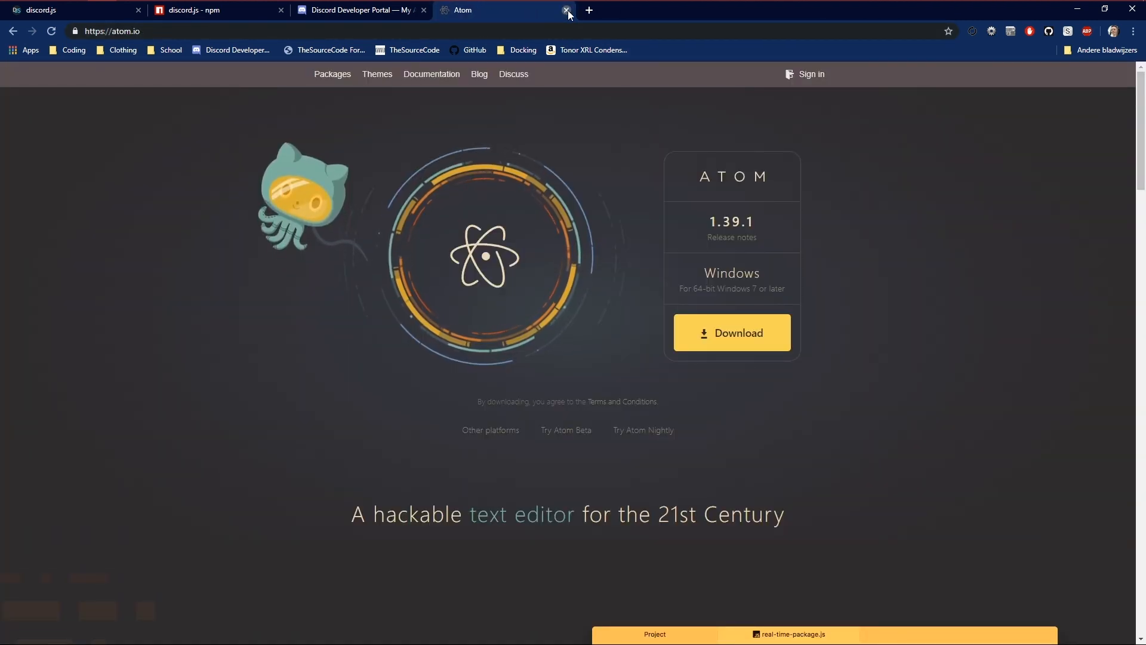
click(566, 10)
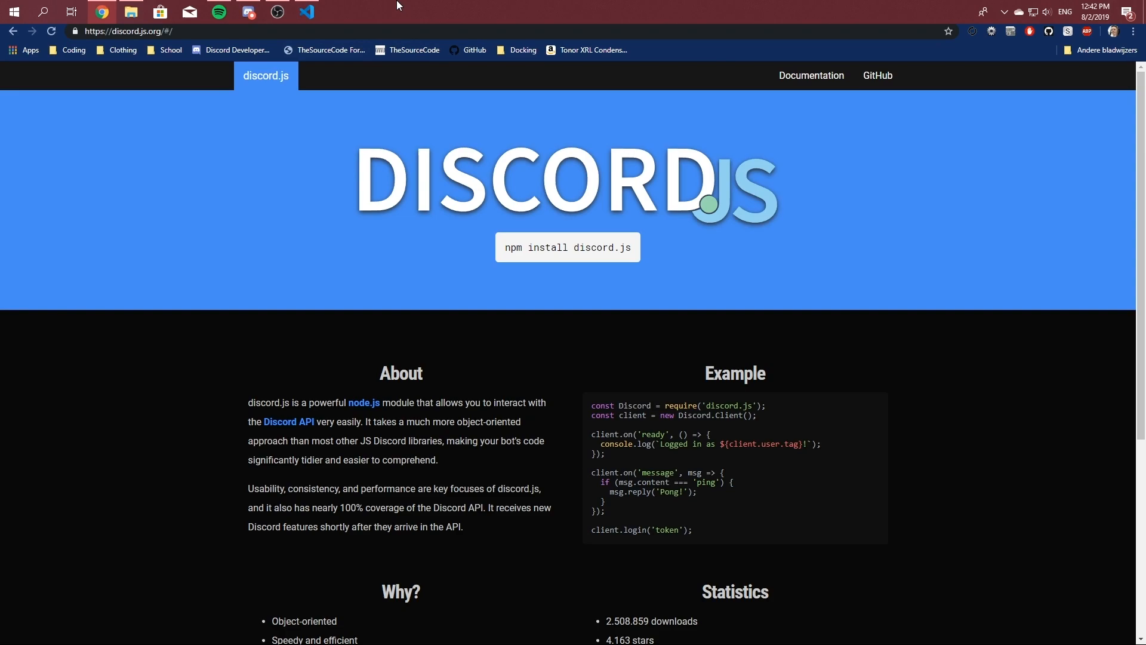
click(307, 11)
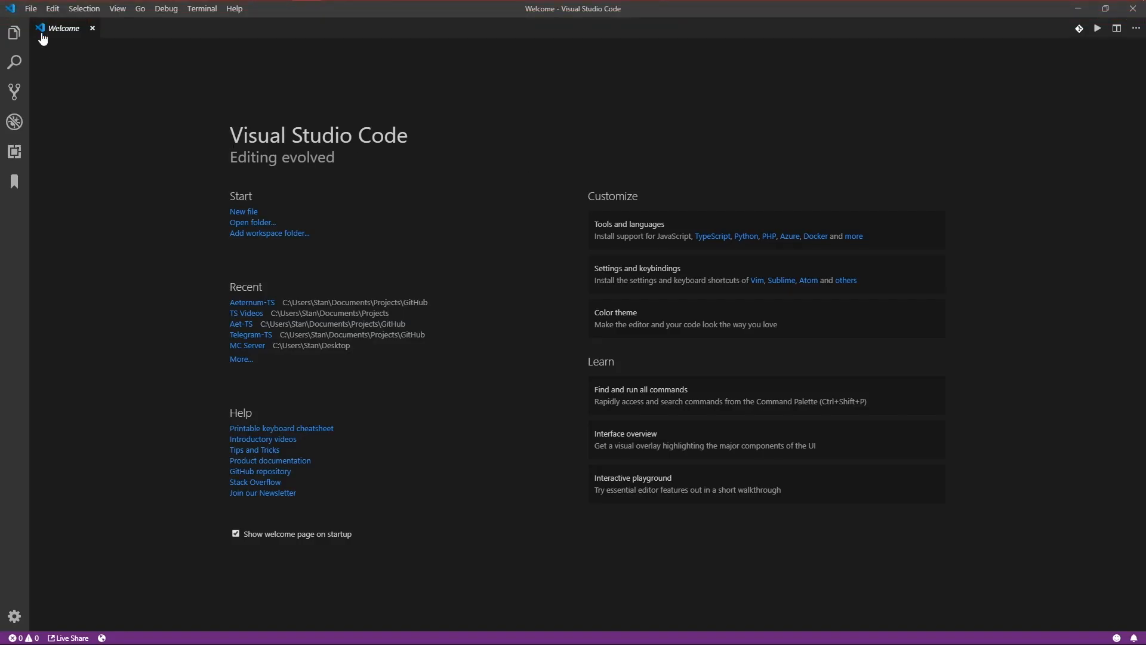
- Create a DJS Tuts folder inside Projects and open it as the workspace
click(252, 223)
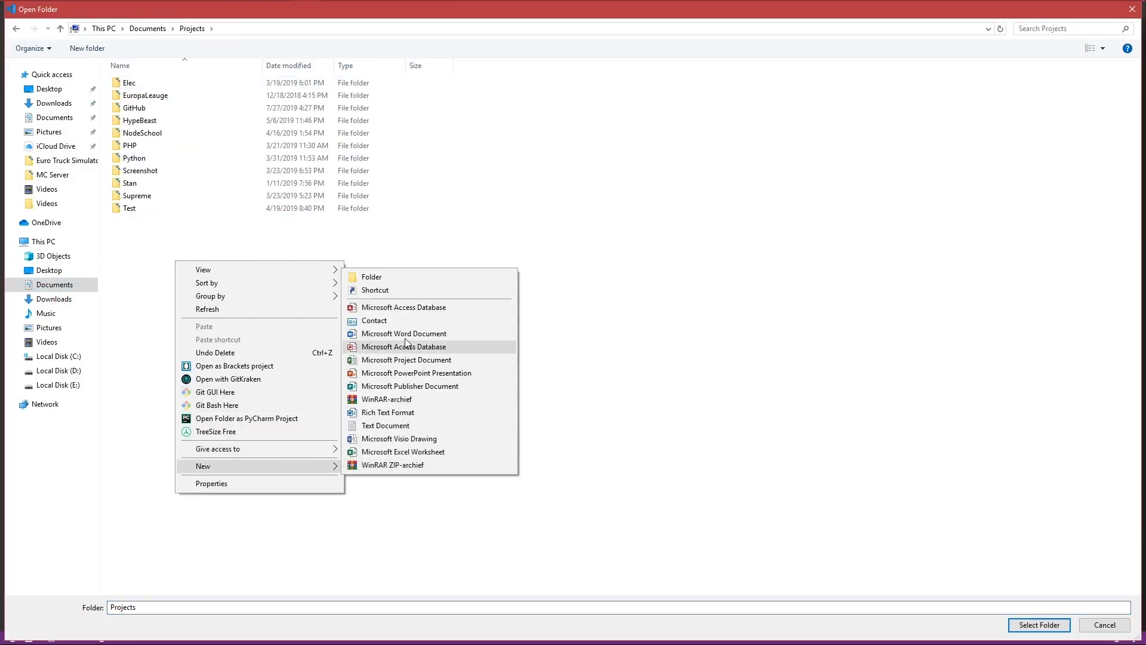
click(371, 276)
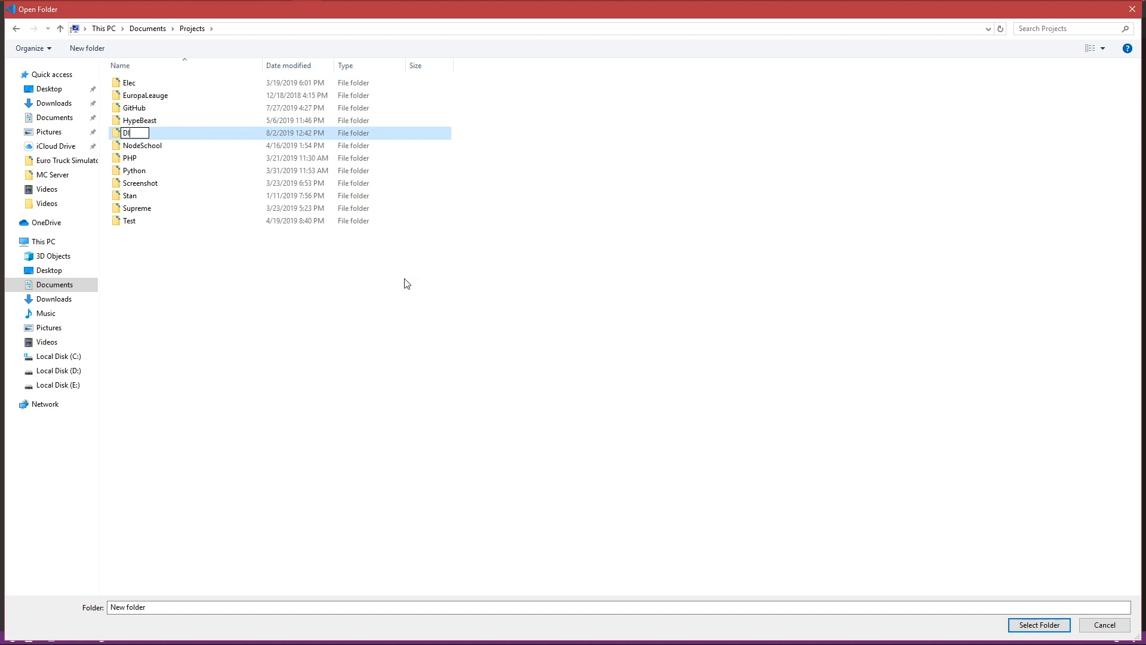
text(JS Tuts)
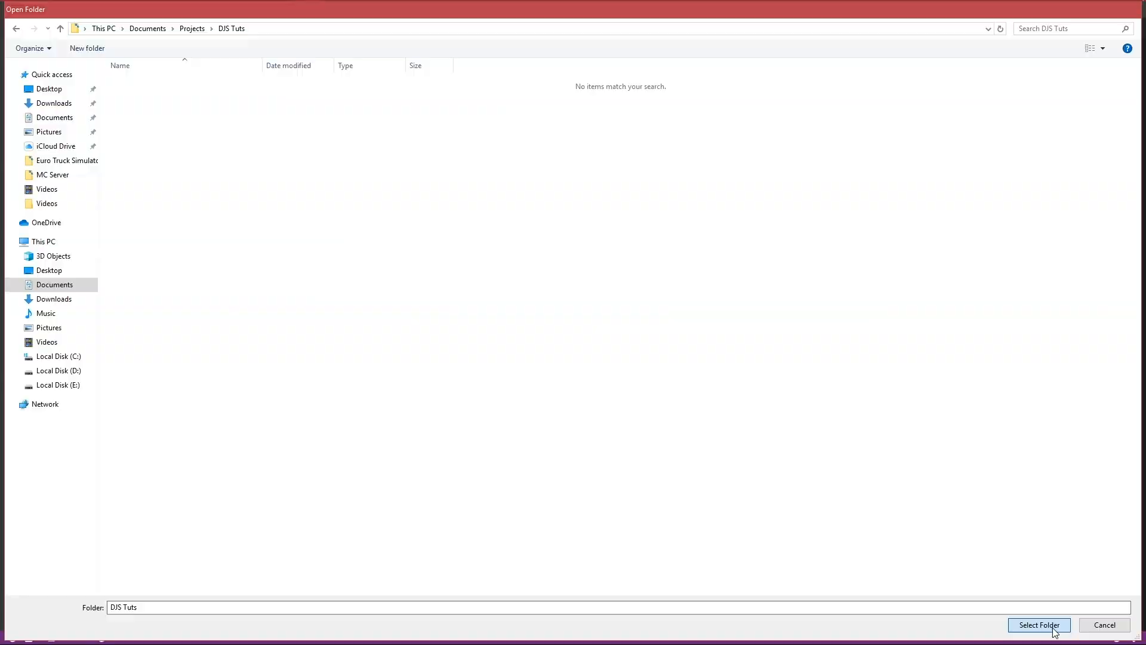
click(1038, 625)
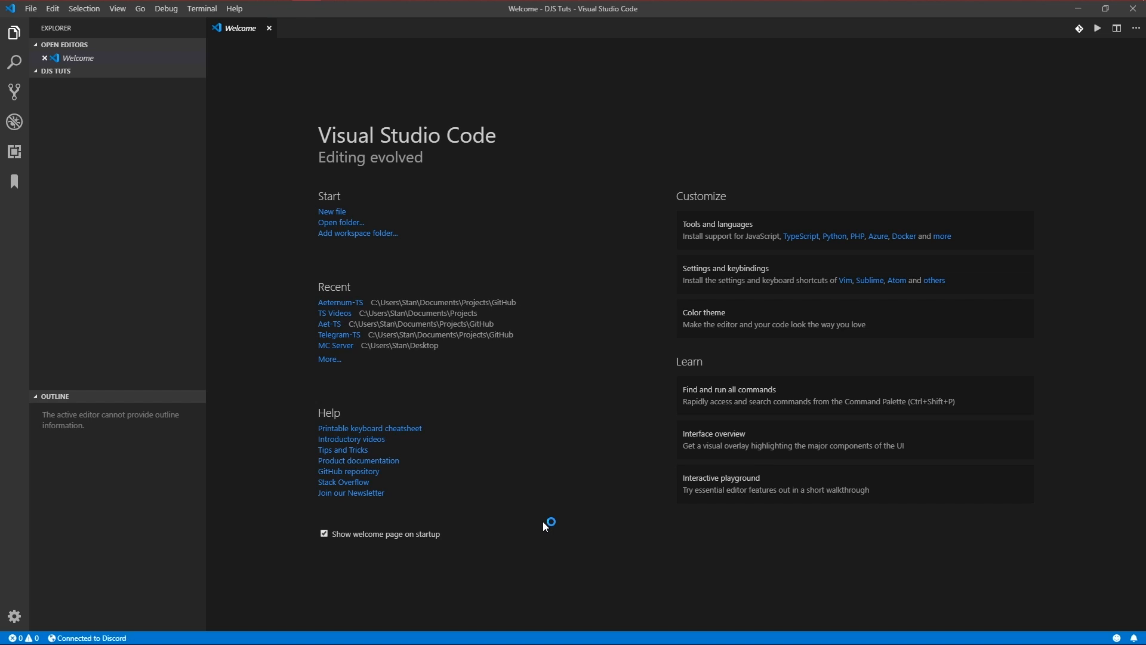
- Run npm init with default settings in the terminal and open package.json
key(ctrl+`)
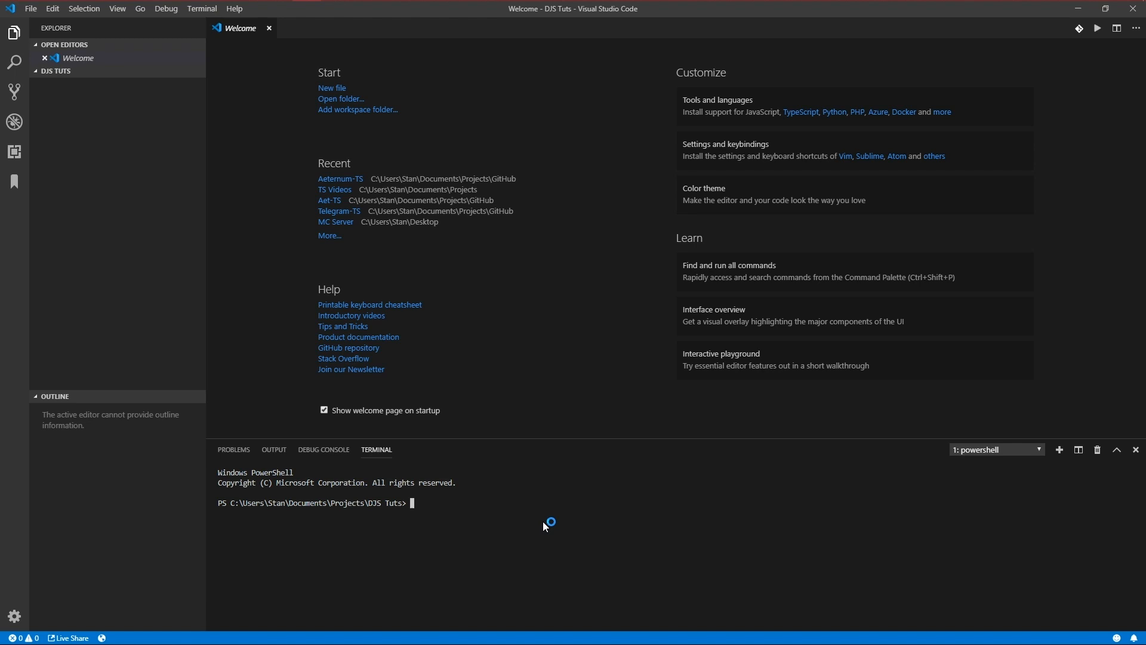
text(npm)
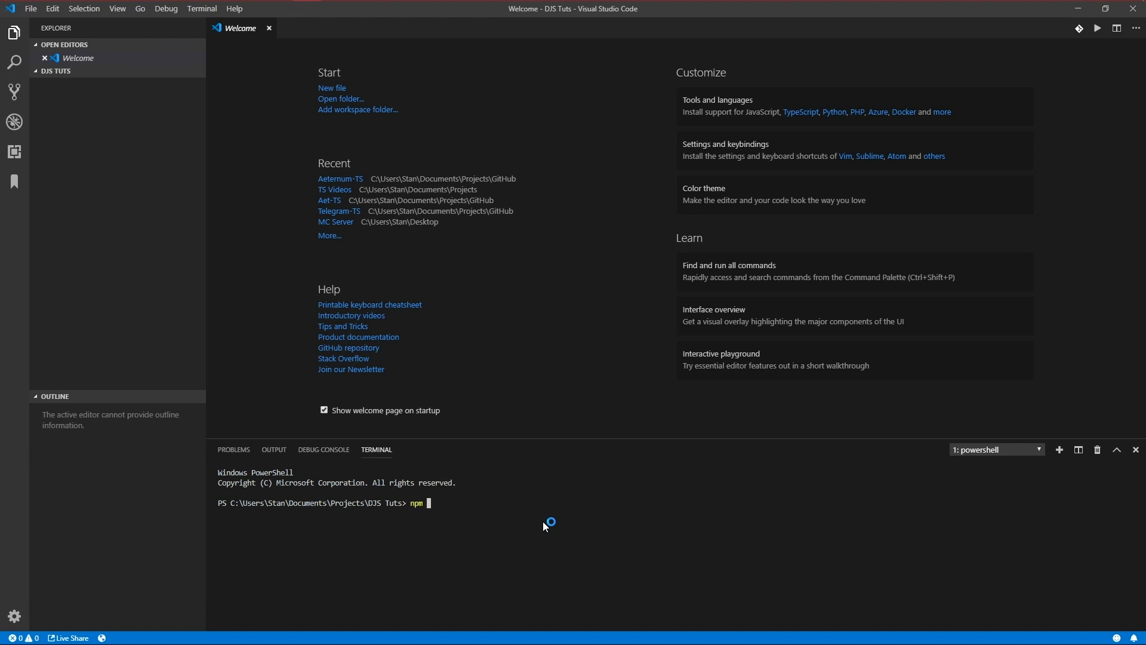
text(init)
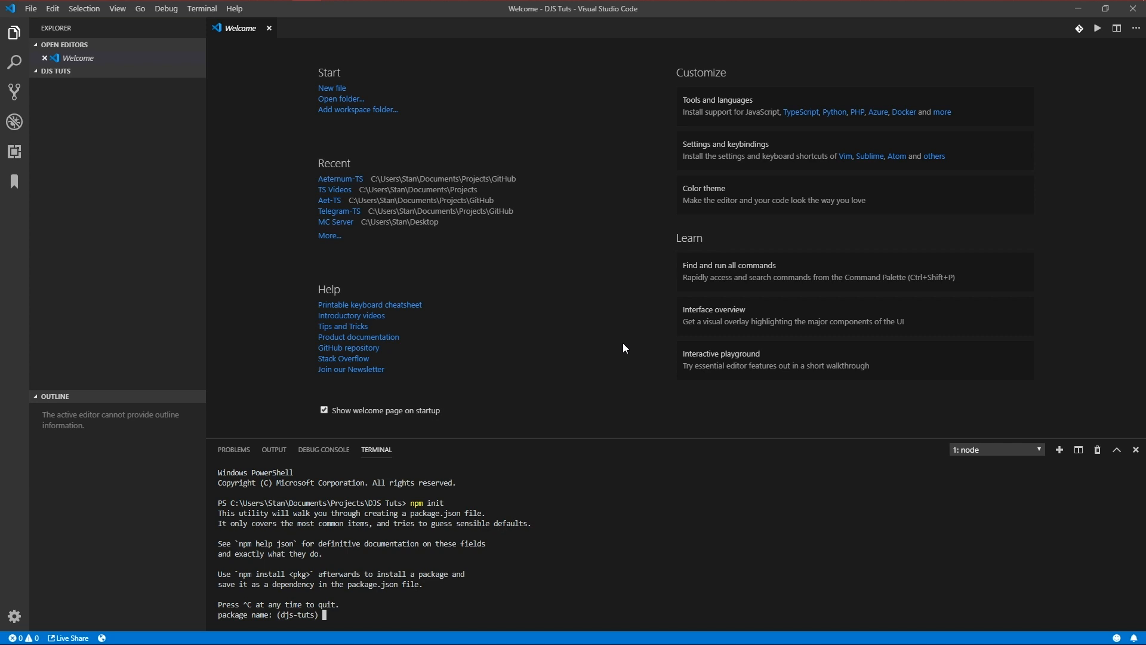
key(enter)
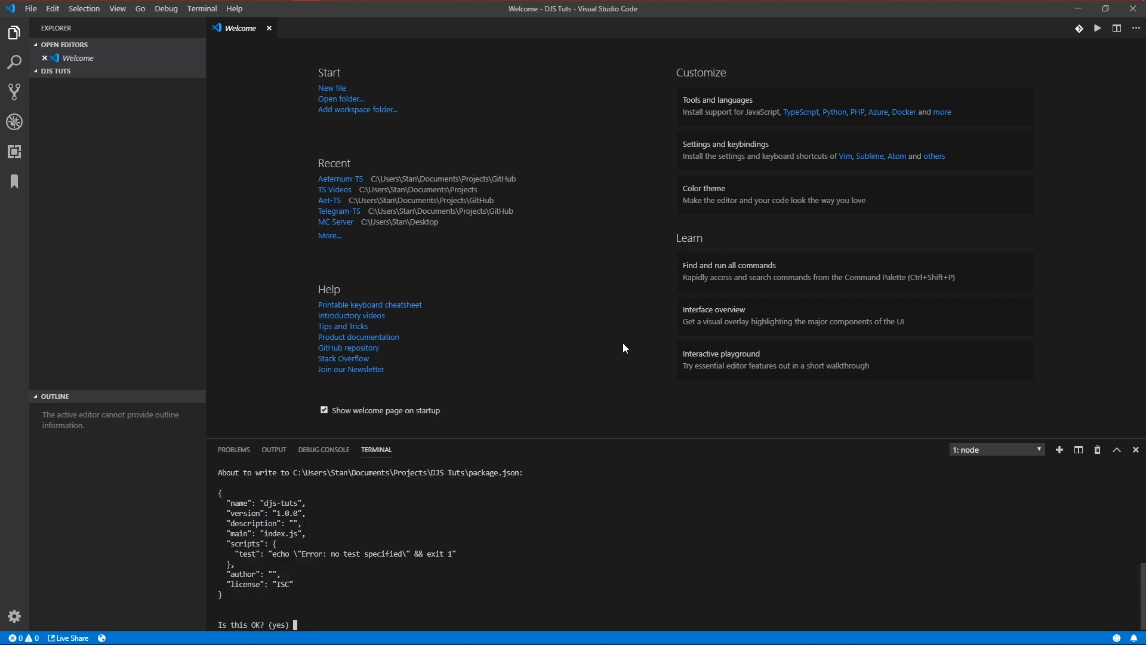
text(yes)
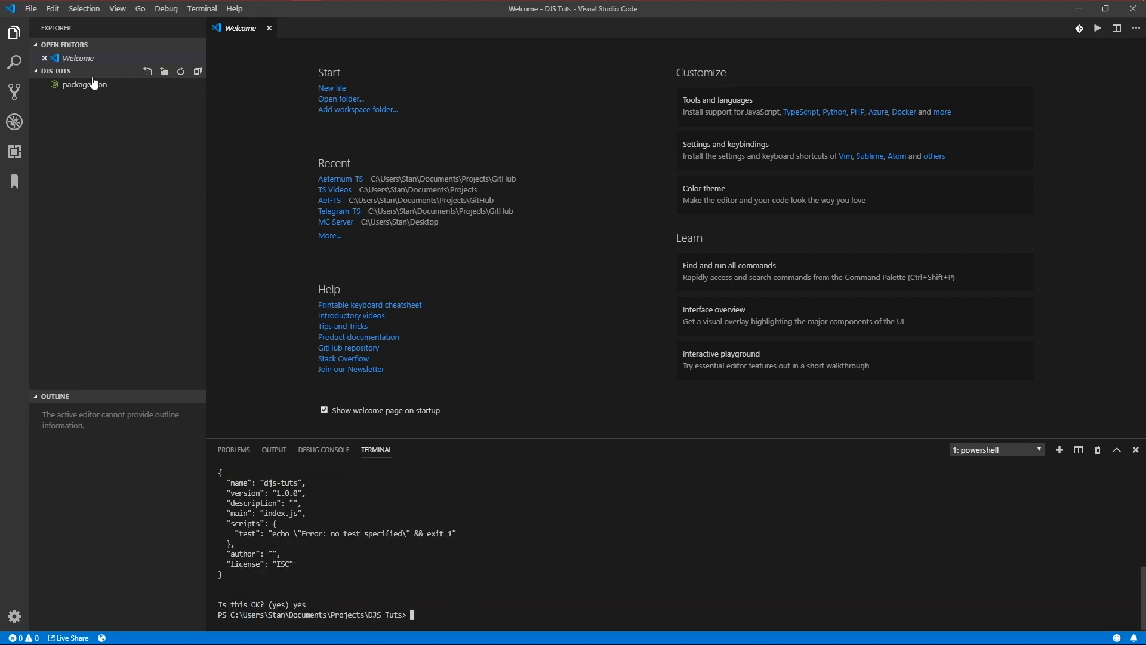
double_click(84, 84)
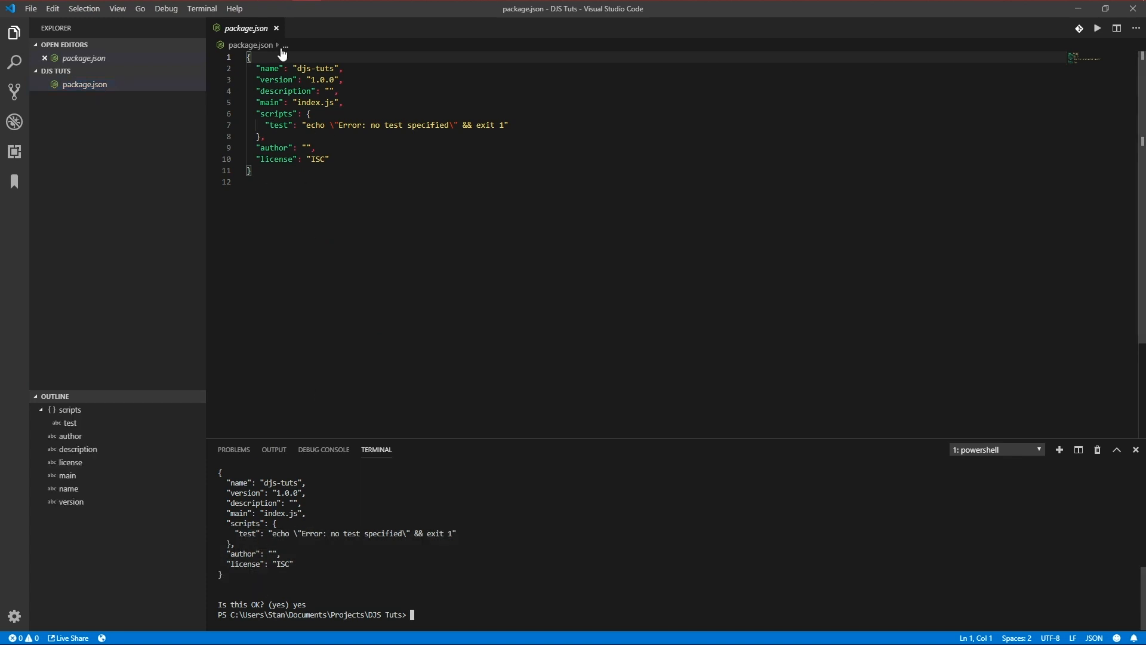
- Close package.json, then npm install discord.js and dotenv
click(277, 29)
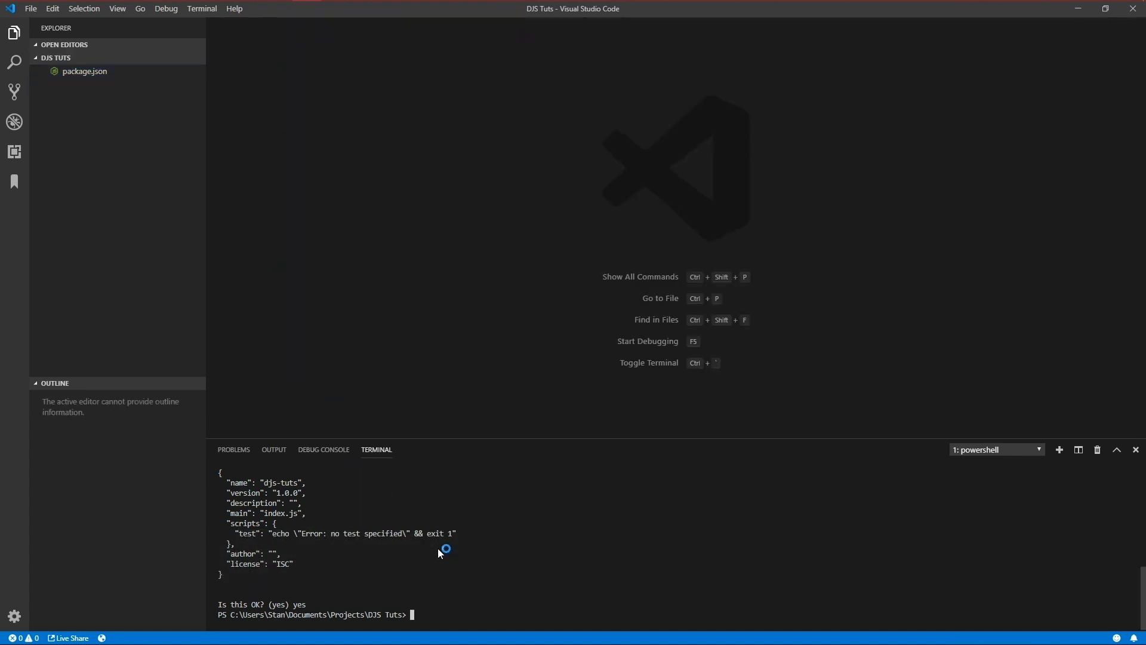
text(npm)
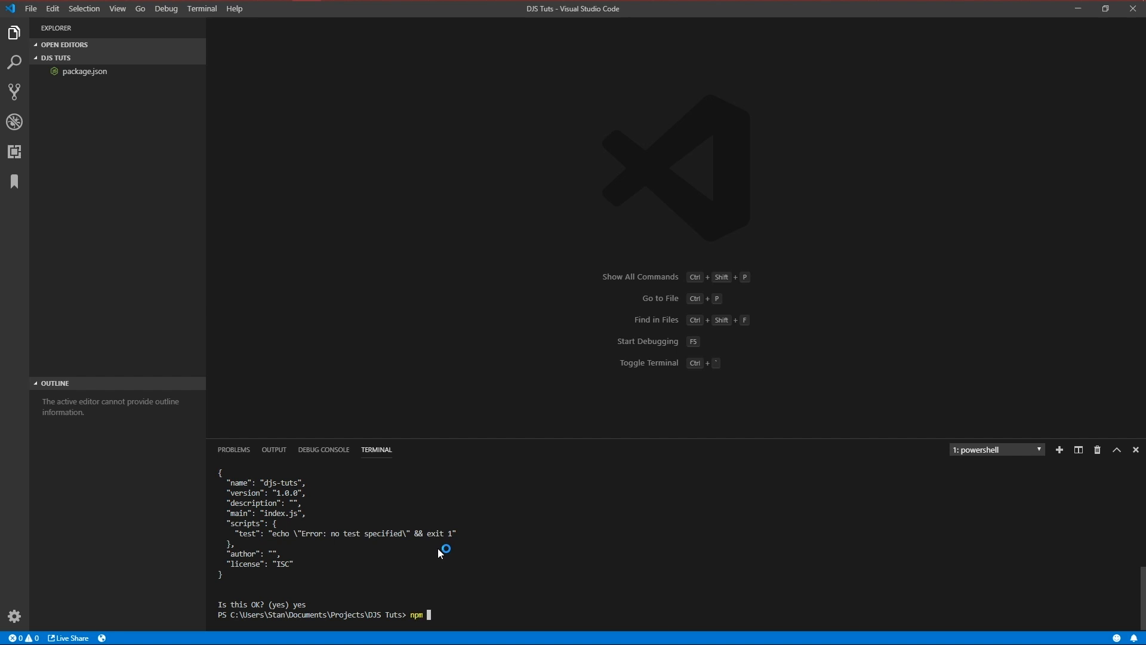
text(install disco)
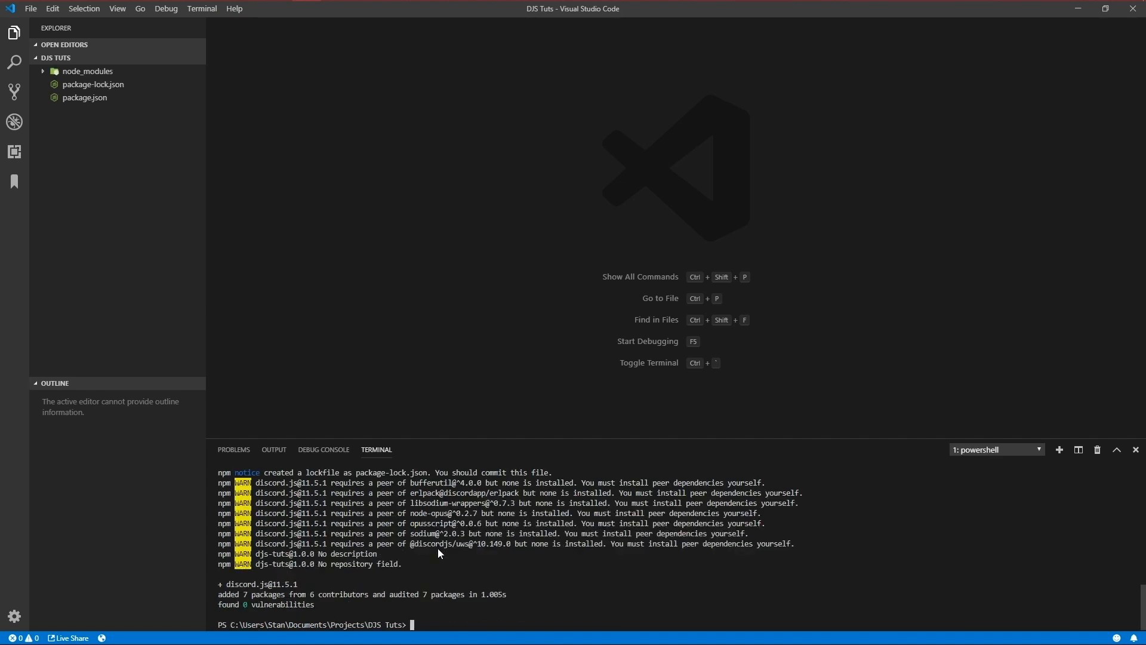
mouse_move(515, 614)
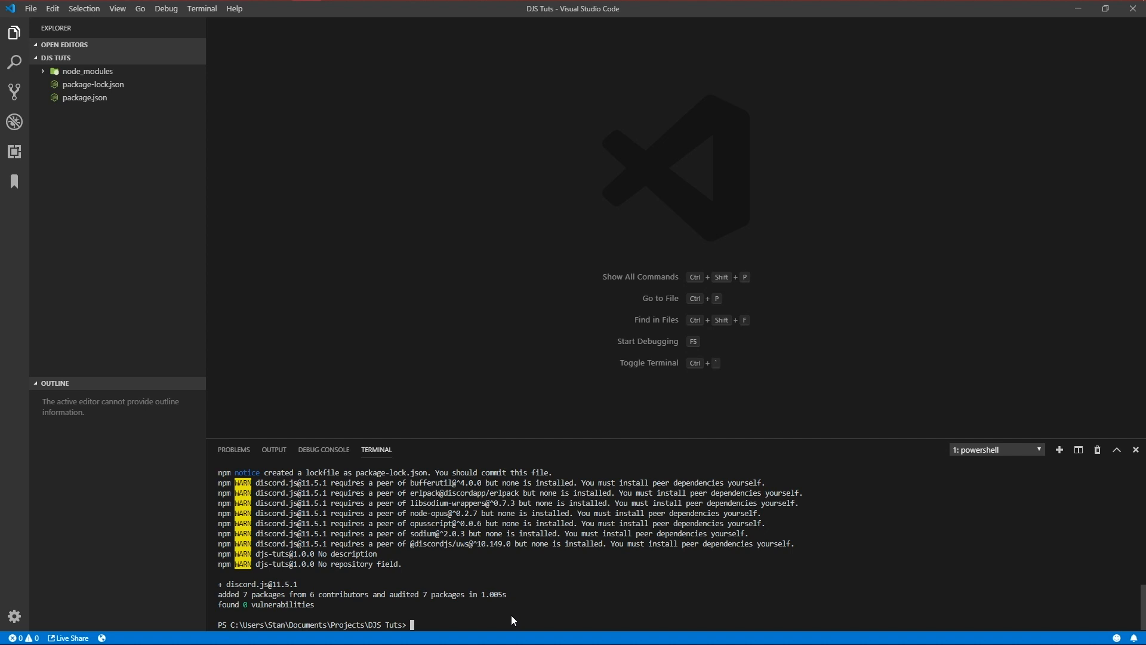
text(npm dot)
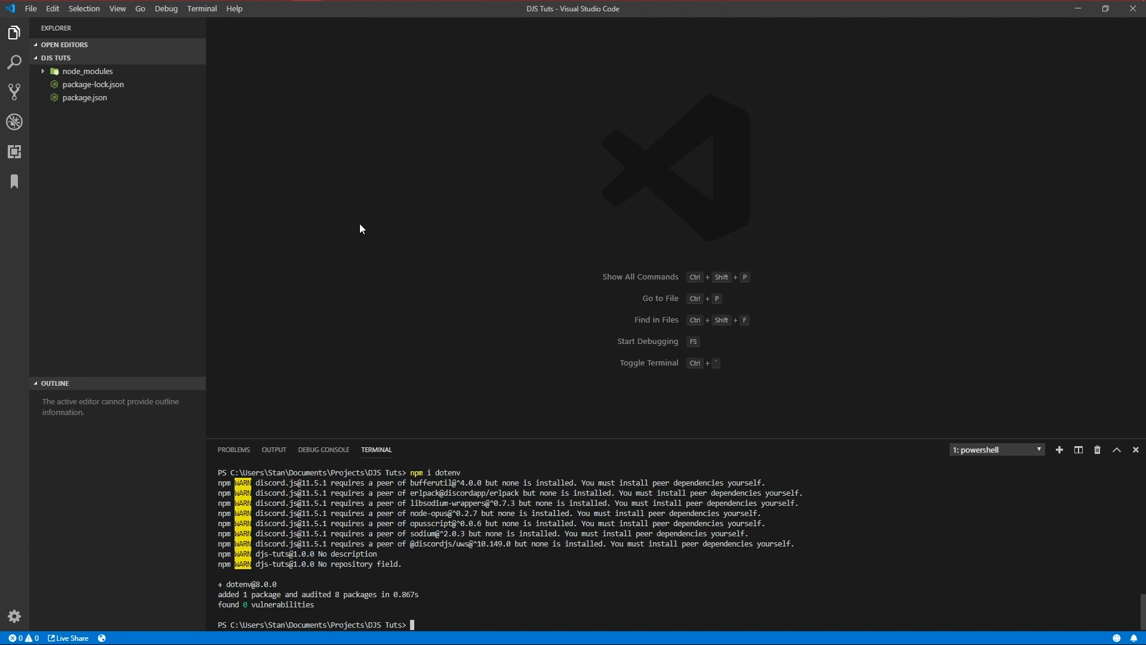
mouse_move(474, 519)
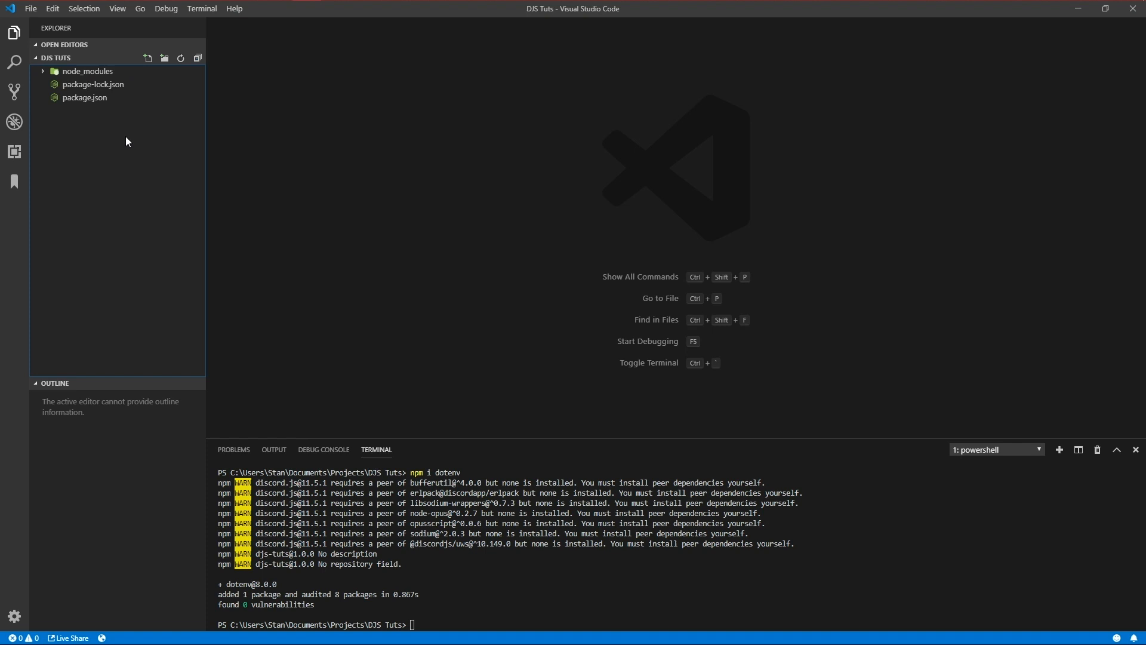
mouse_move(148, 58)
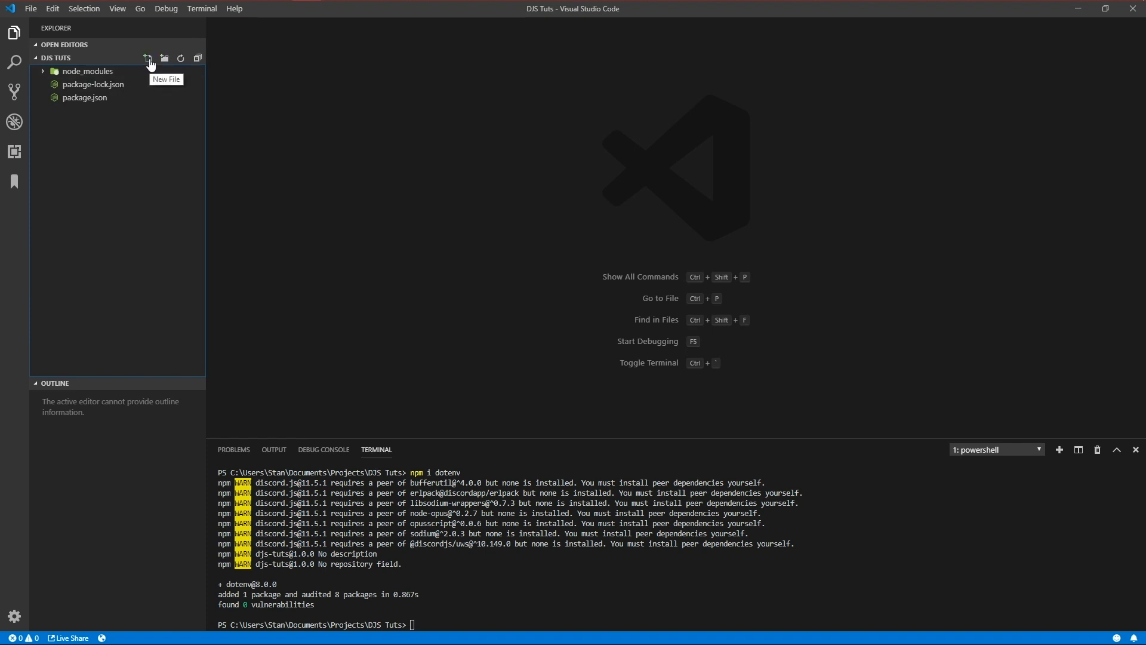
- Create a new index.js file and begin its first line with const Discord
double_click(85, 97)
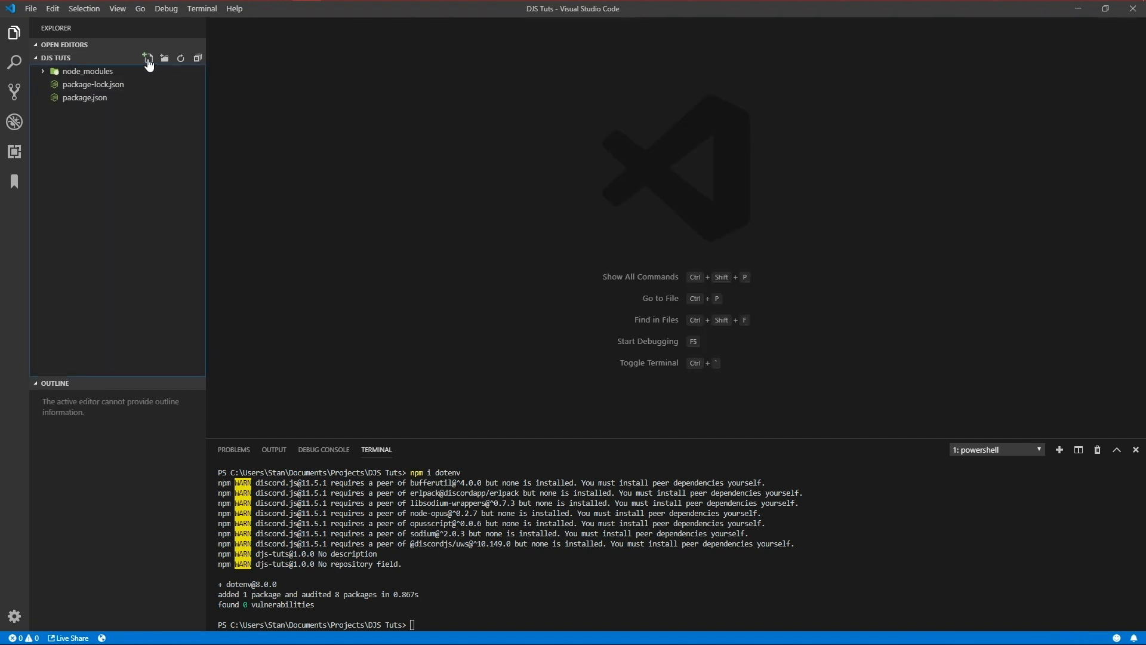
click(147, 58)
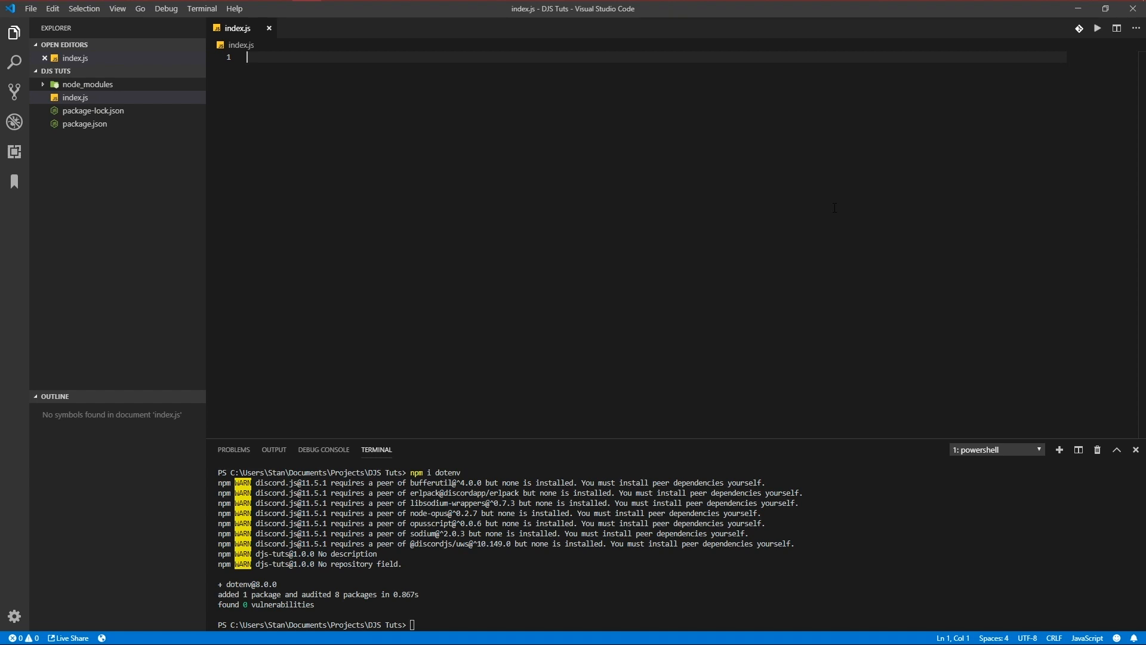
text(c)
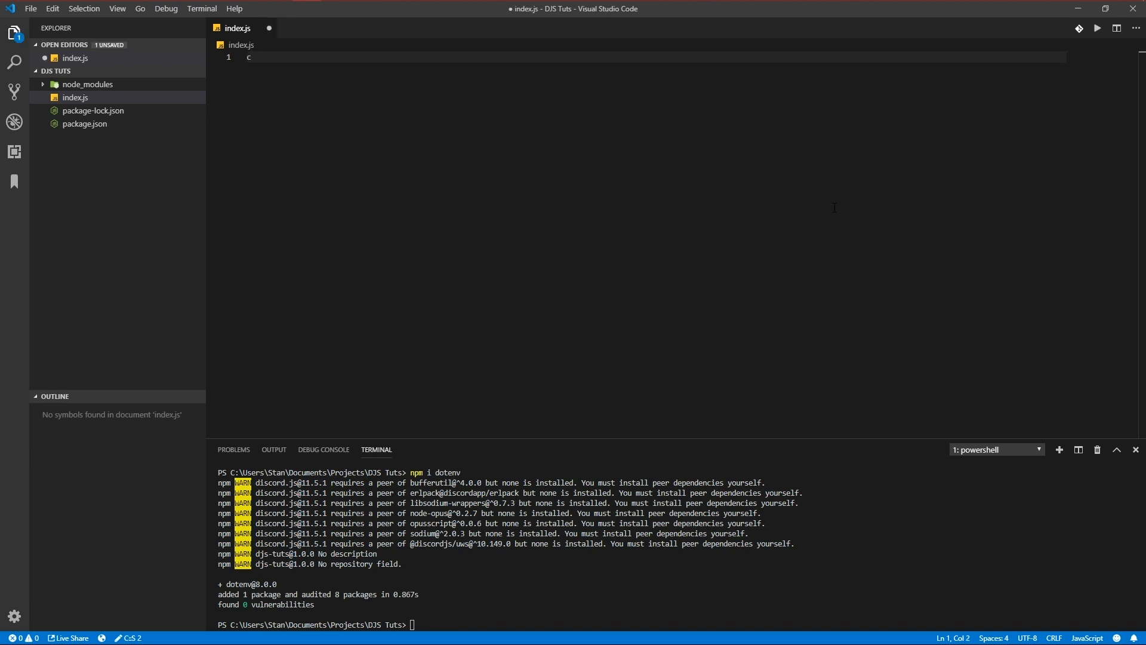
text(let)
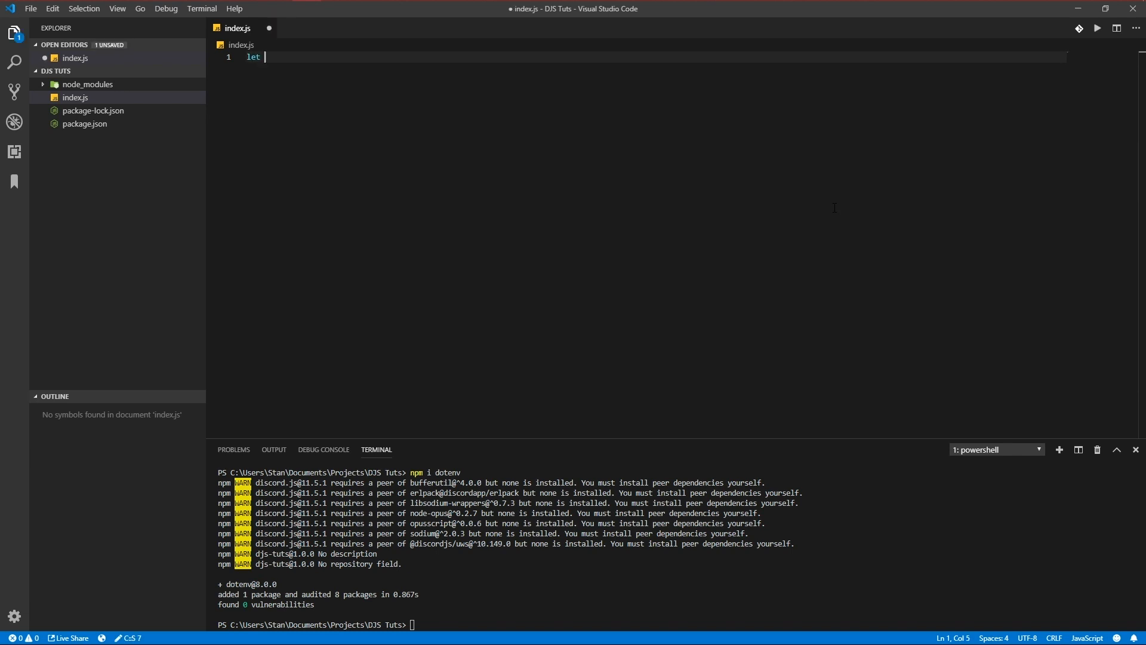
text(const)
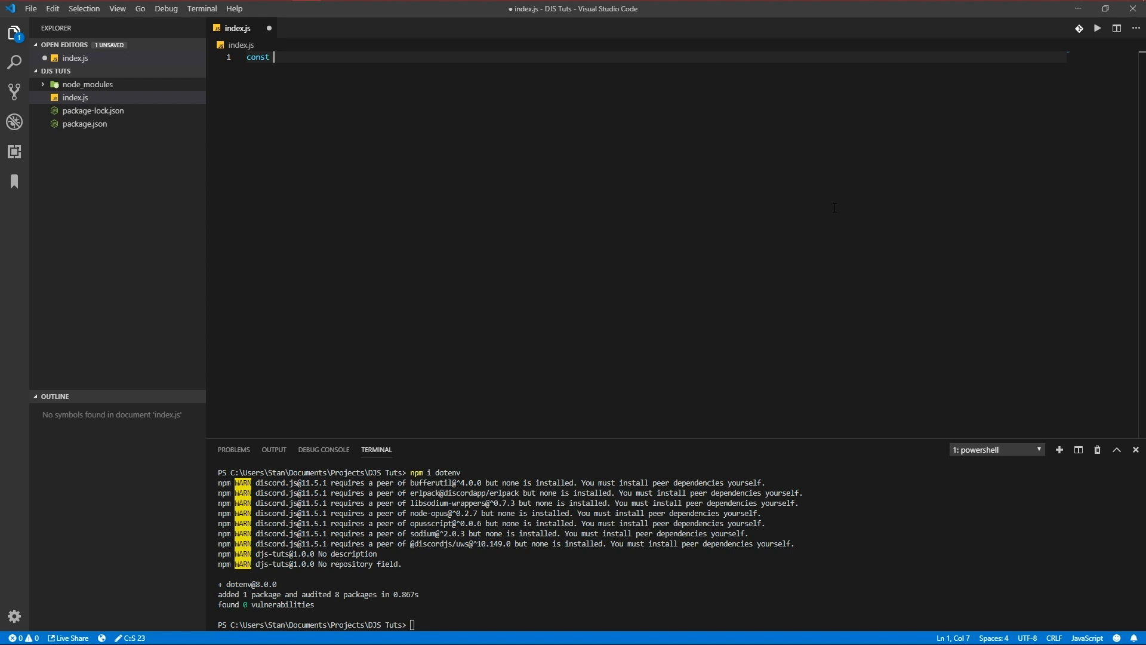
text(Discord = require("discord.js");)
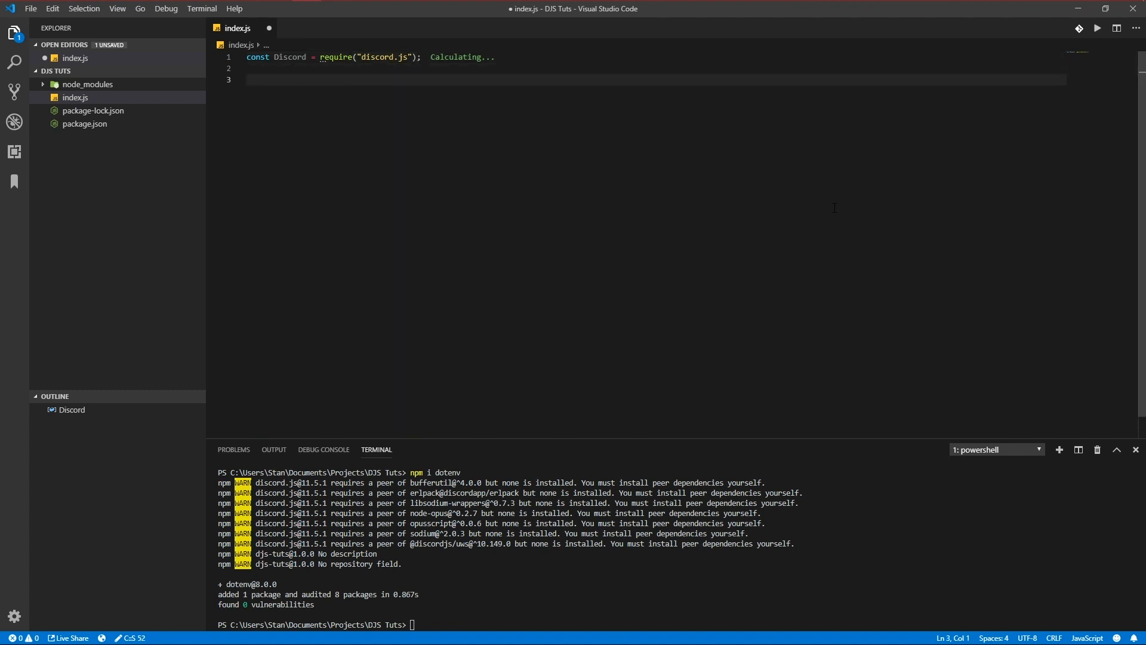
- Declare const client = new Discord.Client(); below the import line
text(const client =)
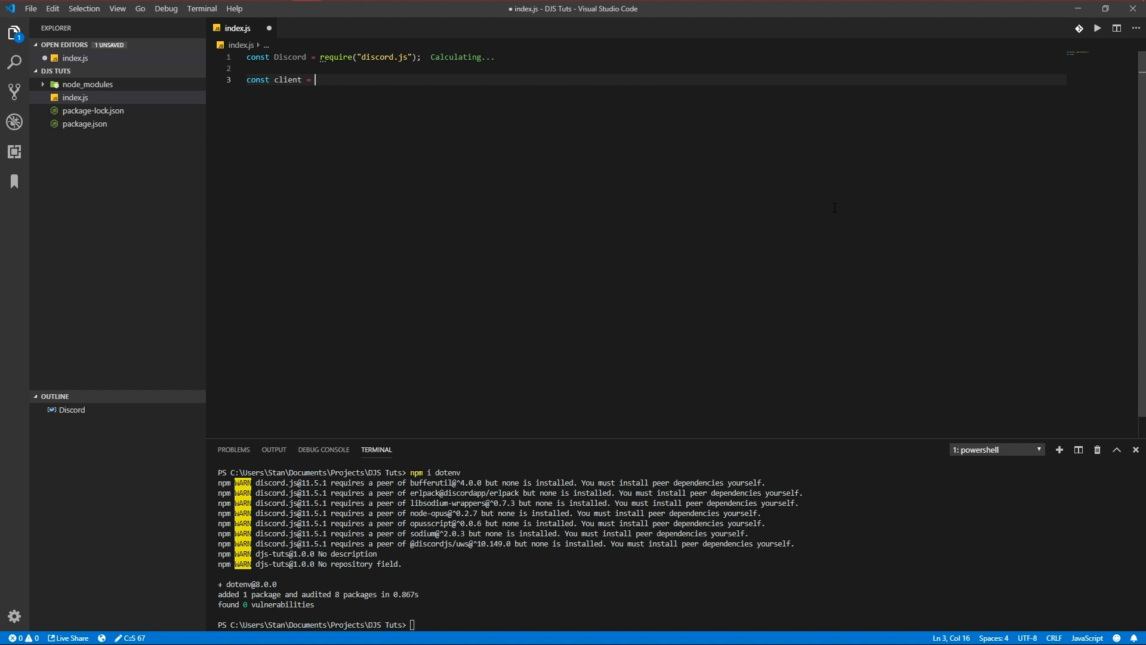
text(new ClientRect))
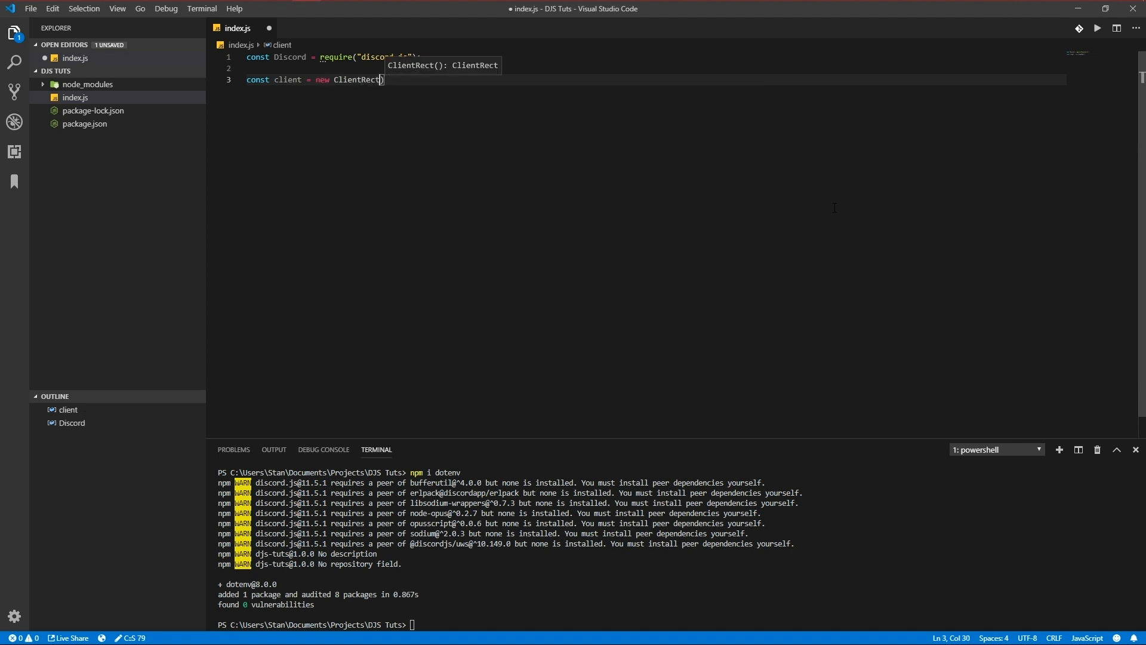
text(Discord.C)
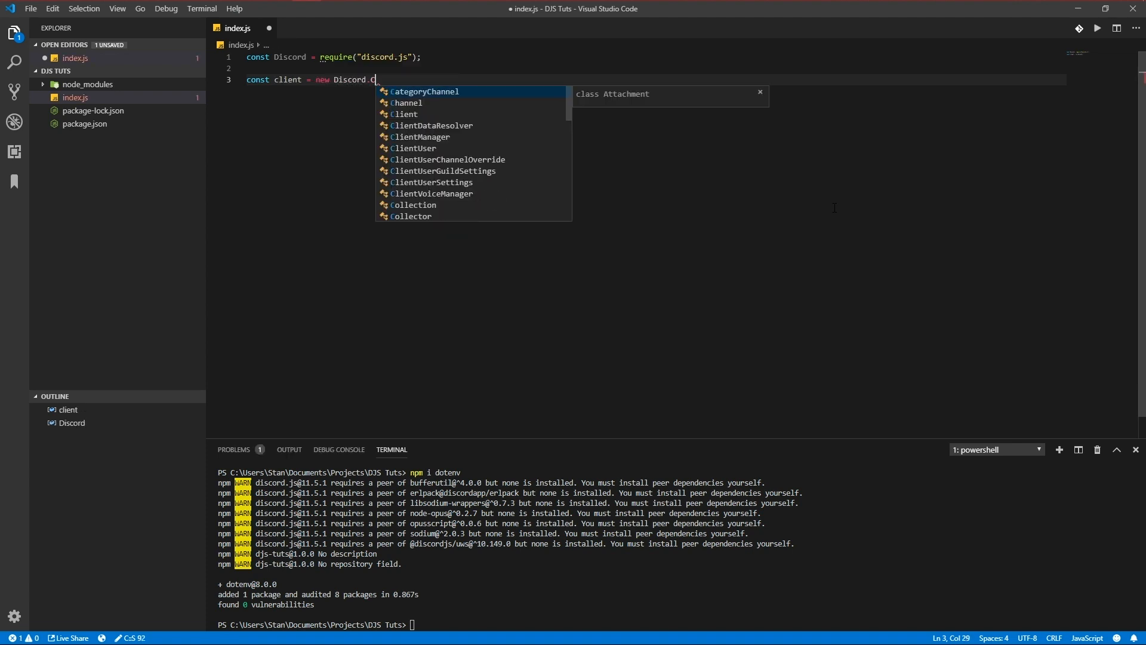
text(lient)
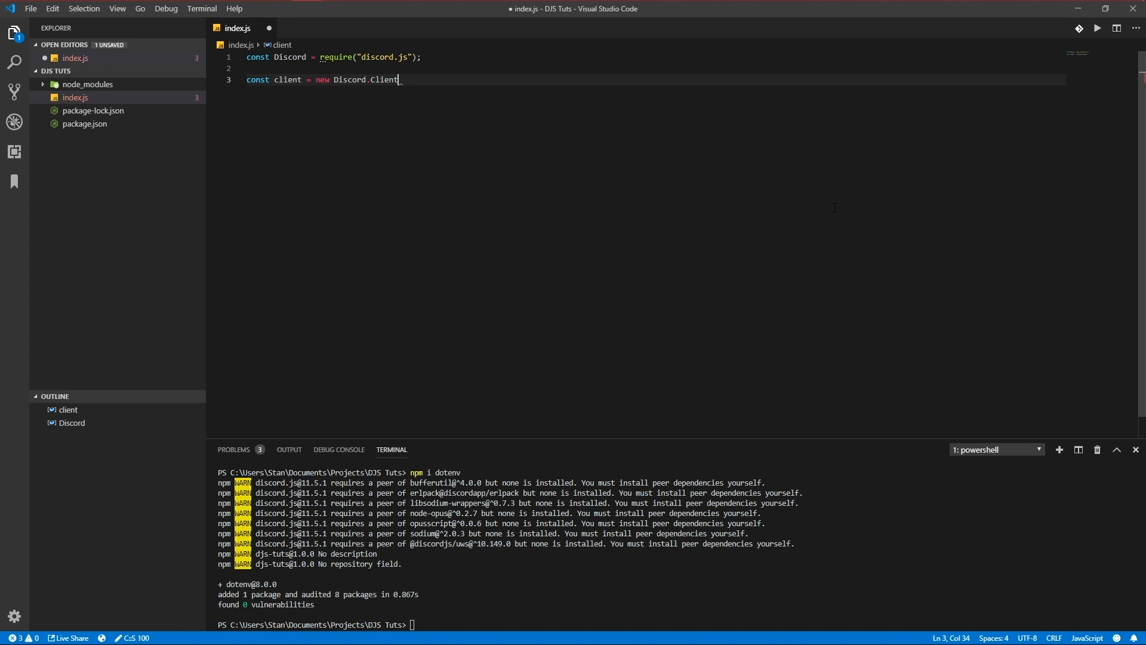
text(();)
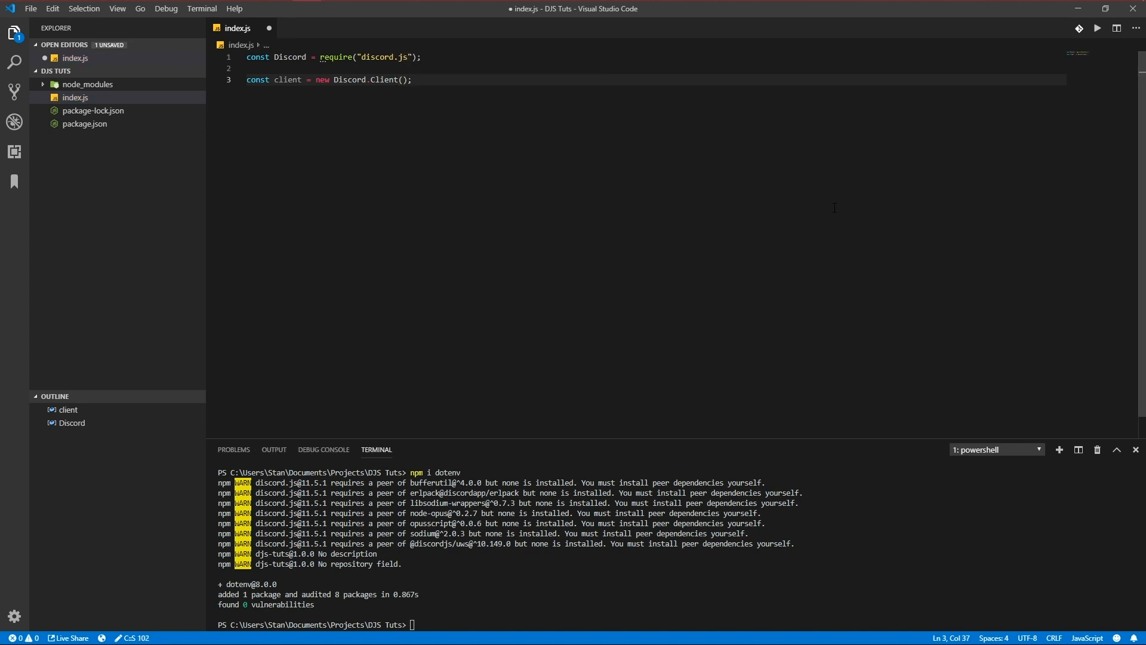
- Destructure { Client } from discord.js and give the client { disableEveryone: true }
click(284, 79)
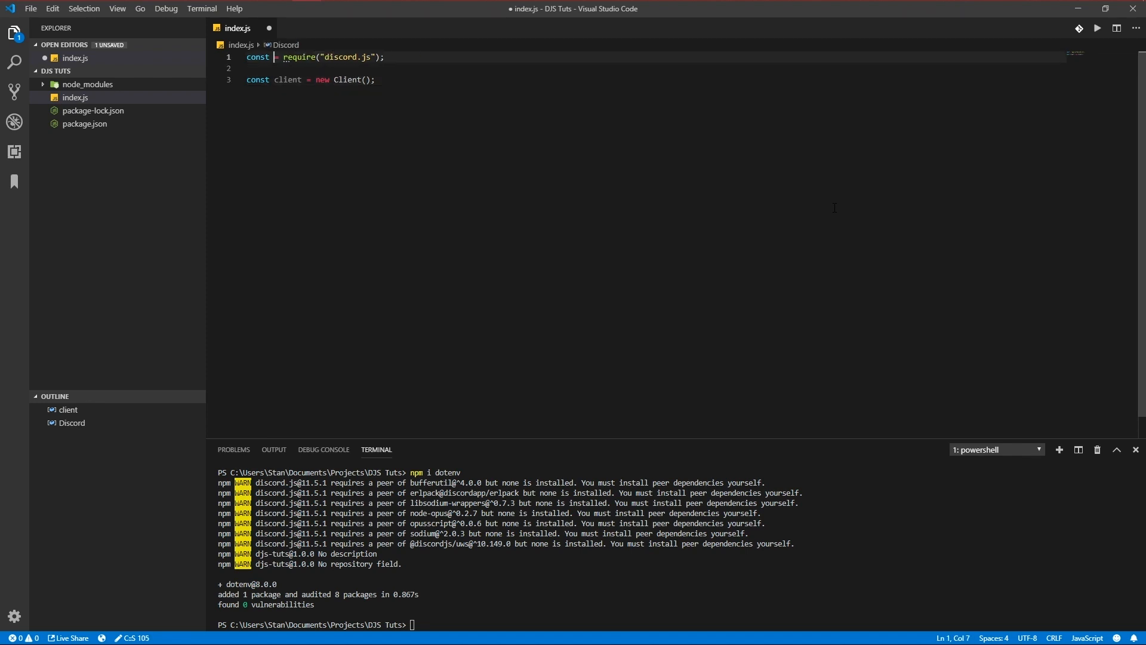
text({ Client })
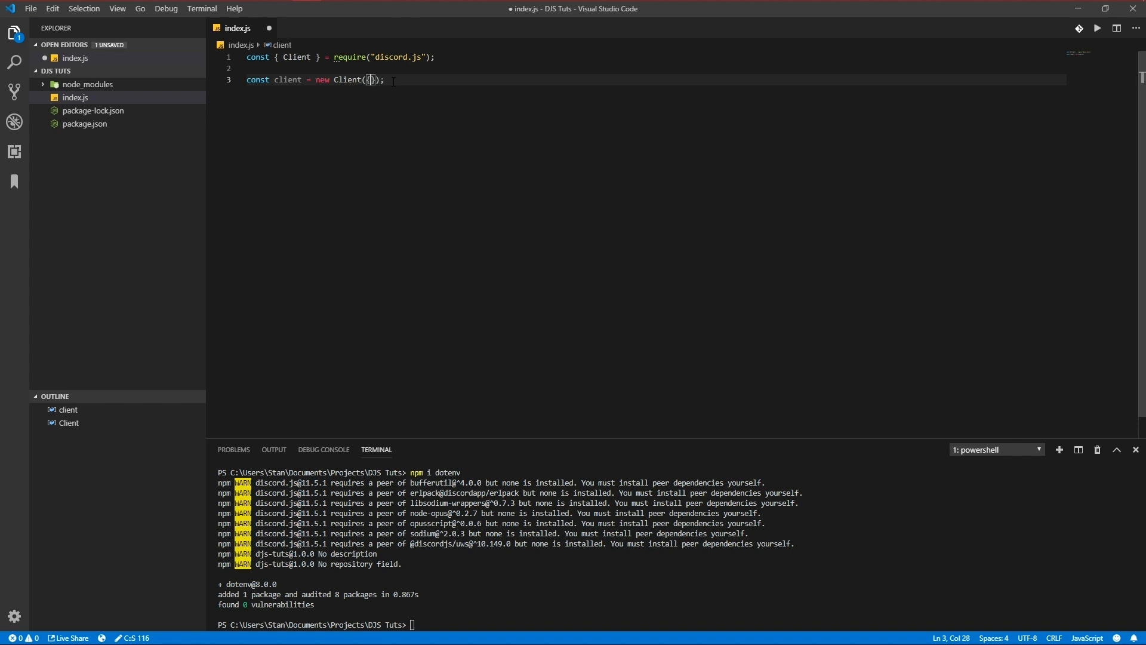
text({)
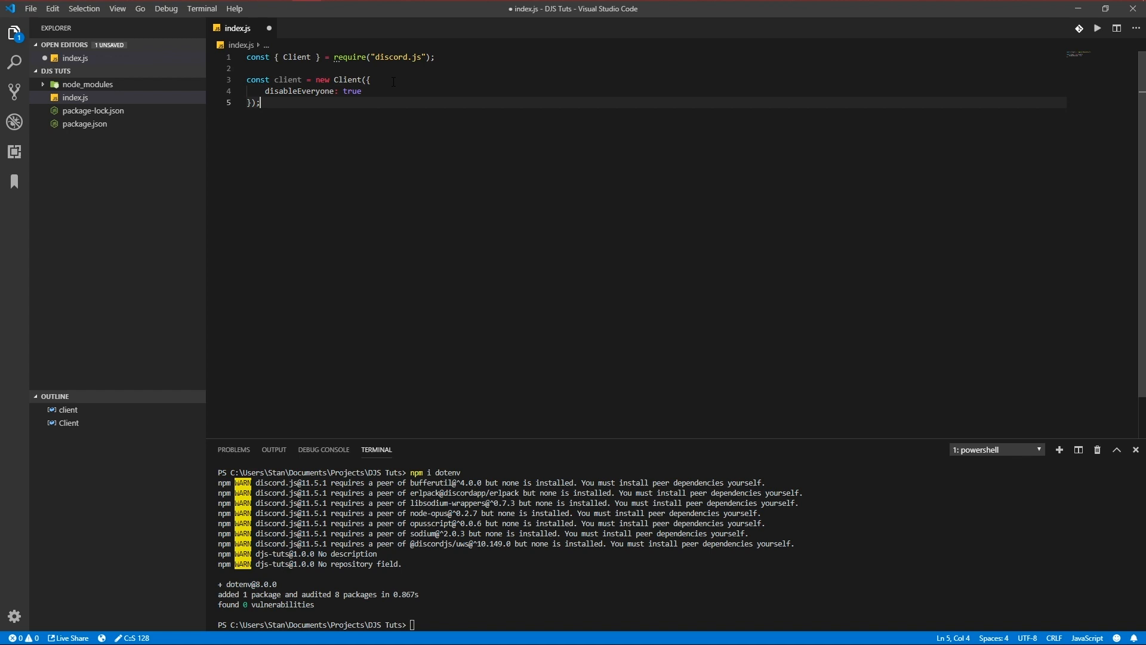
key(Enter)
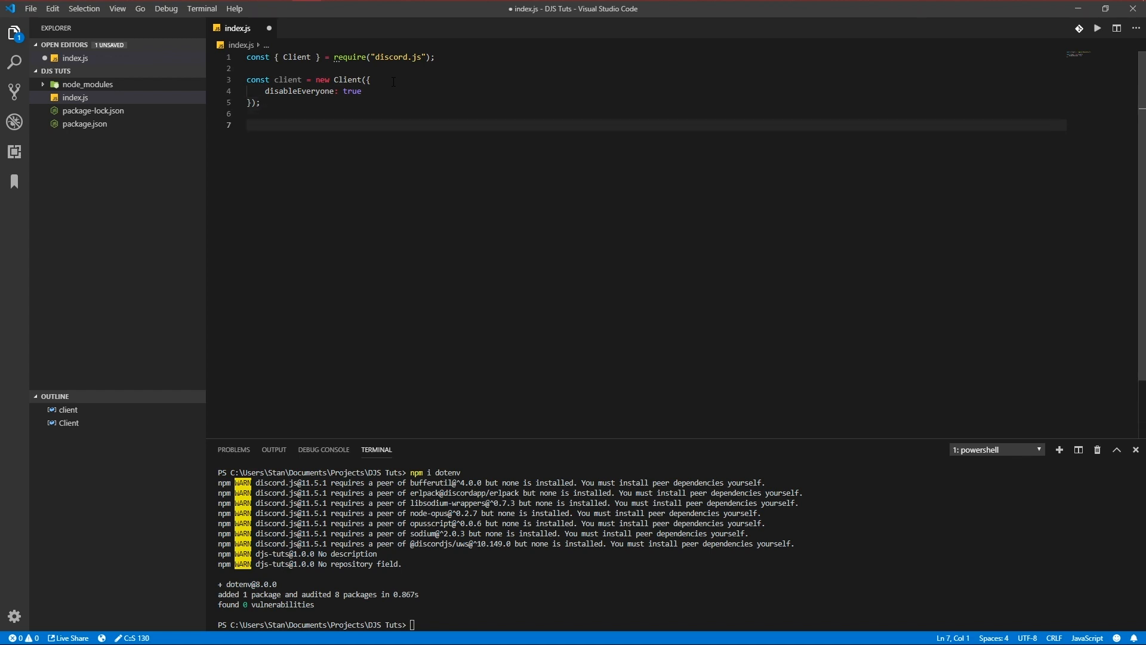
- Add an empty client.login() call below the client setup, with blank lines above it
text(client)
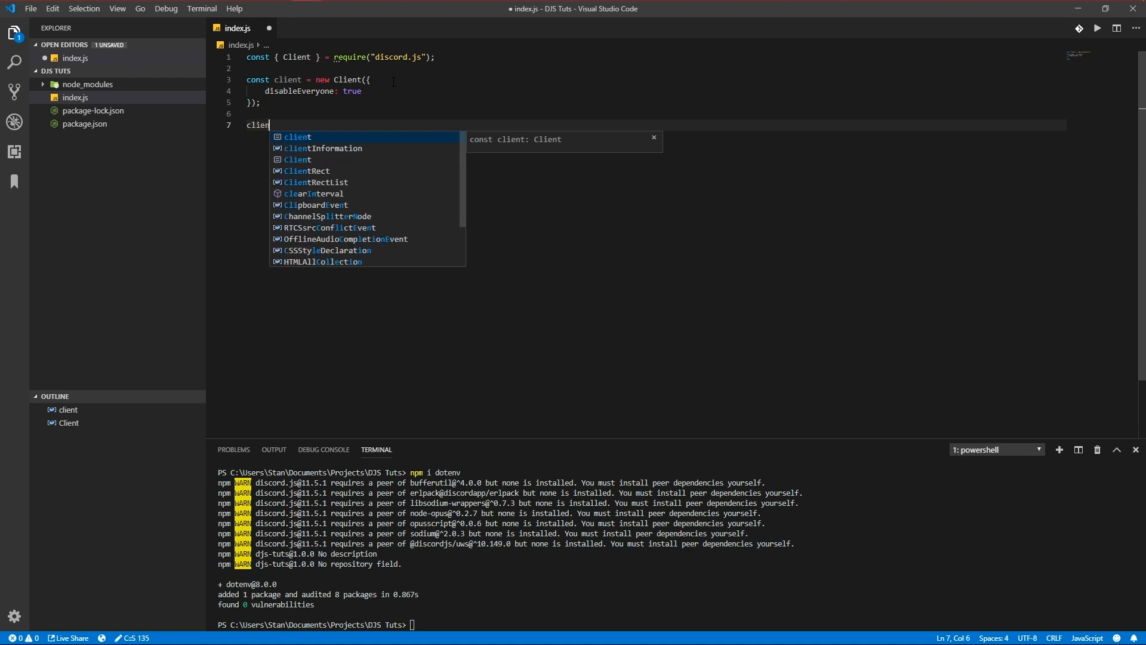
text(.login();)
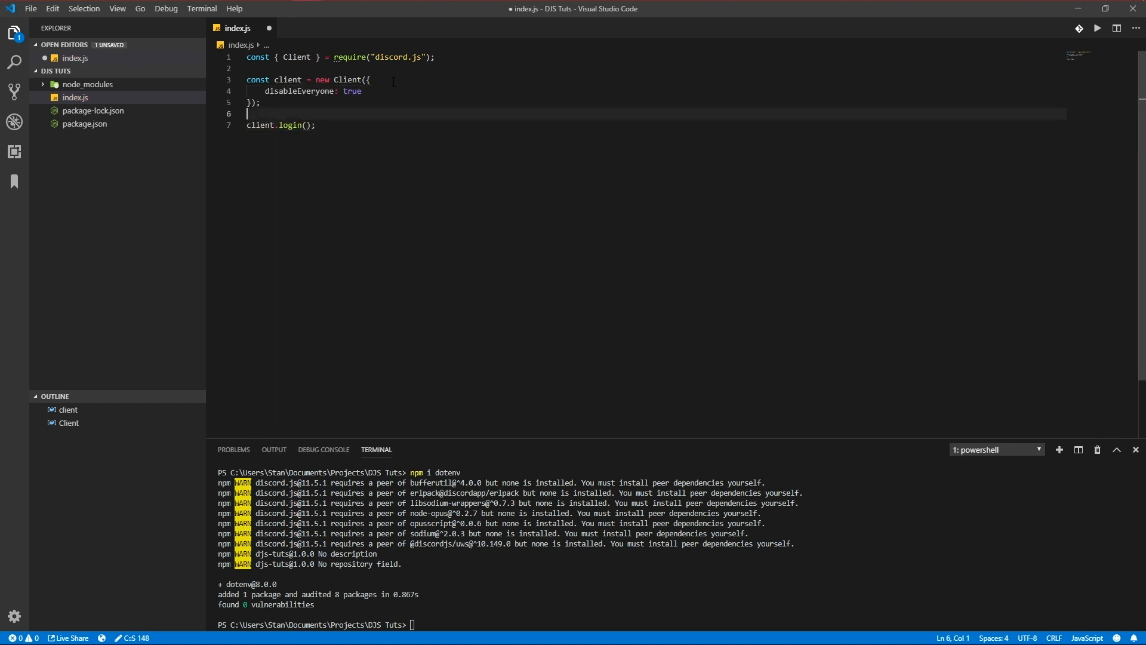
key(Enter)
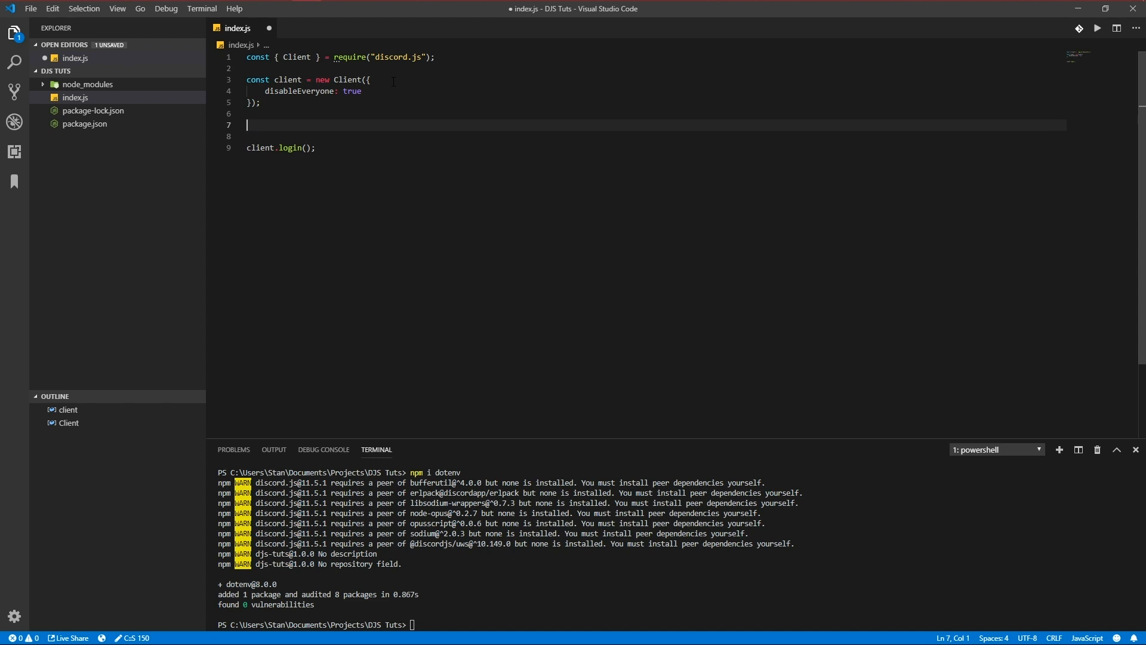
click(147, 71)
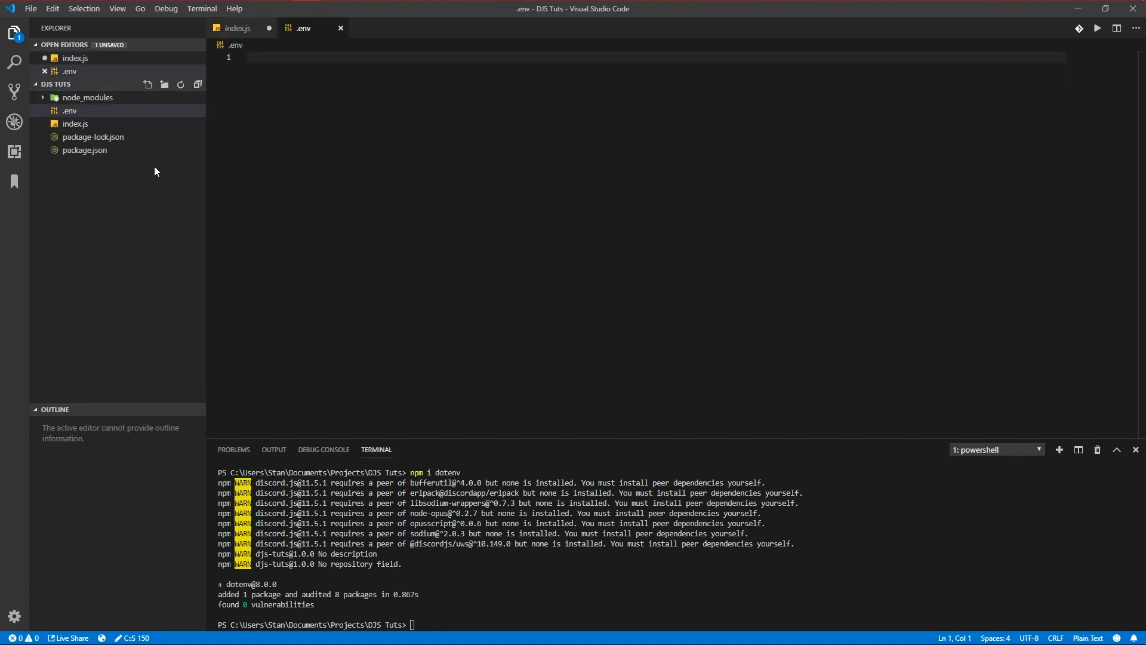
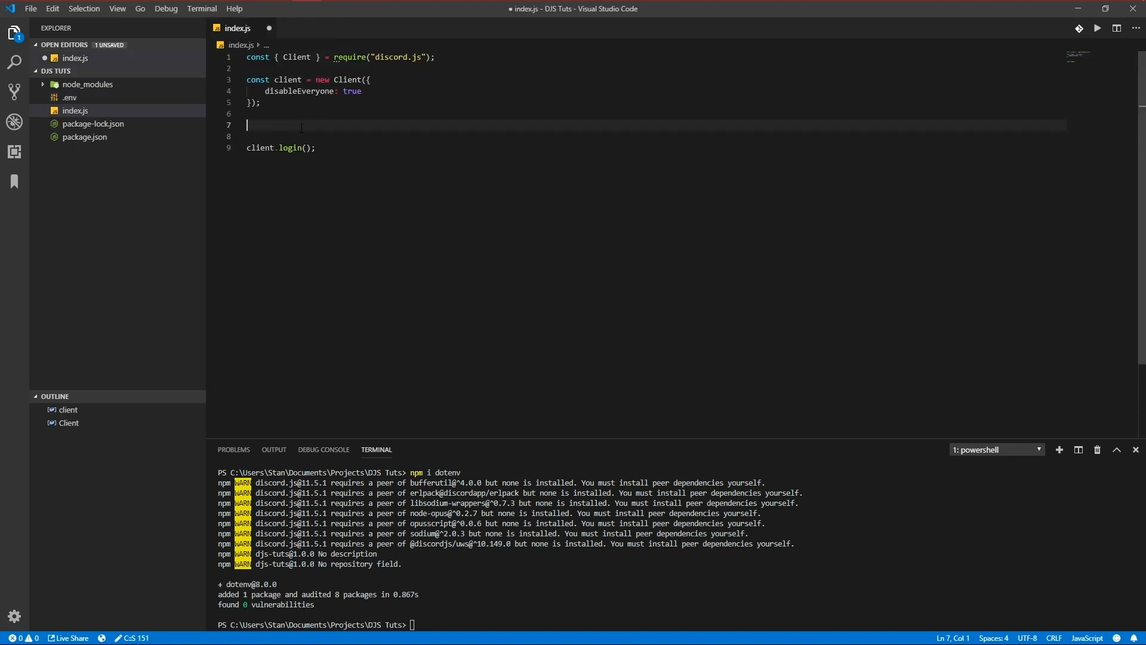
- Store TOKEN=<bot token> in .env and pass process.env.TOKEN to client.login()
click(306, 147)
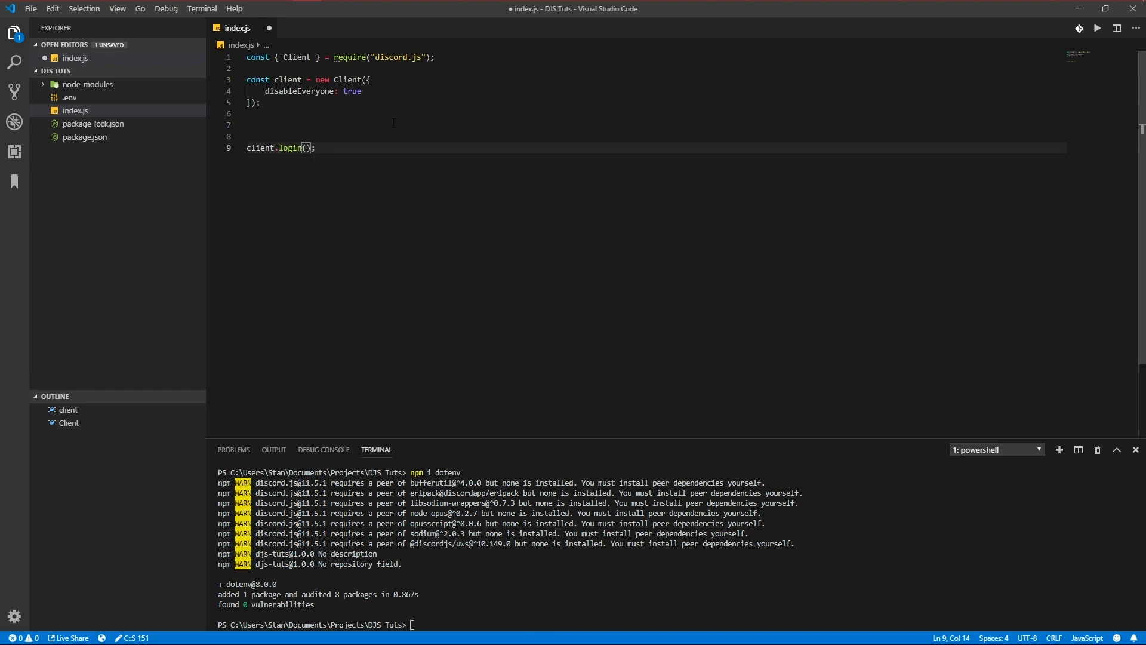
text(process.env)
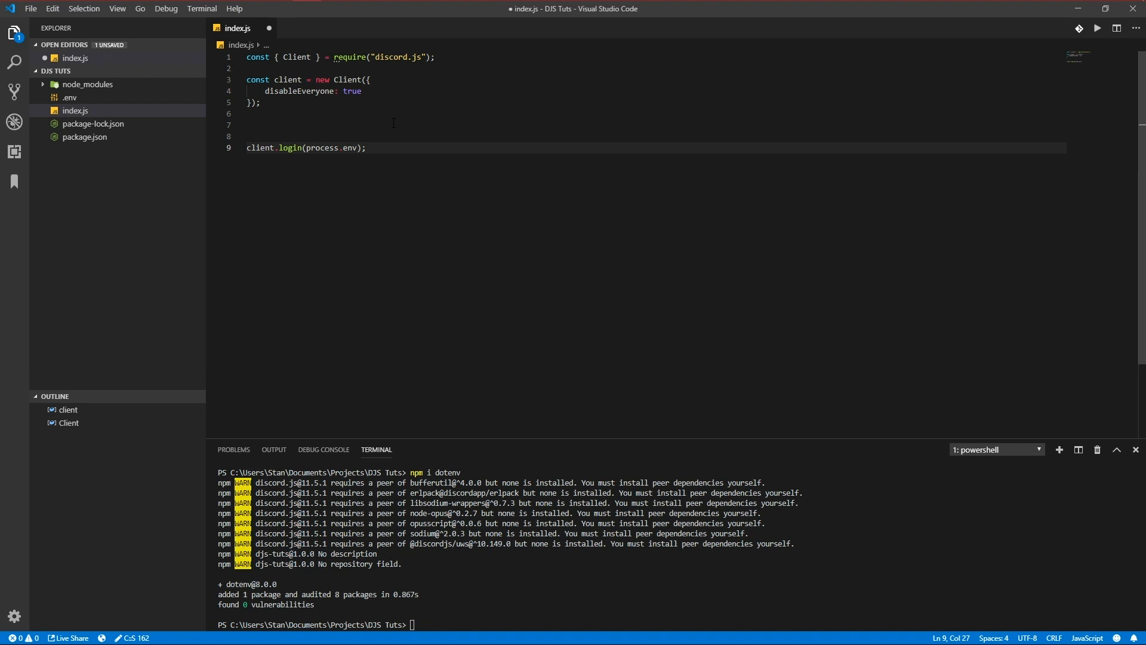
text(TOKEN)
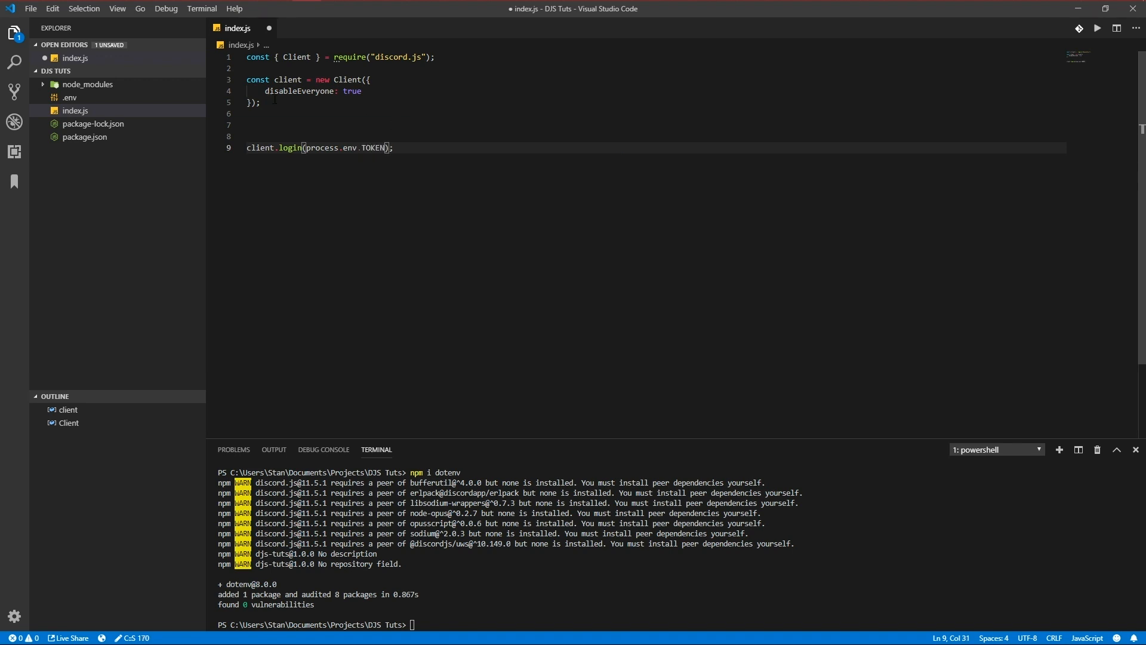
click(69, 110)
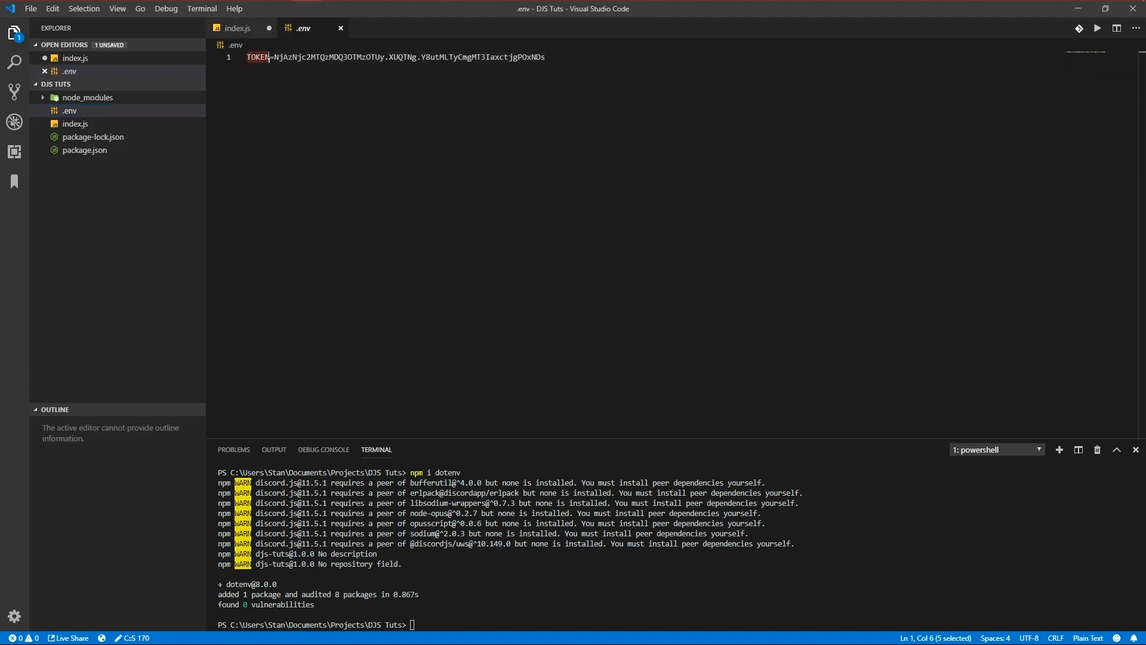
click(237, 28)
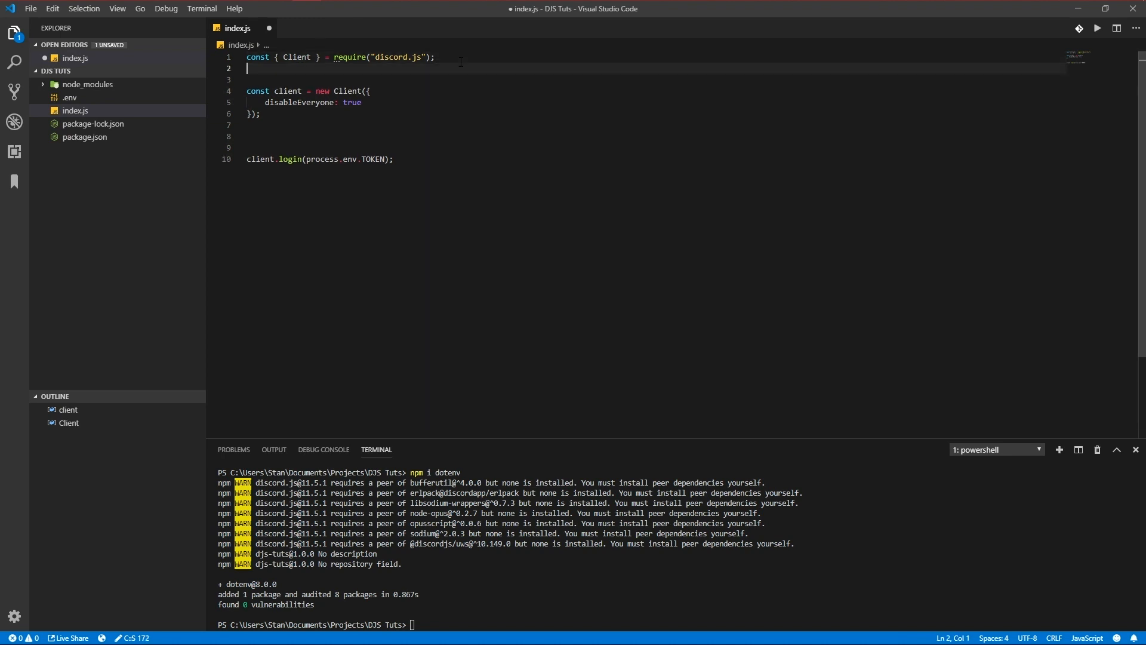
- Import config from dotenv and call config({ path: __dirname + "/.env" }) before login
text(const { })
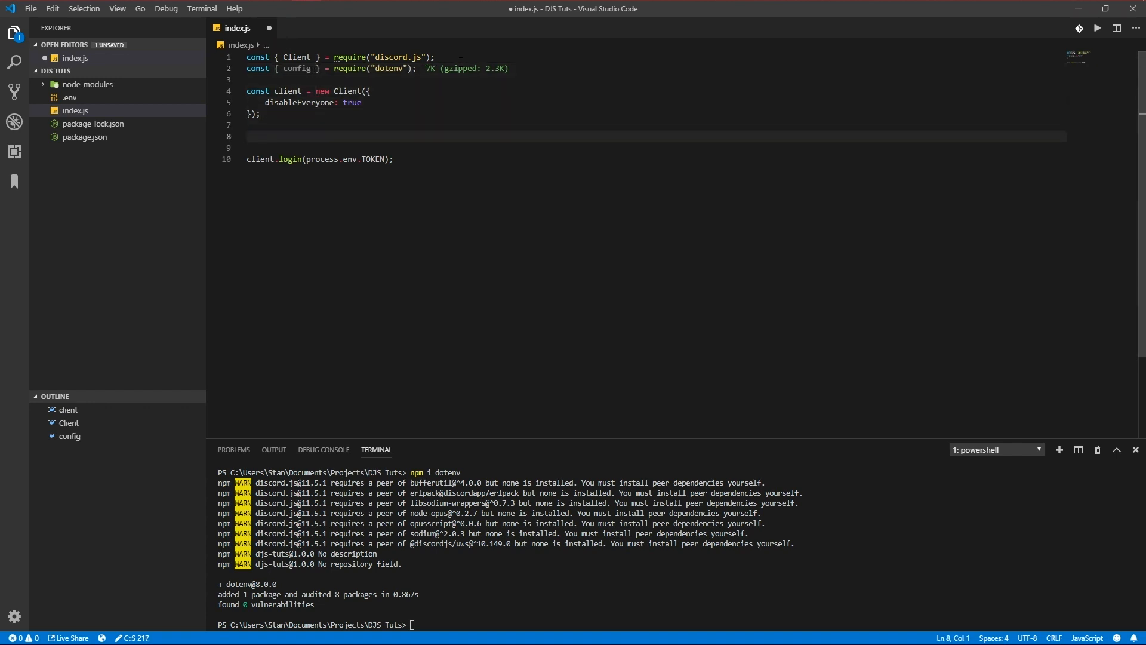
text(config())
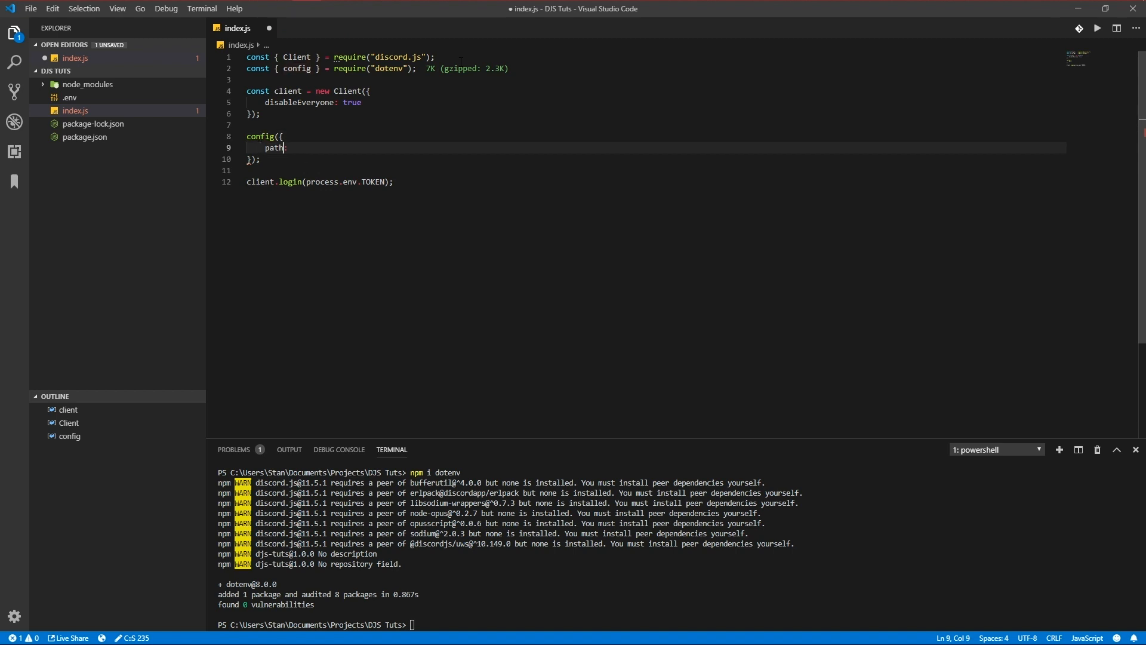
text(__dirname + ".en)
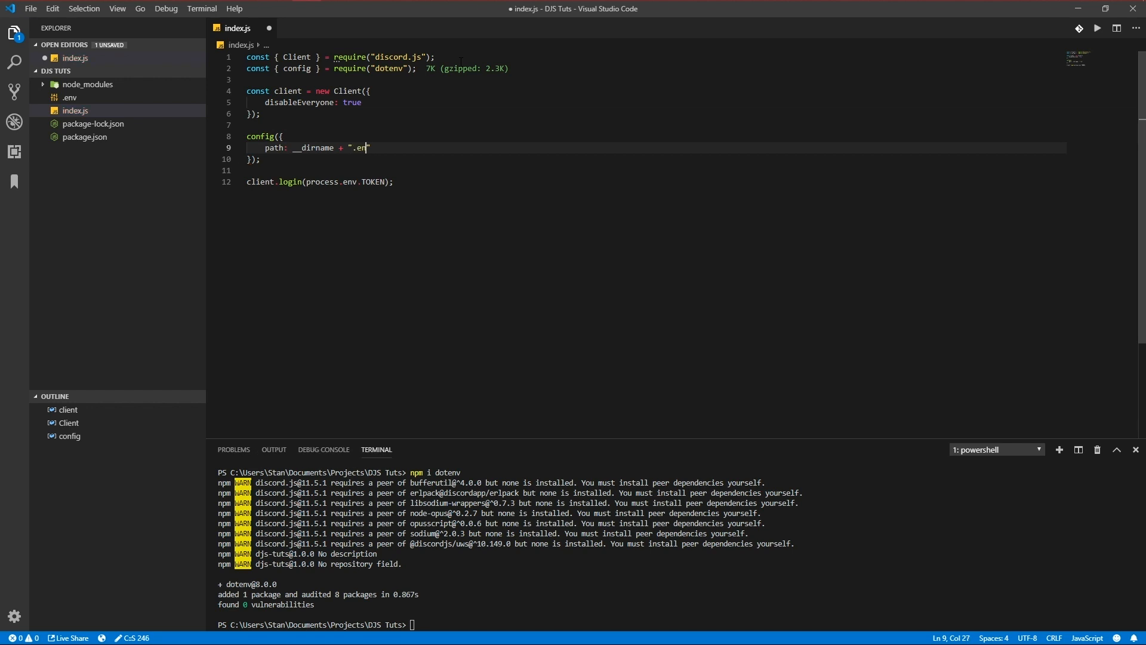
text(v";)
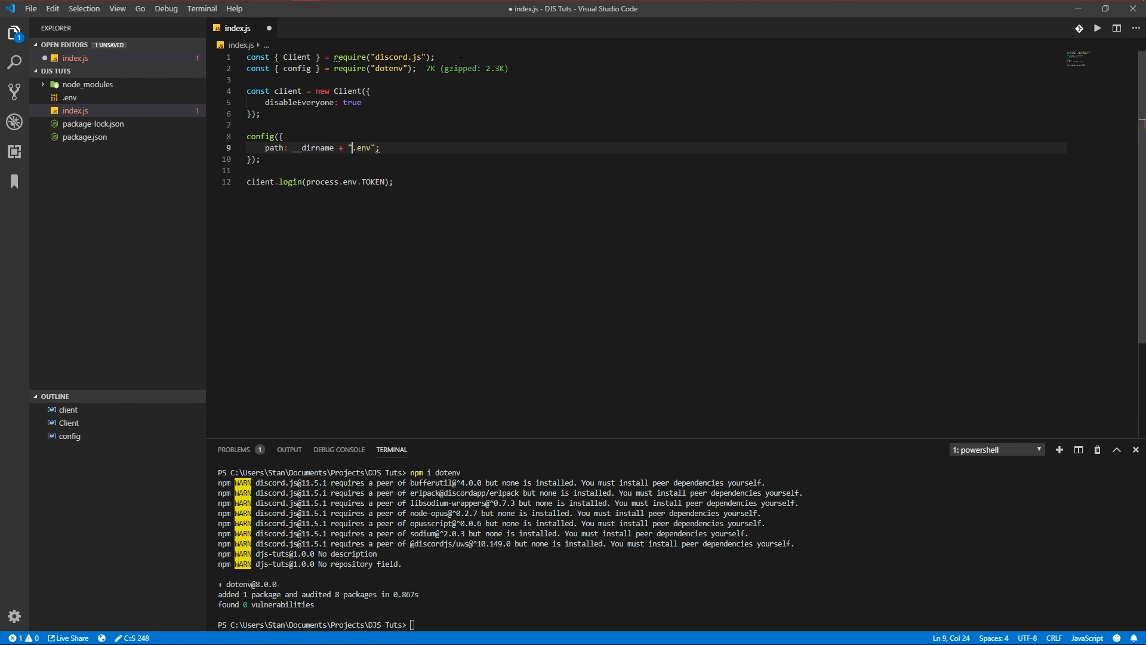
text(/)
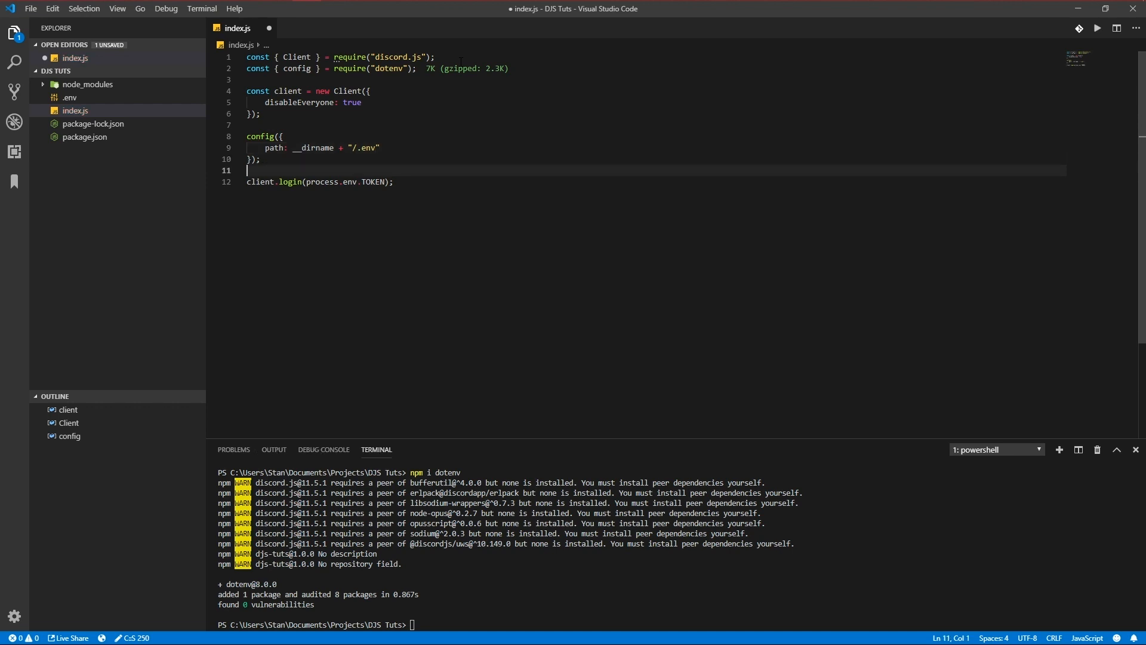
- Add a client.on("ready") handler logging "I'm online!" above client.login, and save
key(Enter)
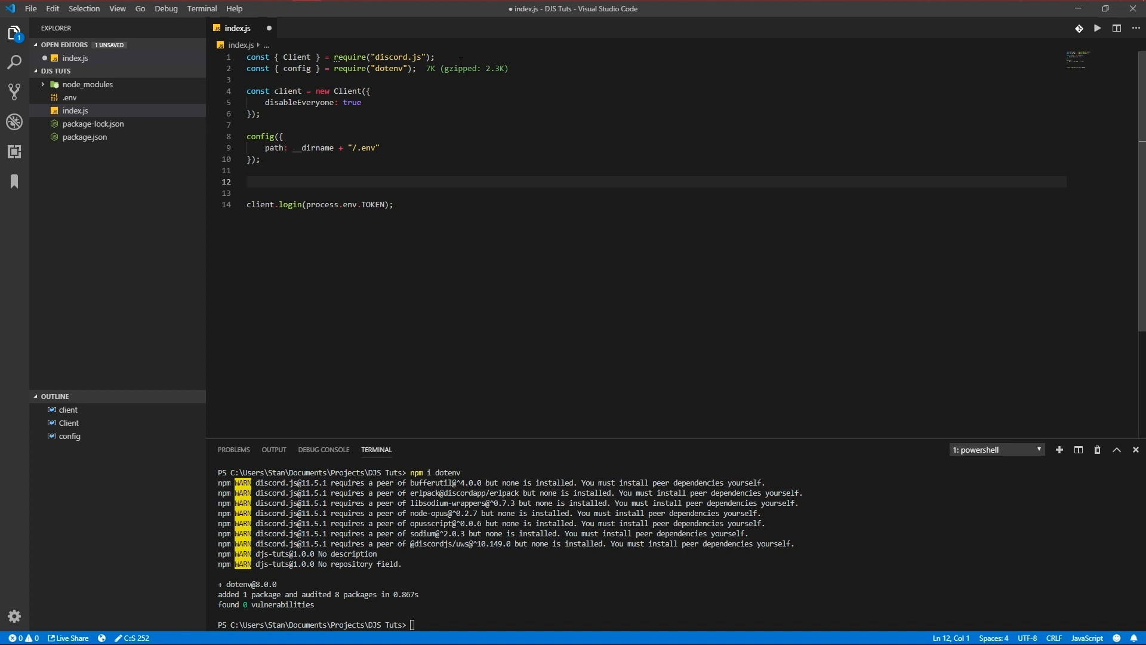
text(cle)
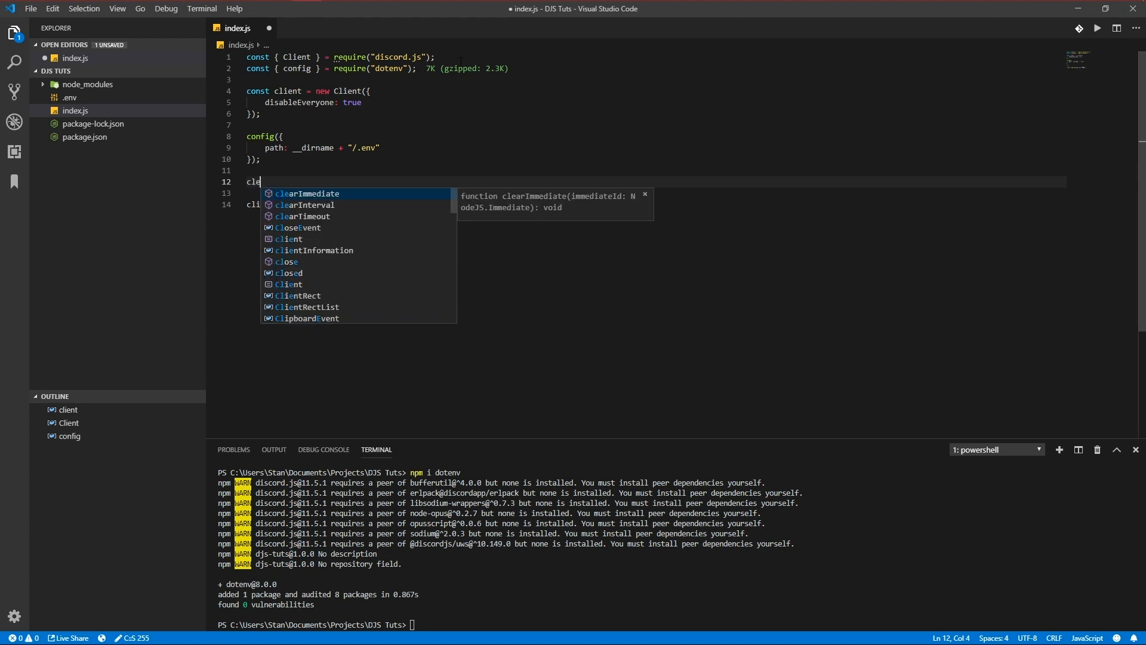
text(ient)
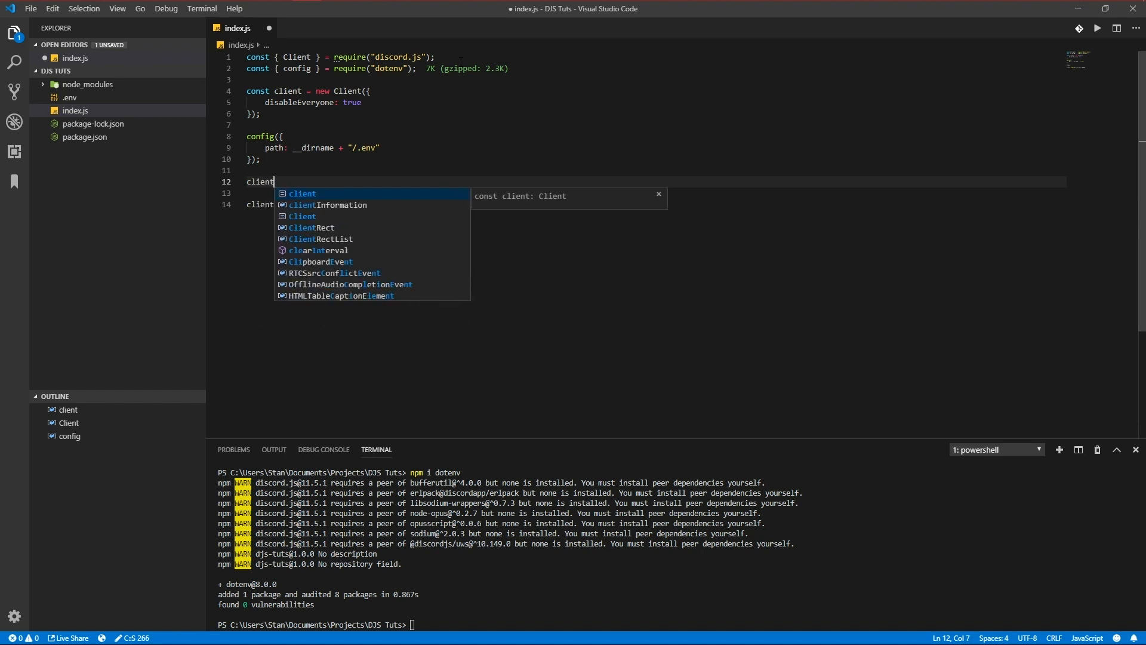
text(.on("ready", ()
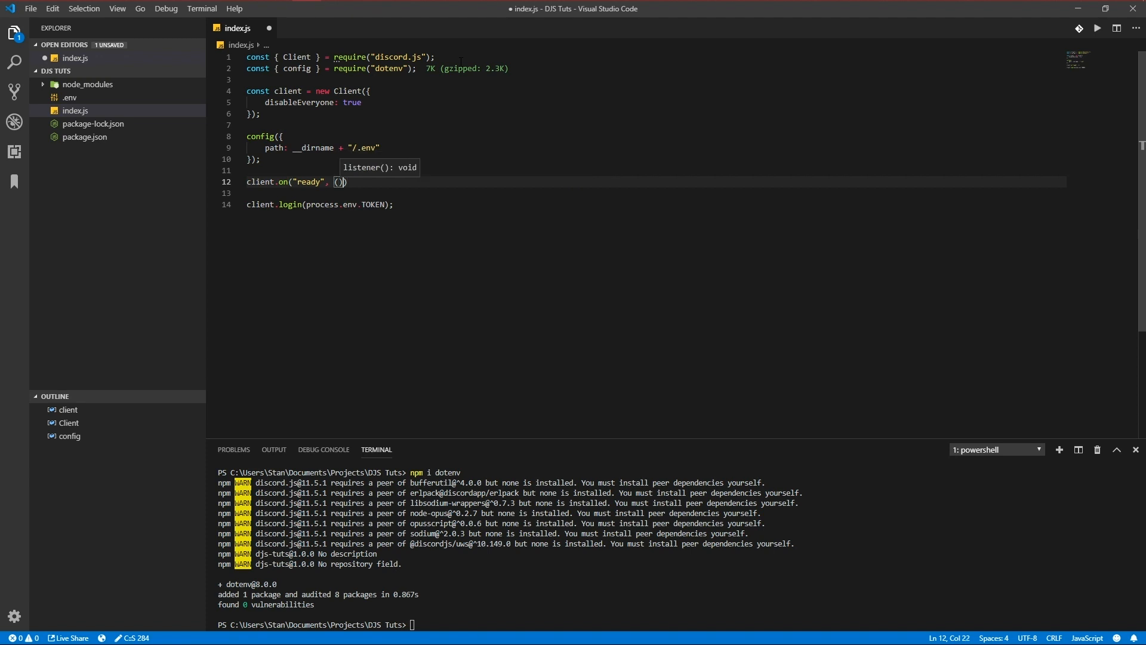
text(=> {)
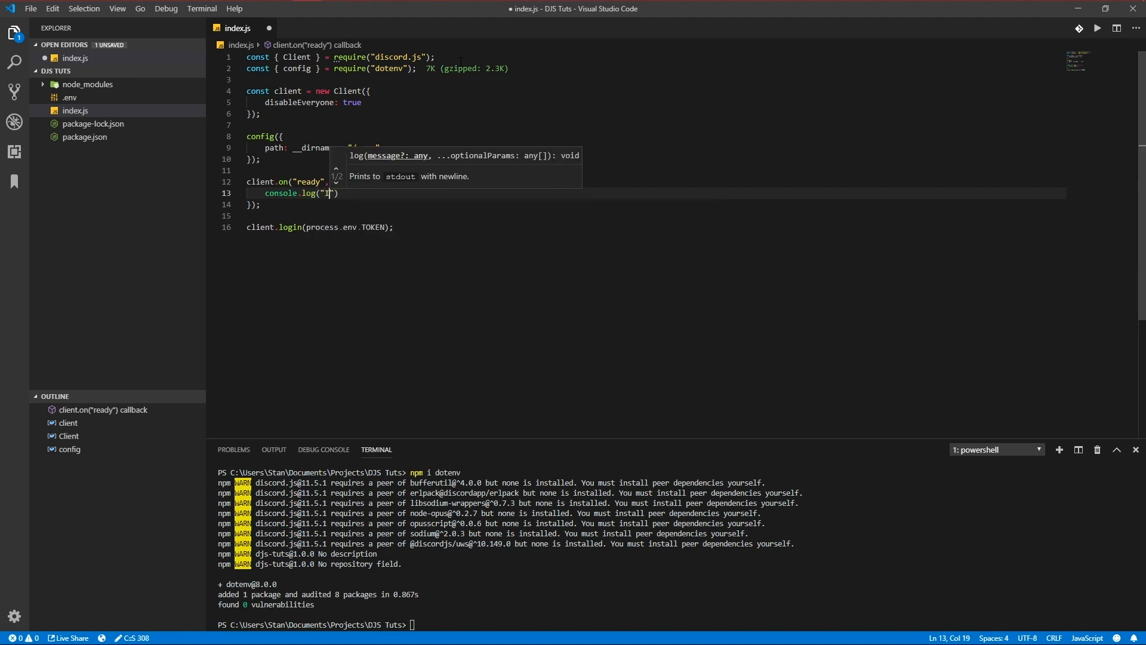
text('m online!)
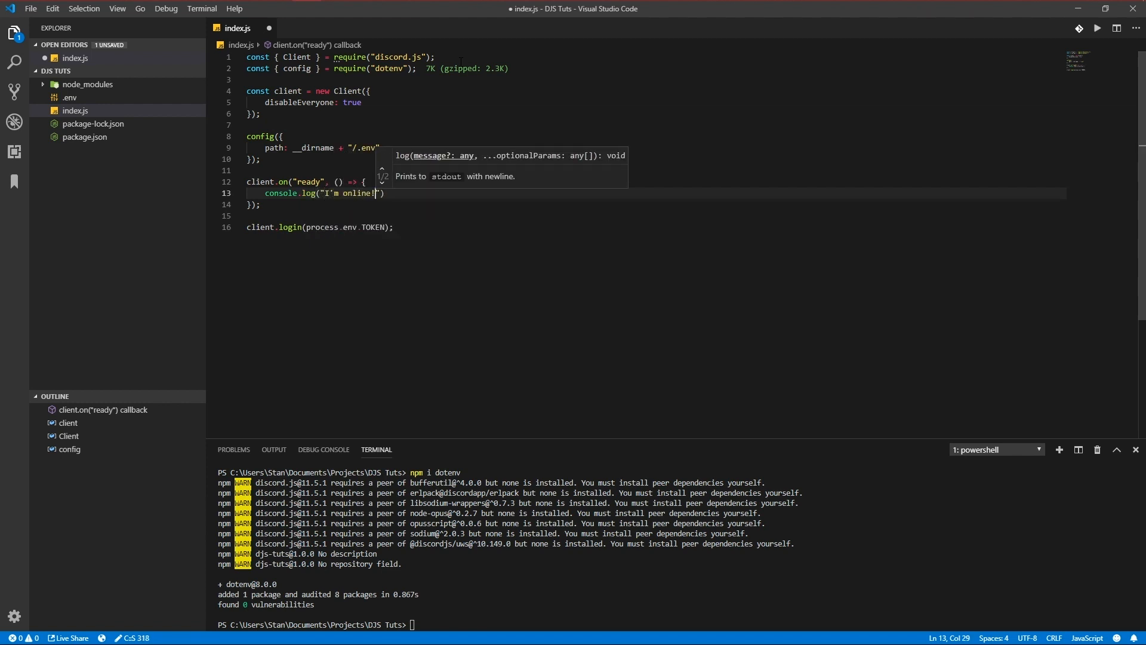
text(;)
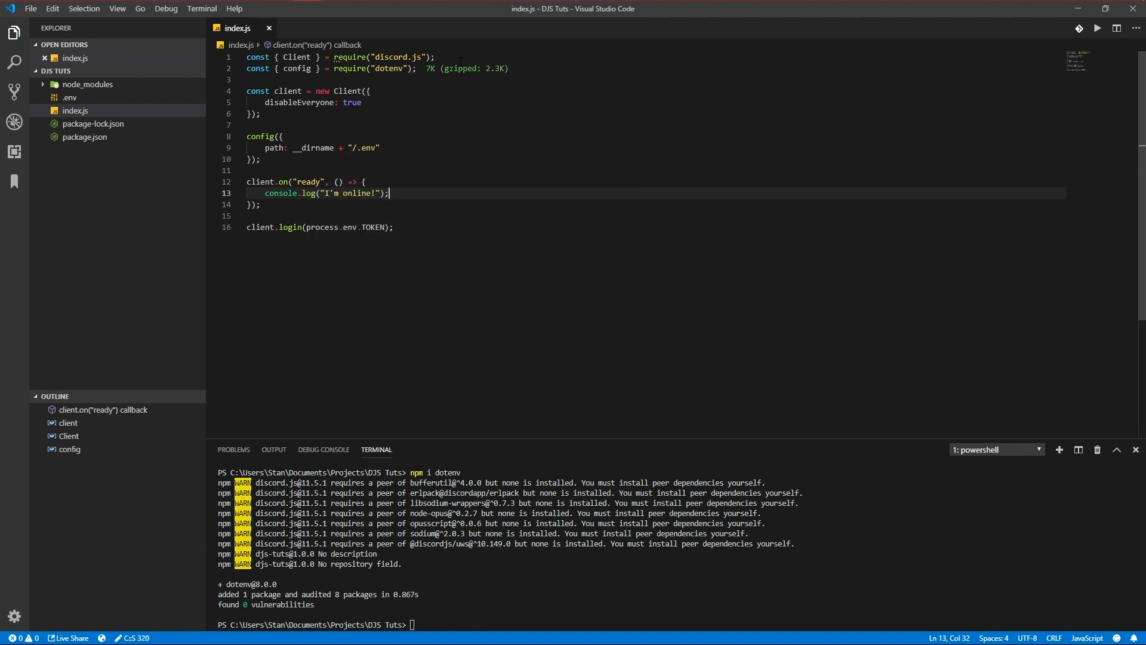
mouse_move(551, 113)
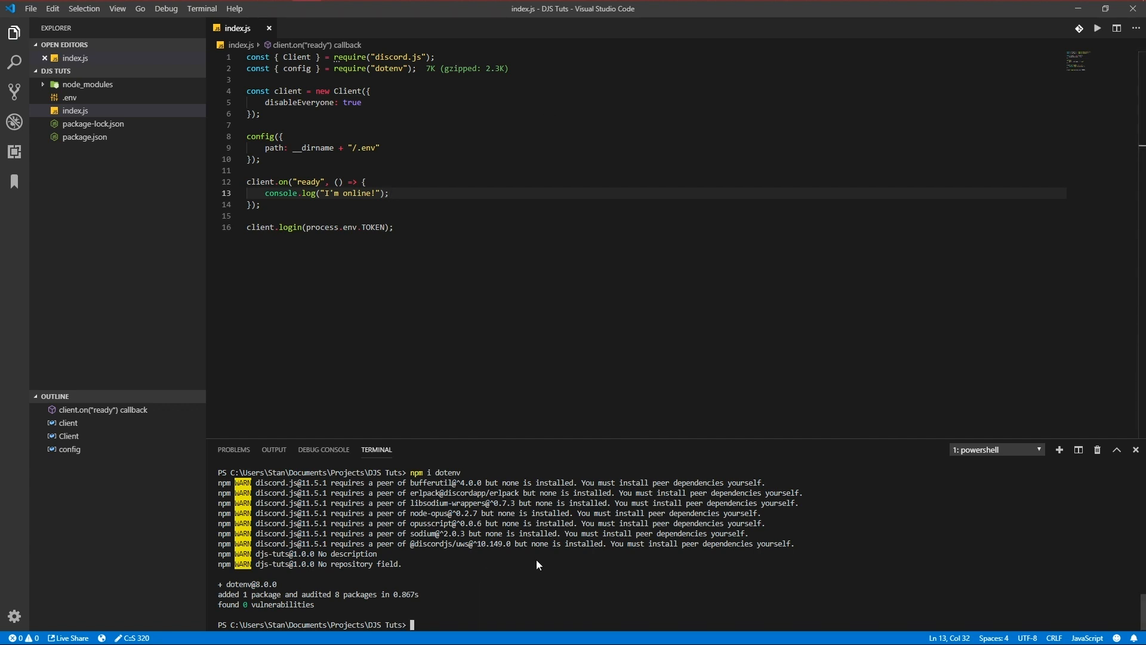
- Run node index.js in the integrated terminal to start the bot
text(node)
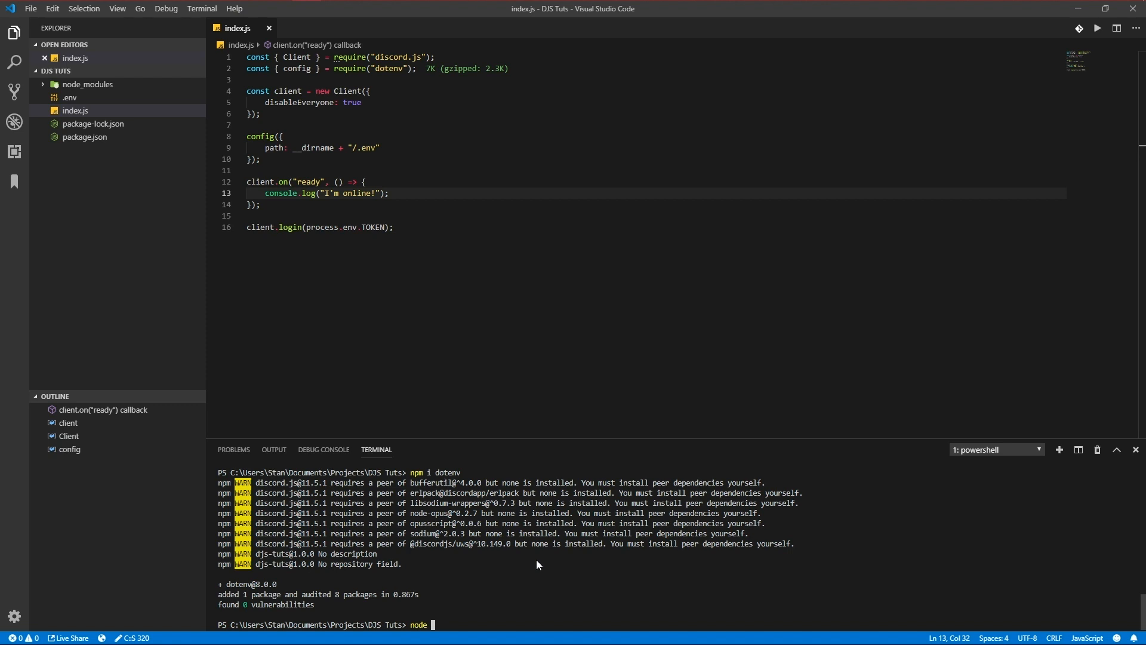
text(index.js)
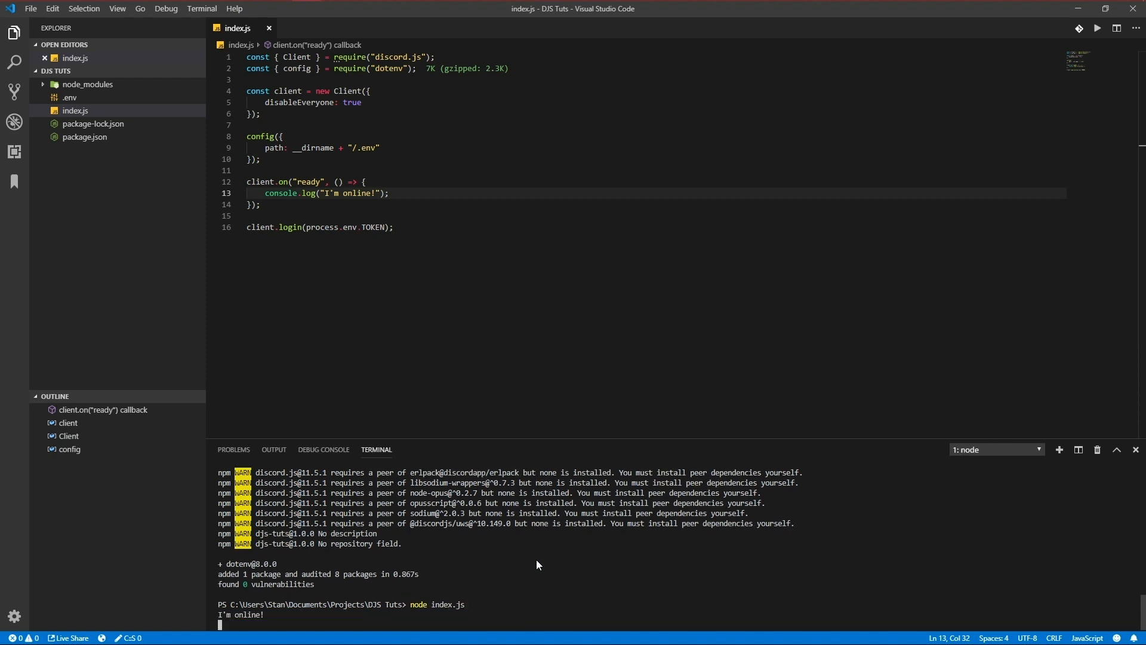
mouse_move(245, 616)
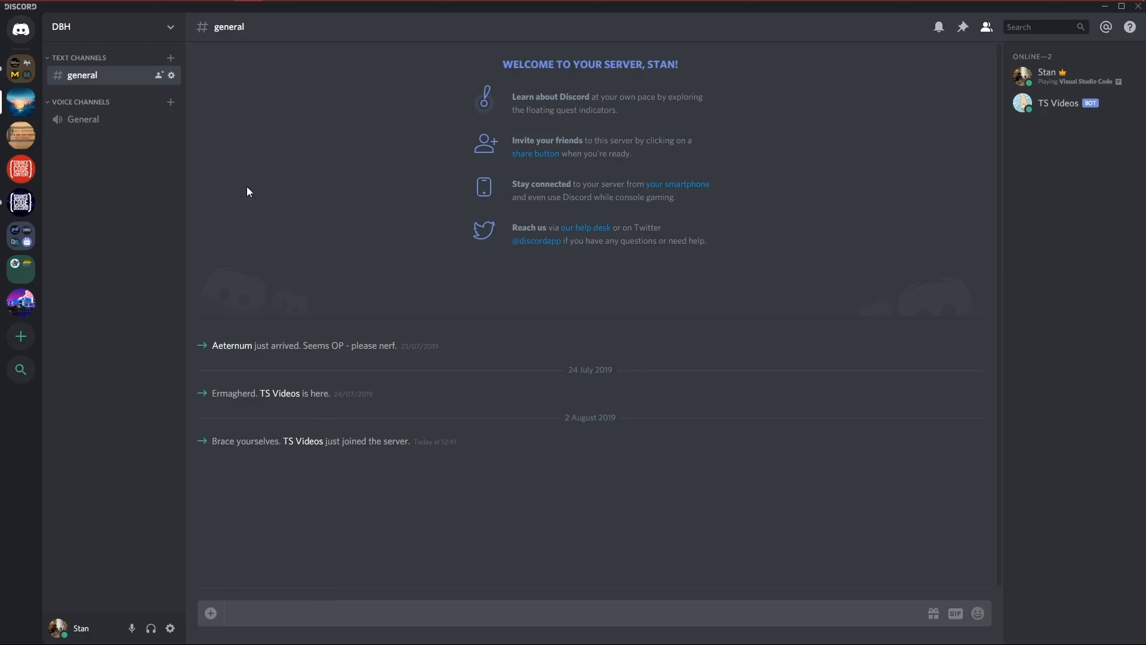
click(1059, 102)
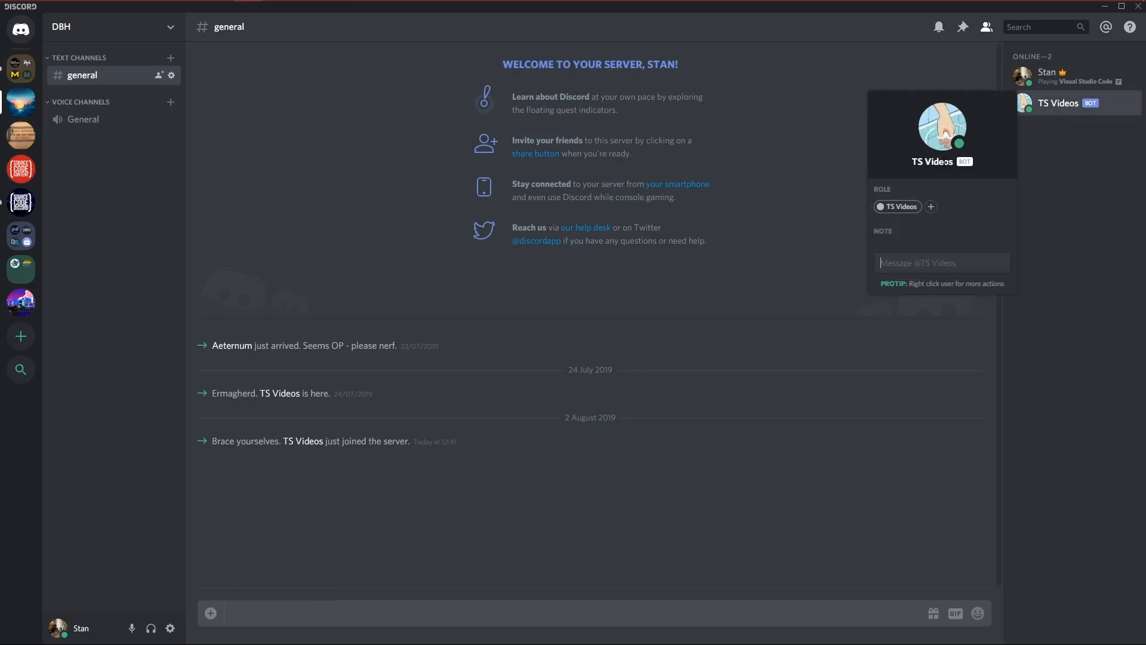
key(alt+tab)
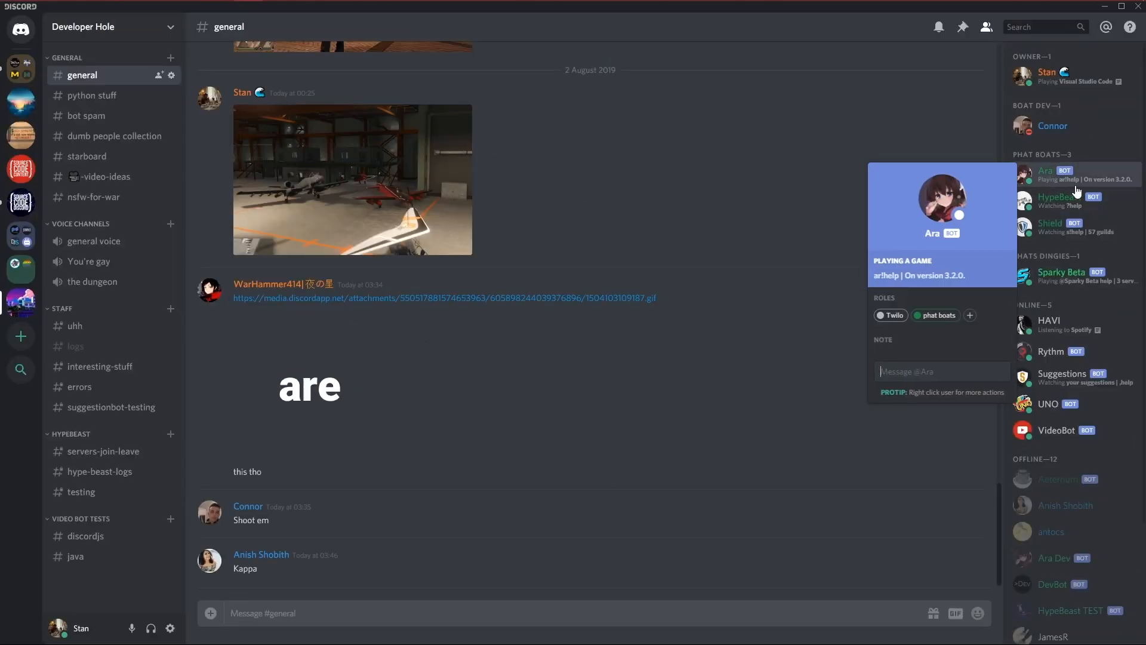
click(1051, 222)
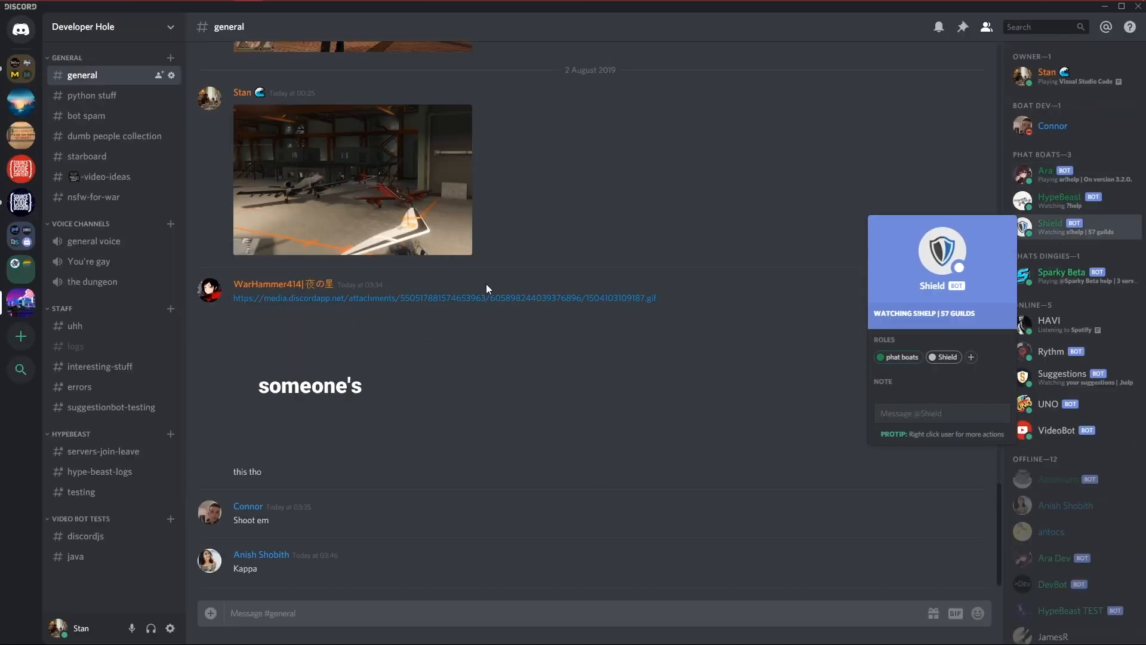
click(20, 135)
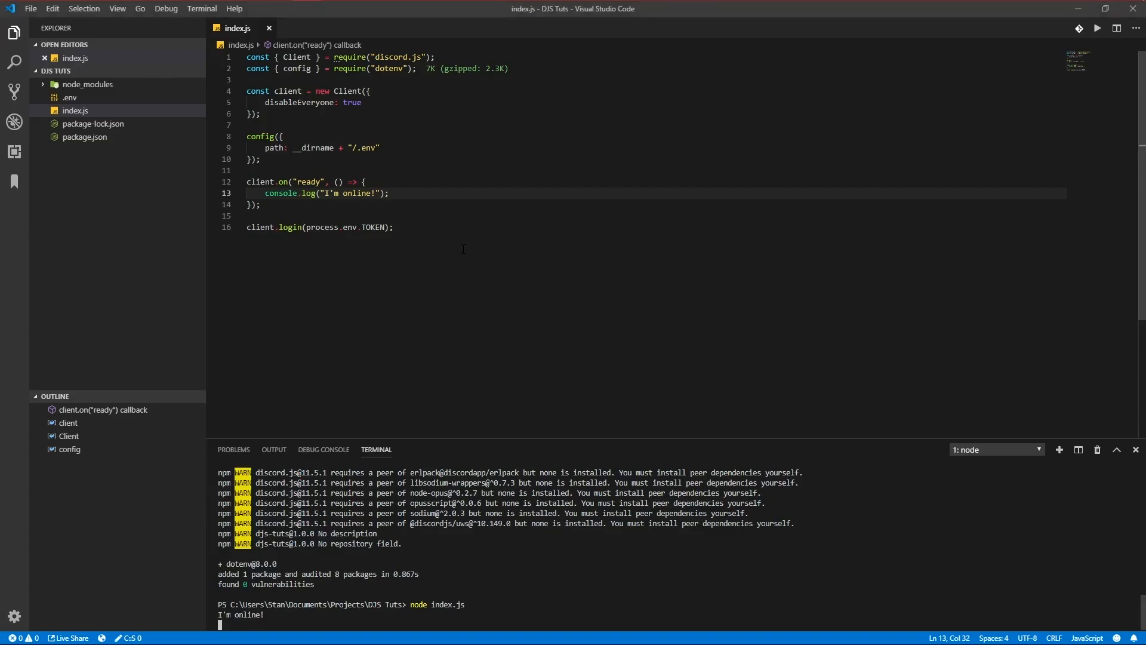
- Replace the I'm online! log with a new console.log() and draft a template-string example
drag(265, 193, 390, 193)
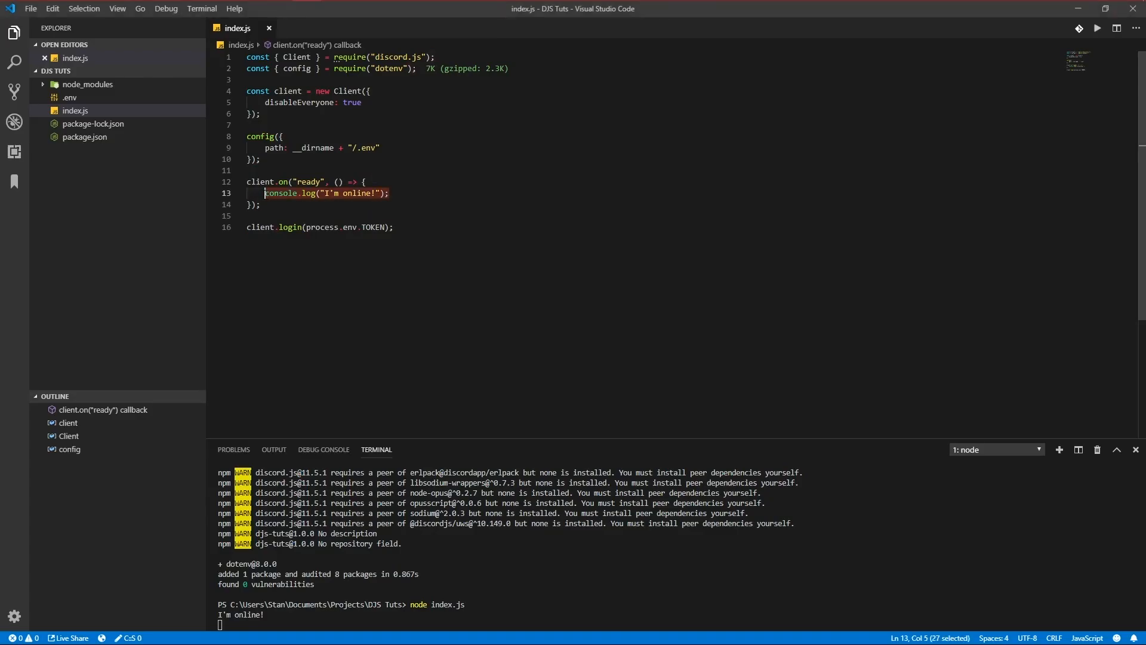
text(consto)
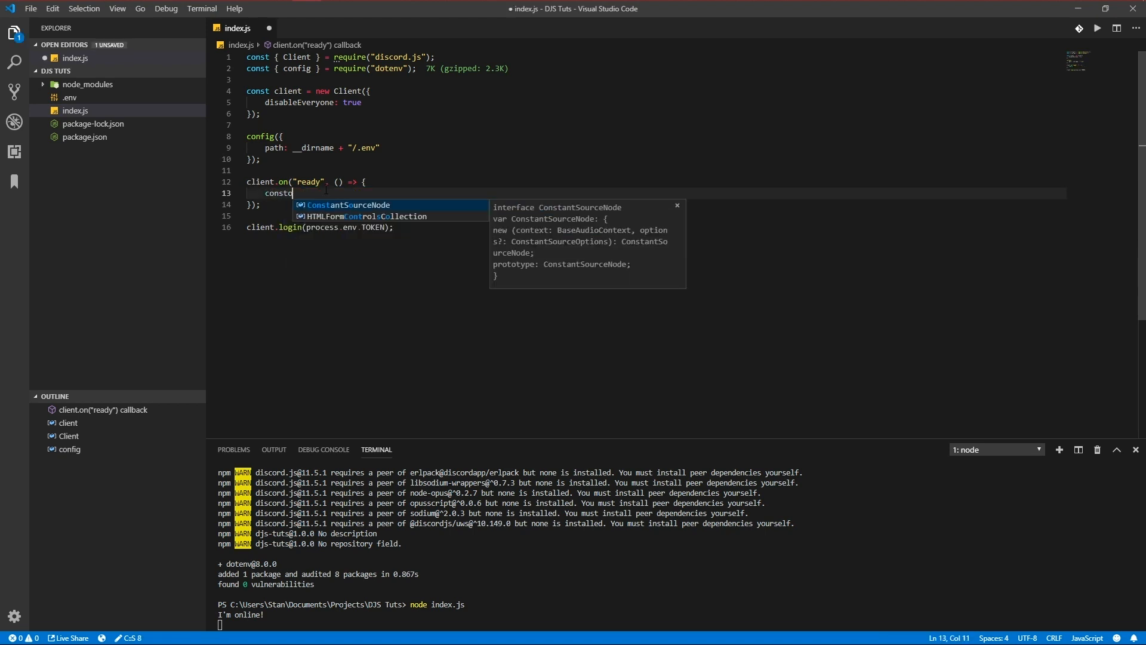
text(lg)
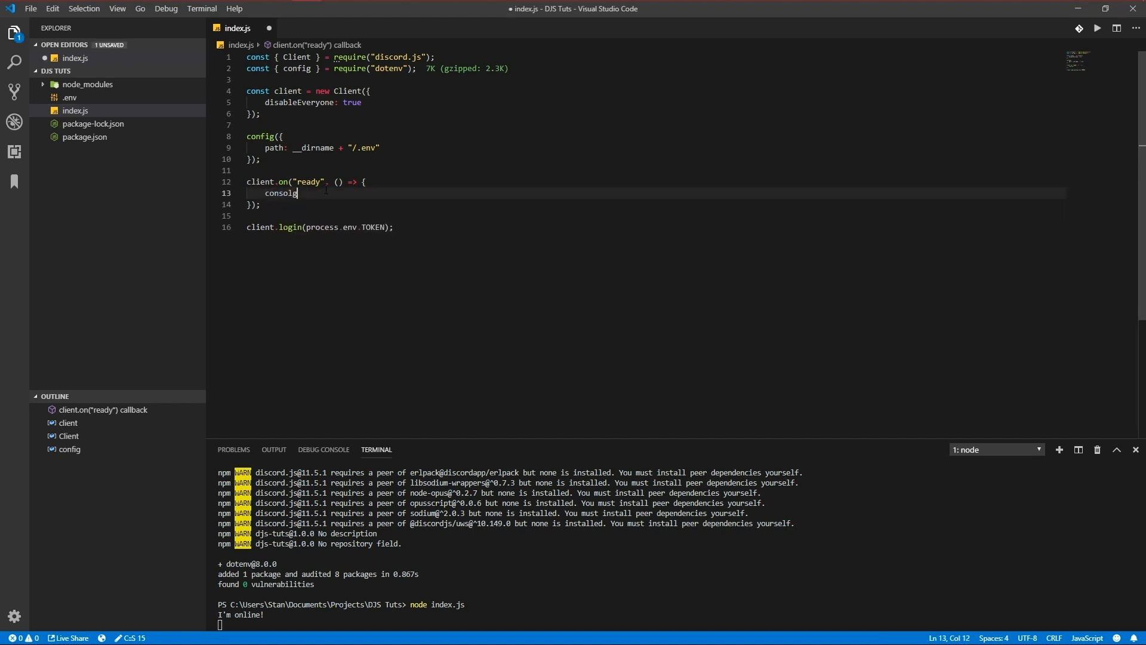
text(.log();)
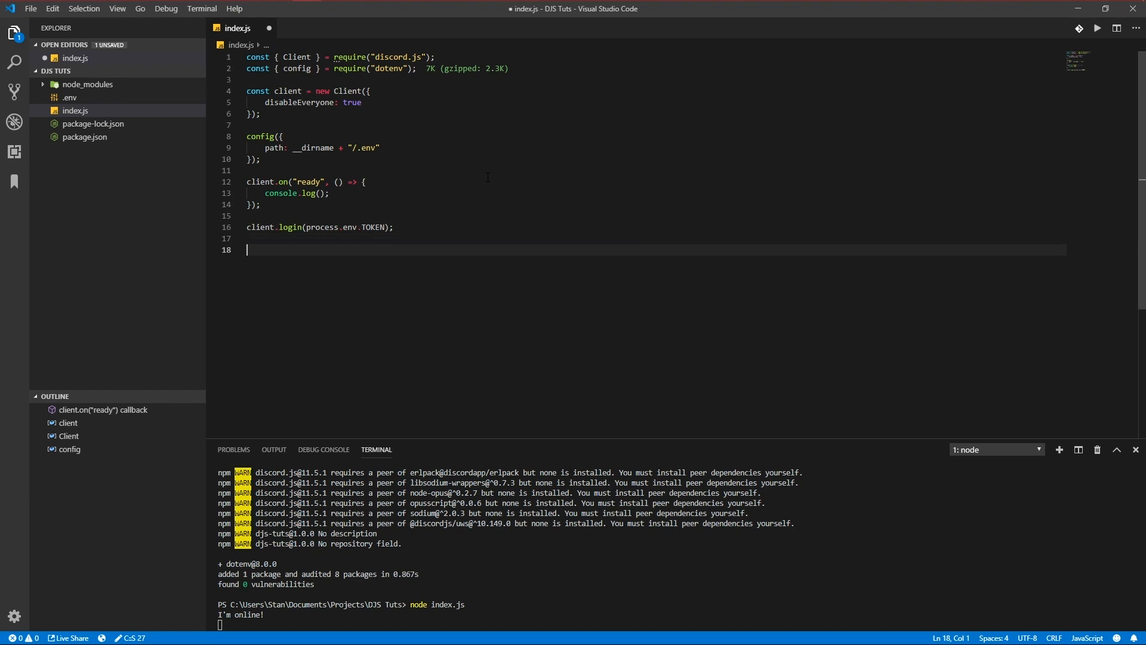
text(")
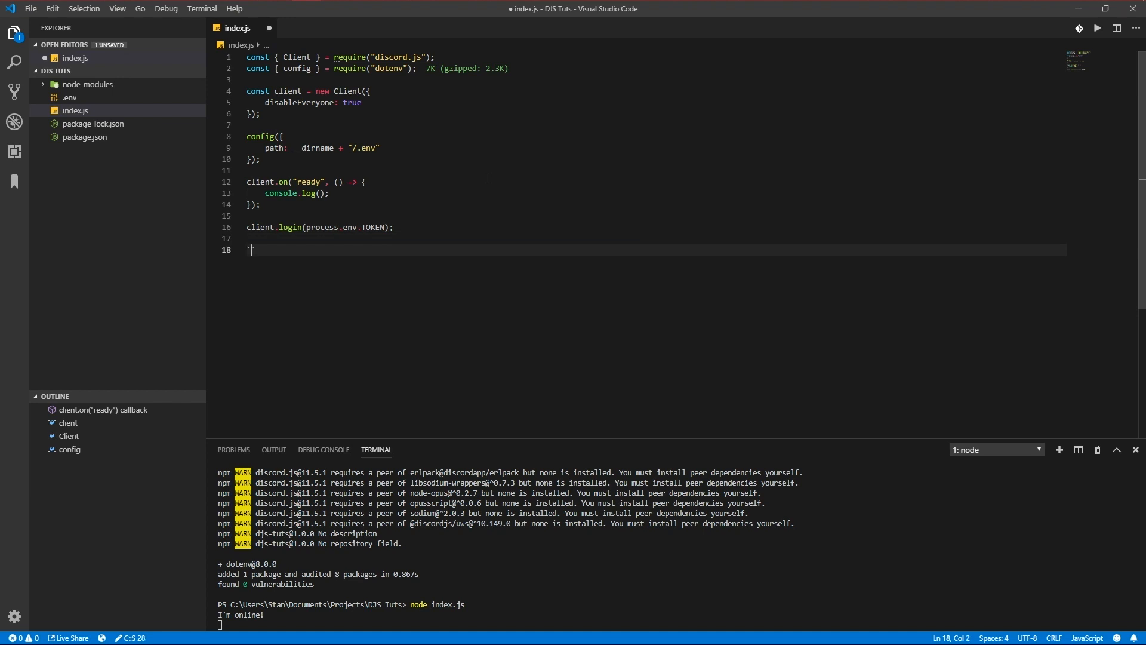
text(`I'm online, my name is ${bot.user.usernam)
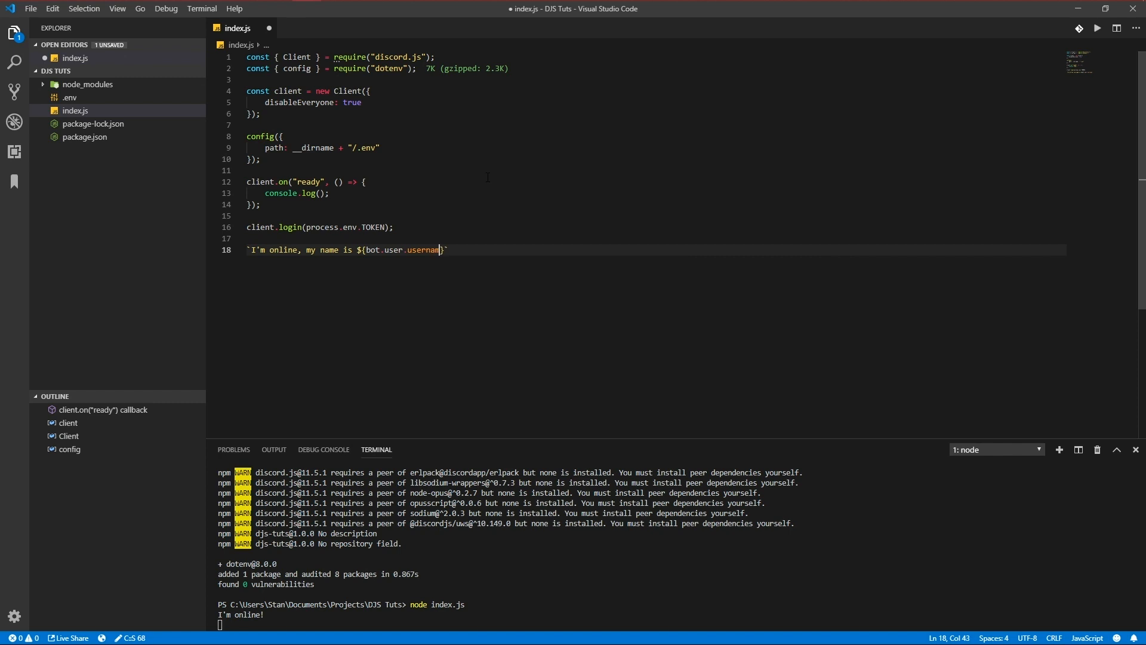
- Draft a concatenation example with the username, then remove the example lines
key(Enter)
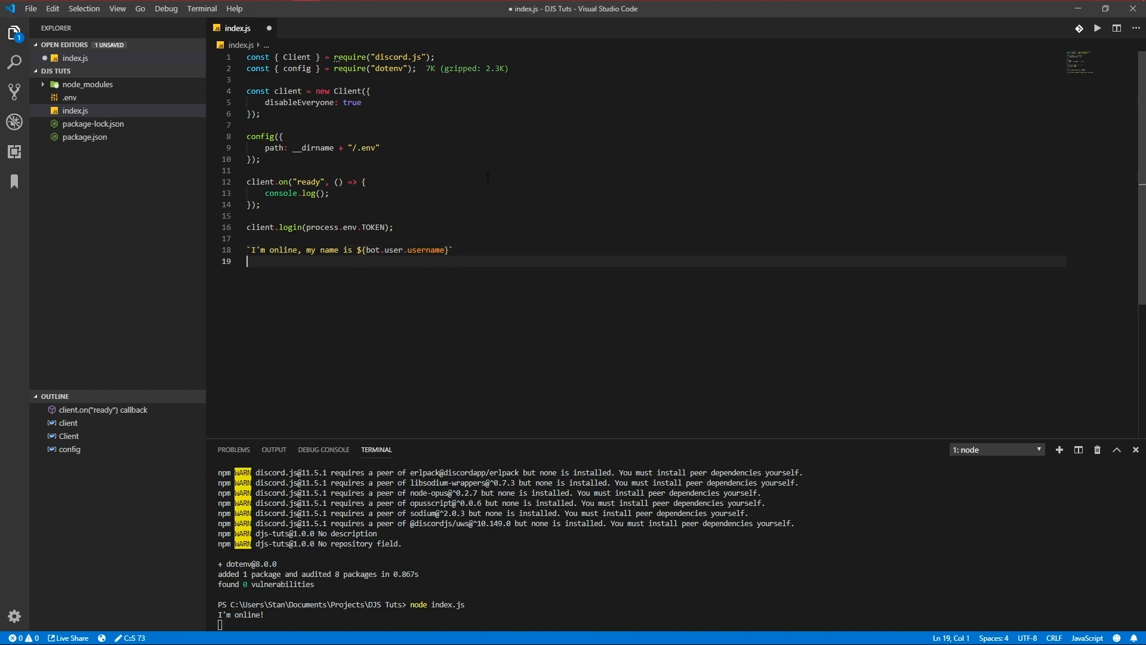
text("I'm online, m)
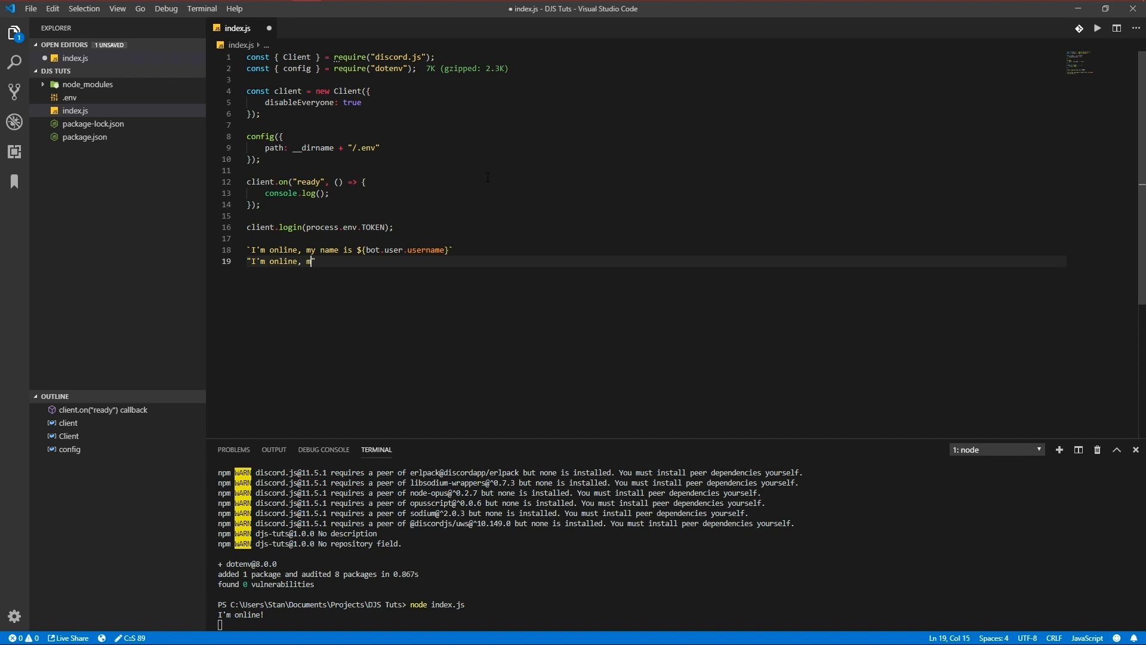
text(y name is)
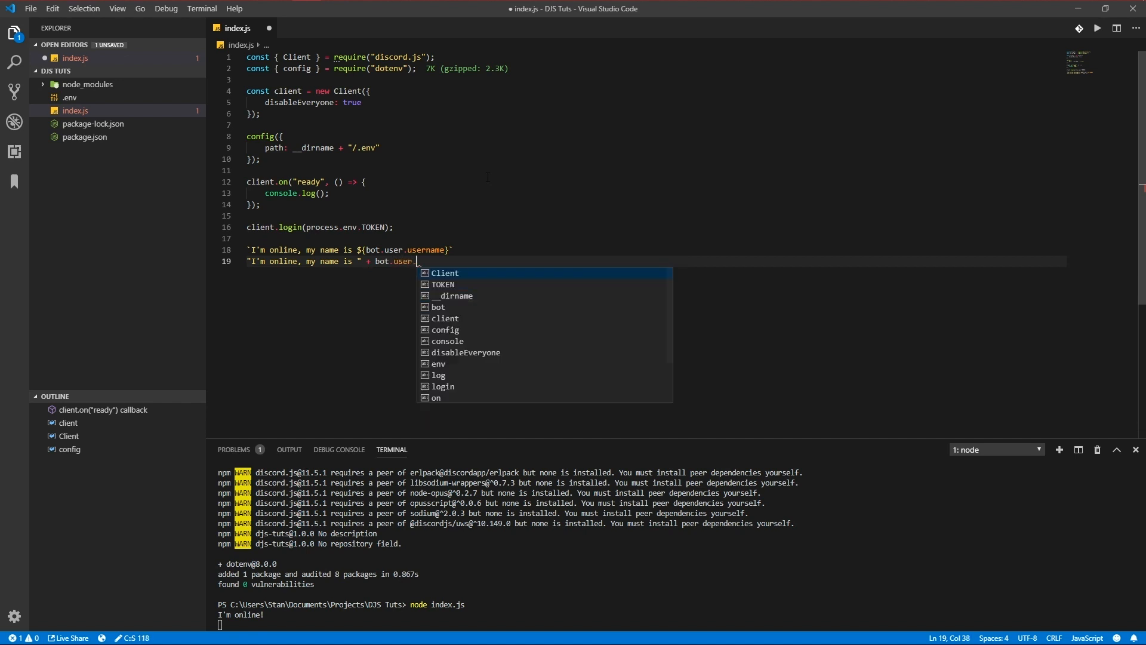
text(username)
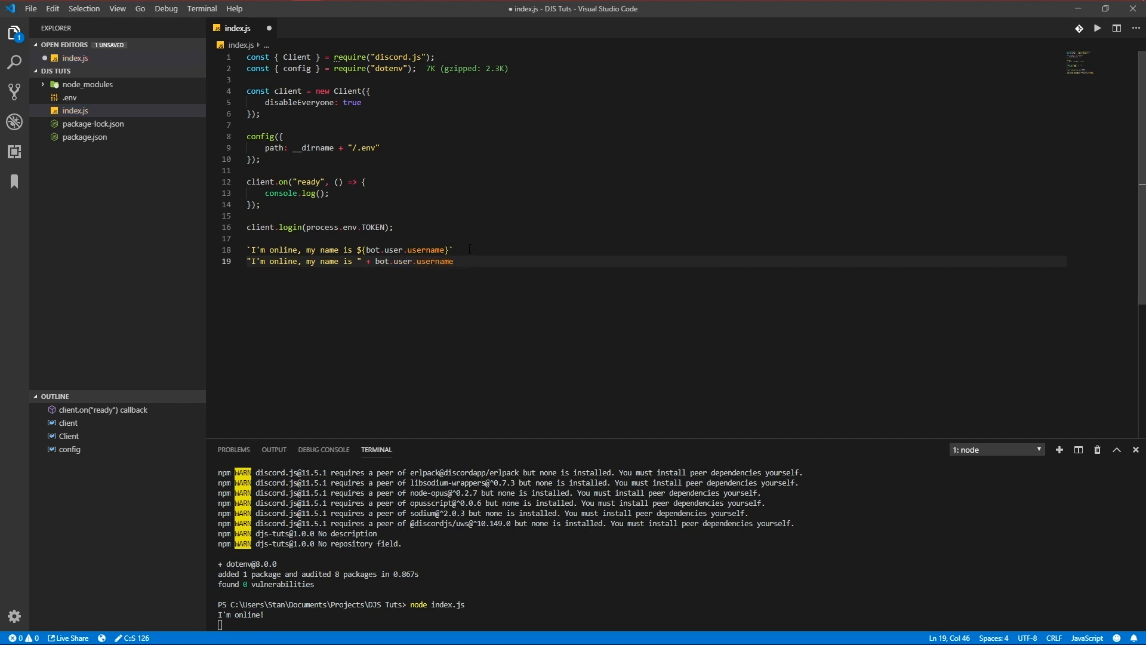
click(292, 249)
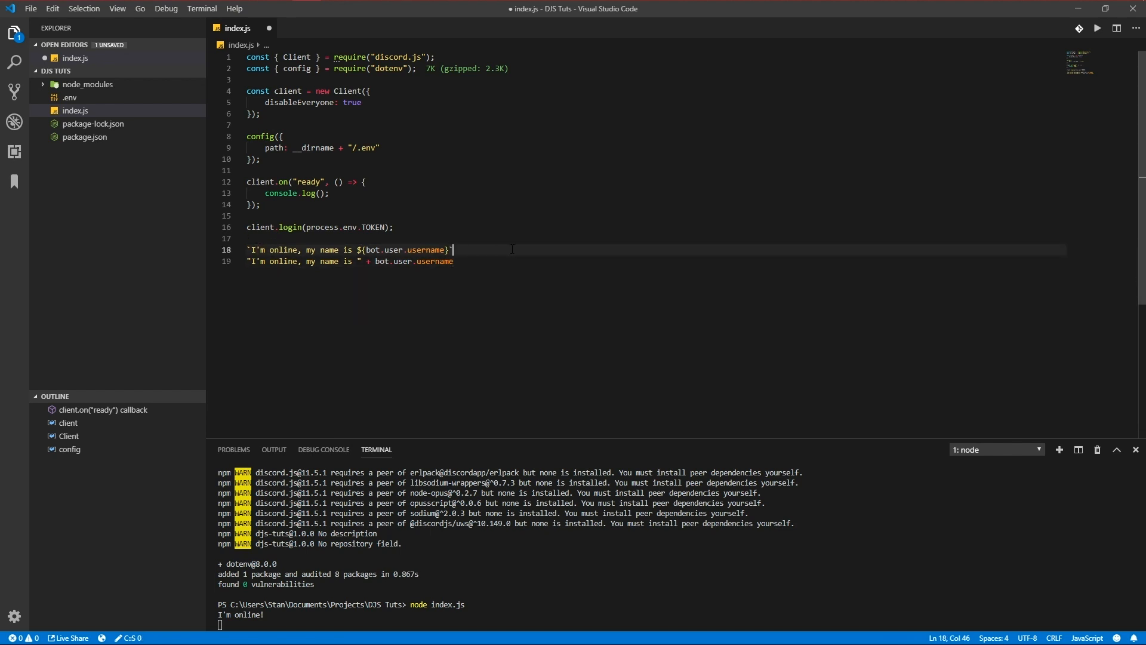
key(Enter)
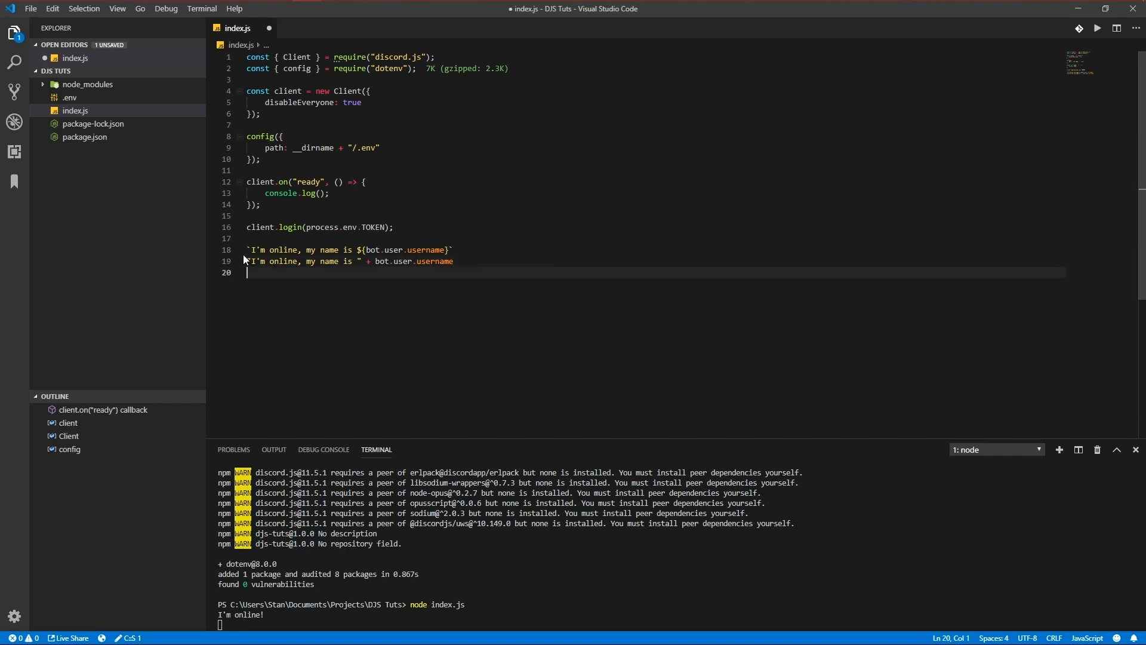
text(``)
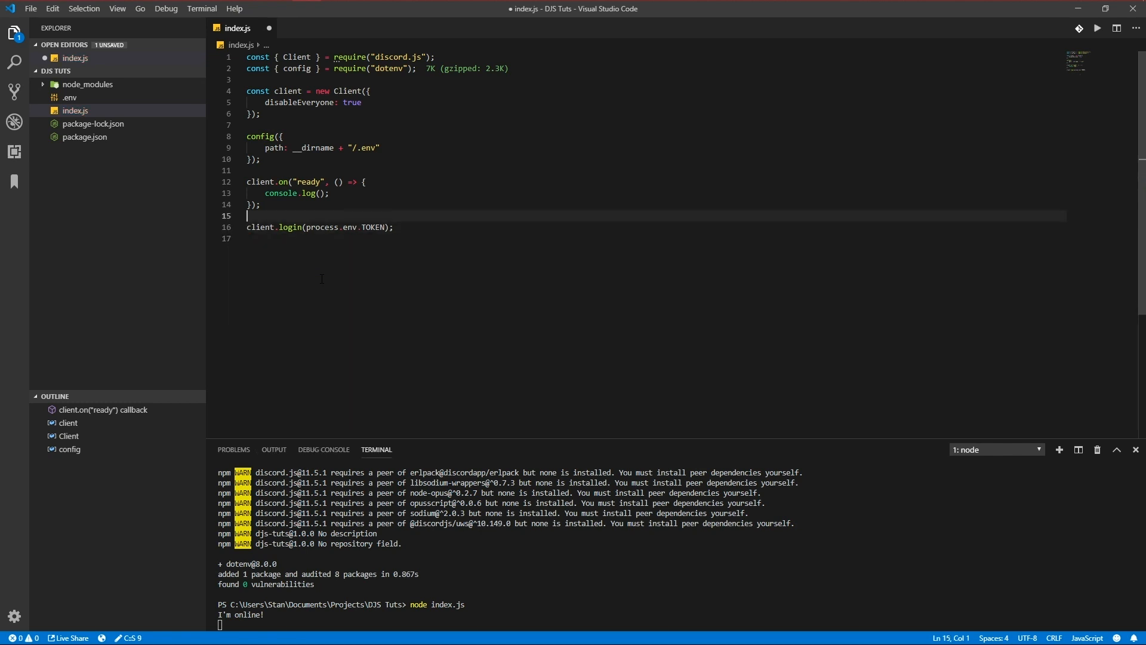
- Log `I am now online, my name is ${bot.user.username}` and open a new handler line
click(320, 192)
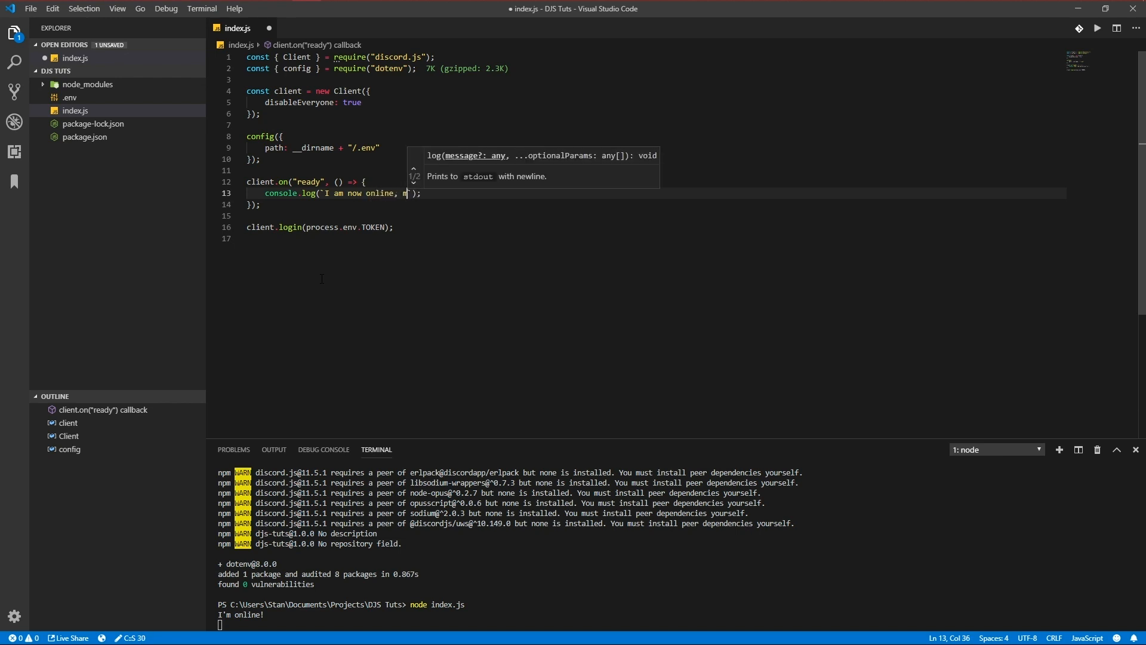
text(y name is ${})
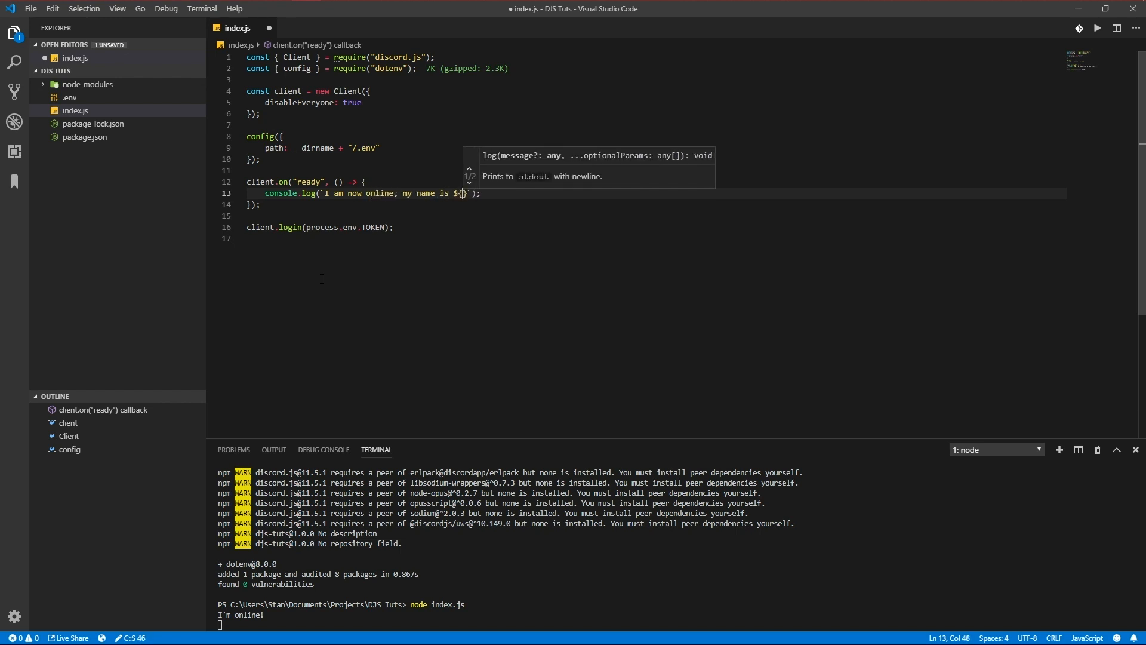
text(bot.user.username)
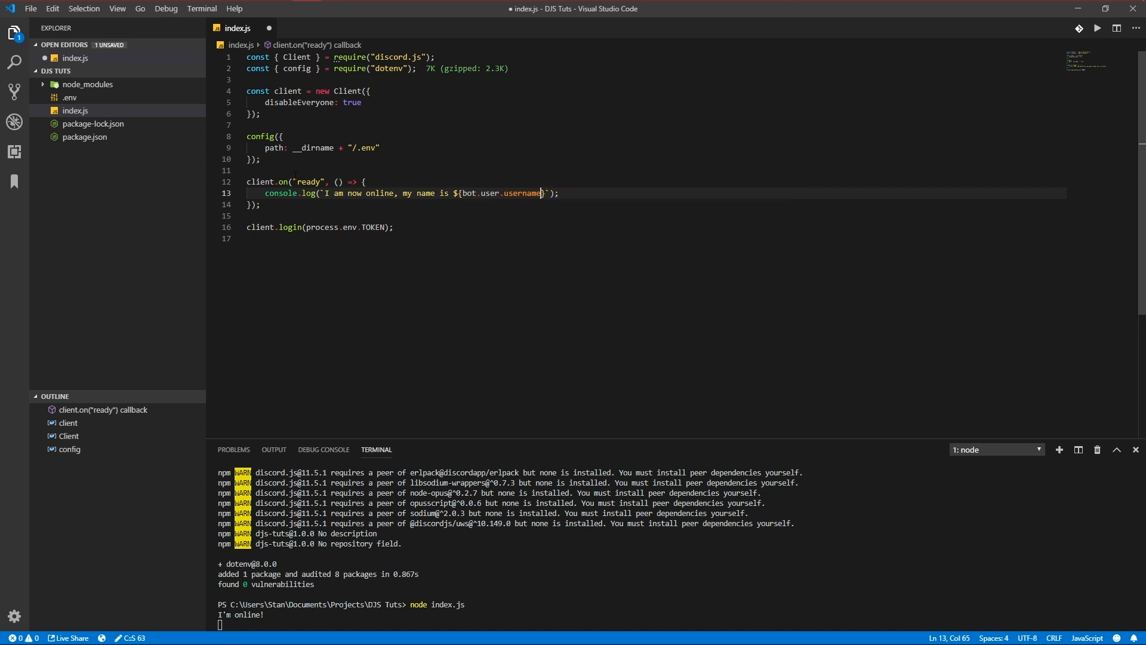
double_click(311, 181)
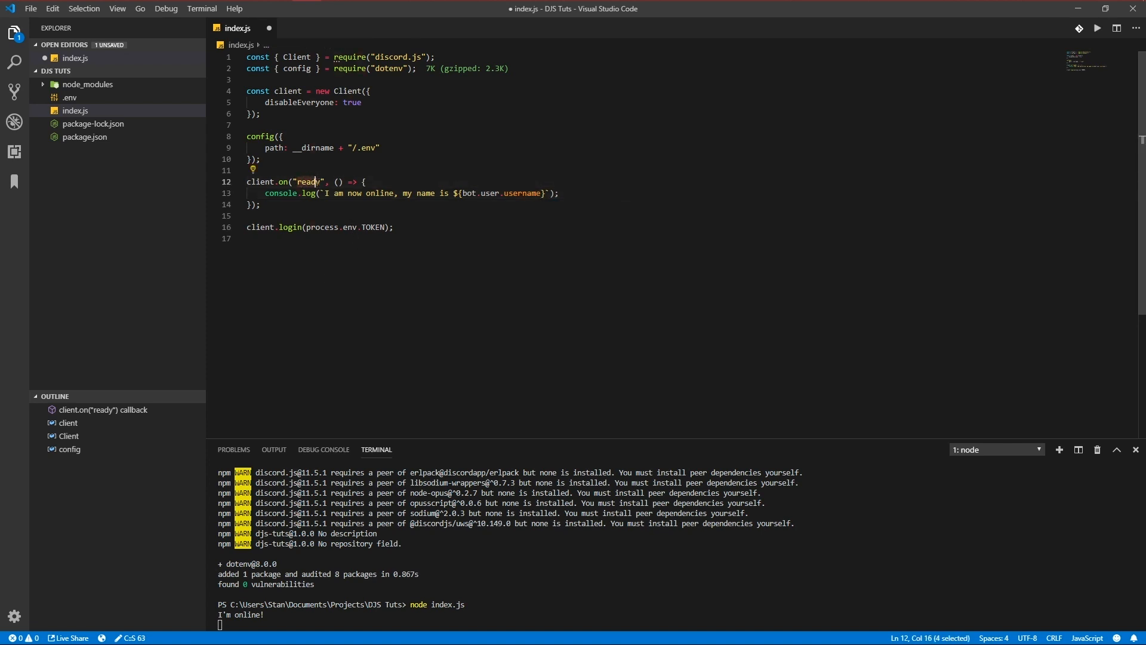
click(323, 182)
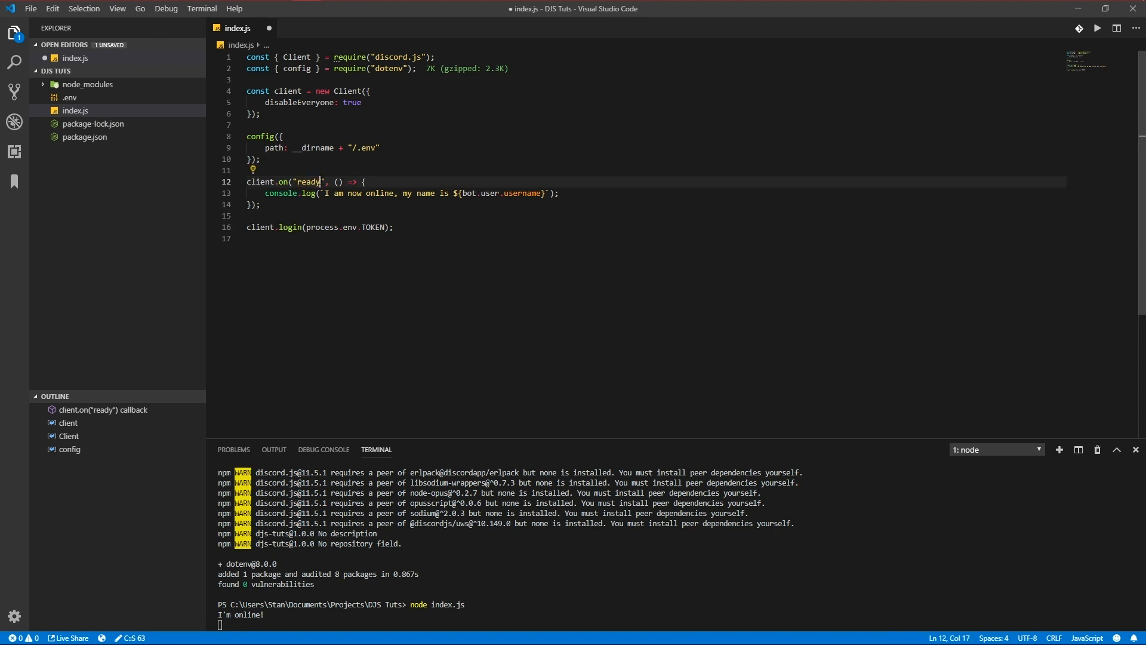
text(!)
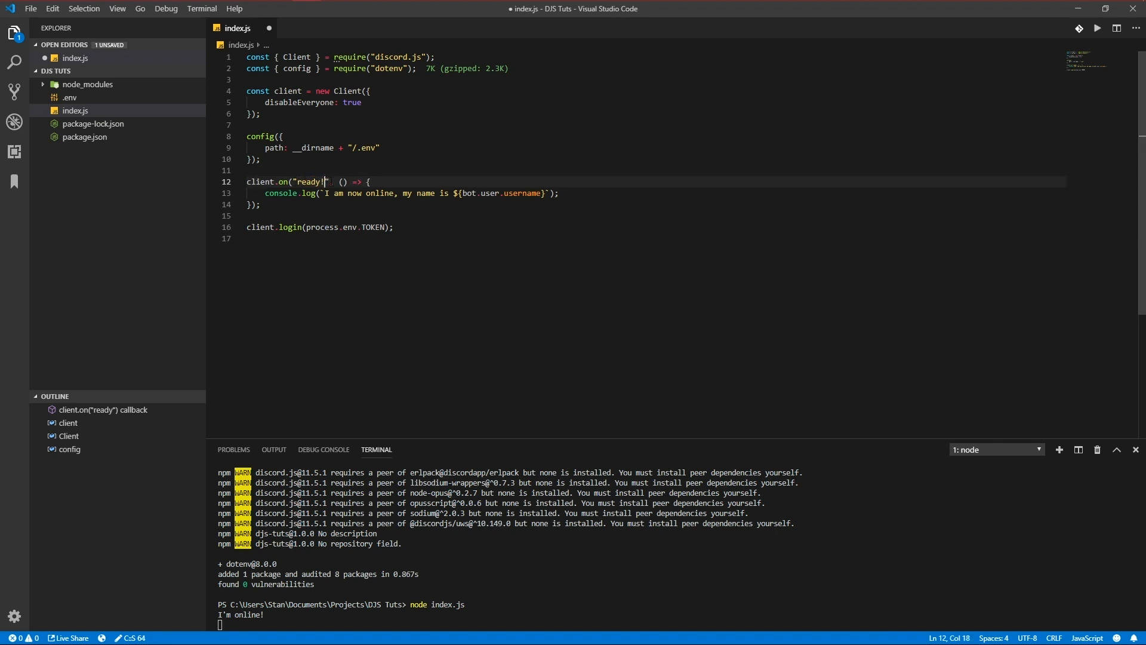
key(Backspace)
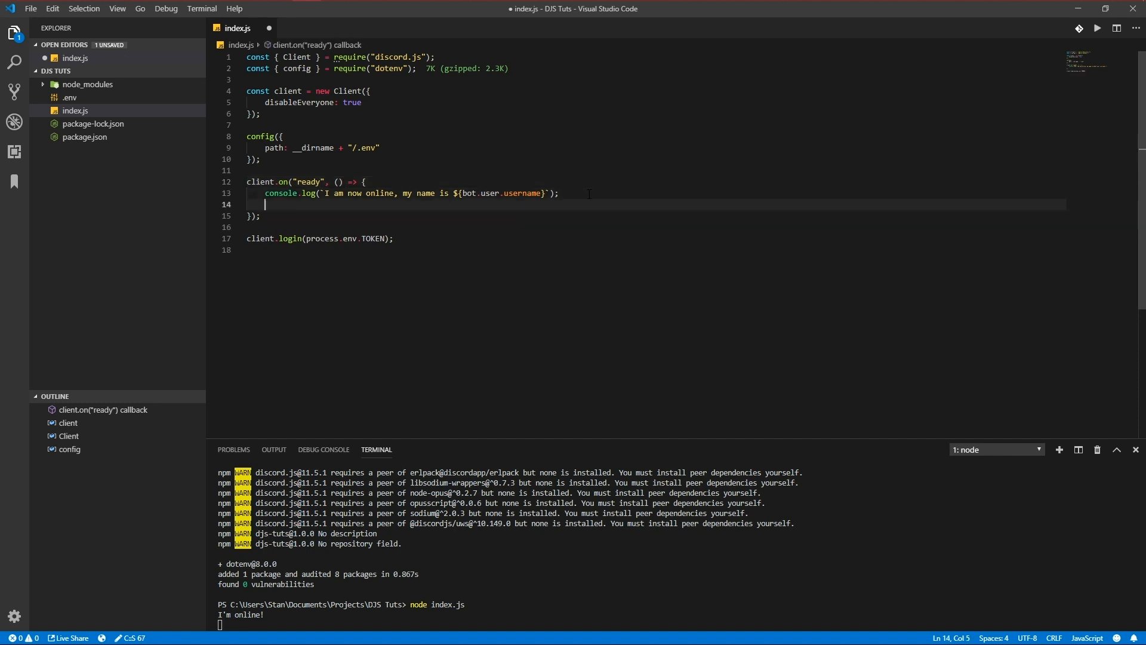
- Call client.user.setPresence with status "online" and WATCHING "me getting developed", then save
key(Enter)
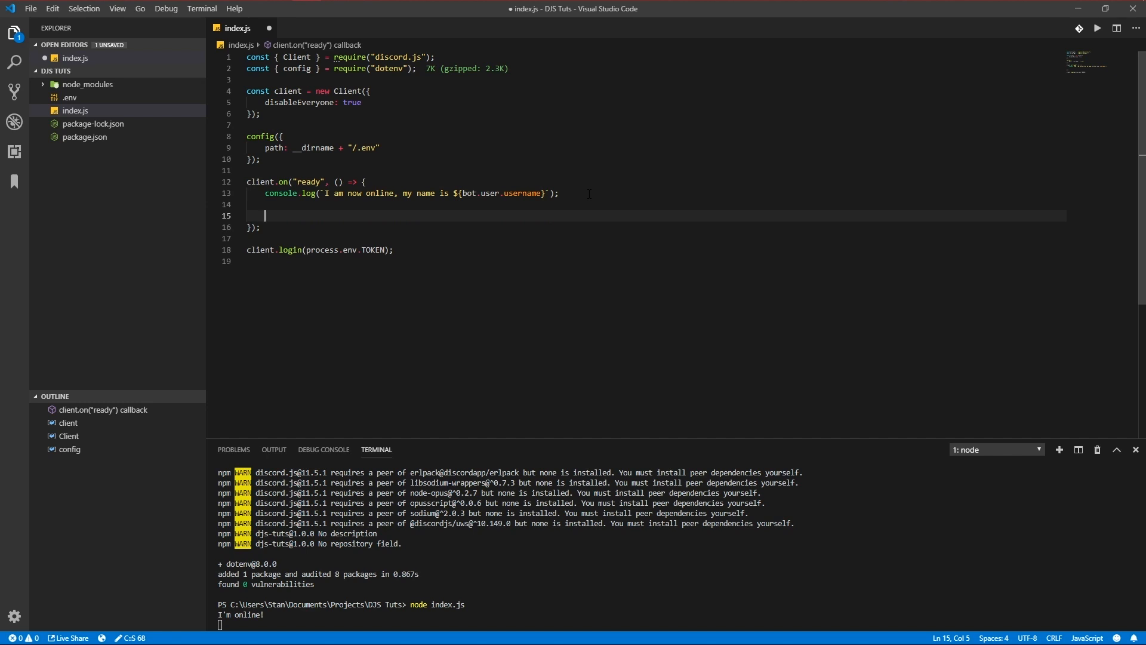
text(client.)
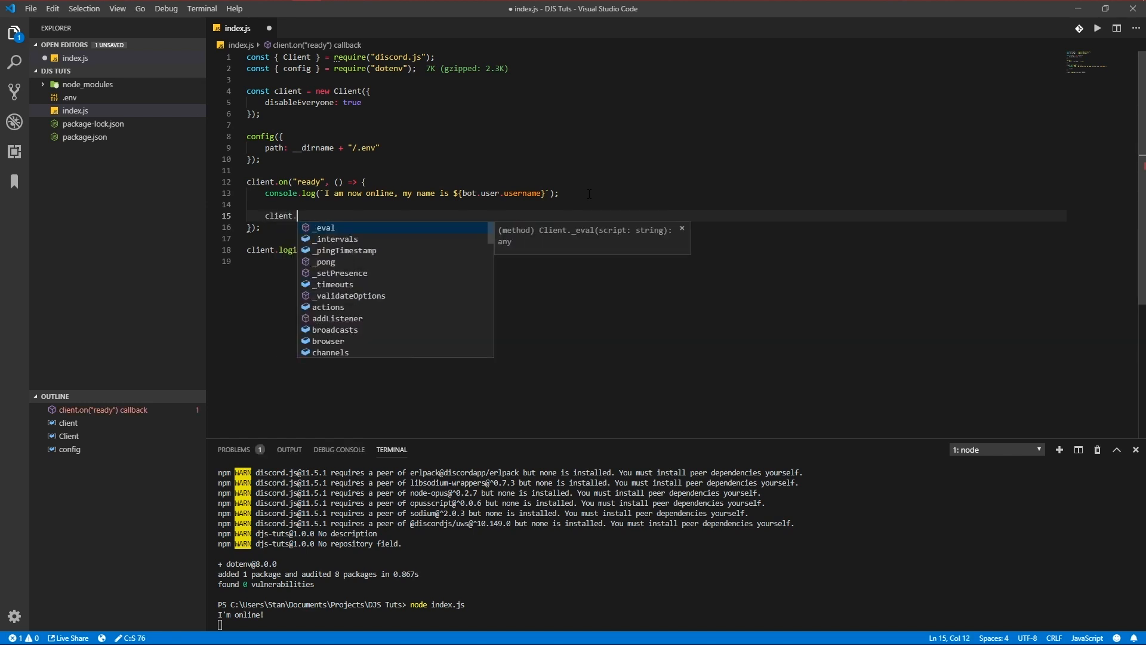
text(user.setPre)
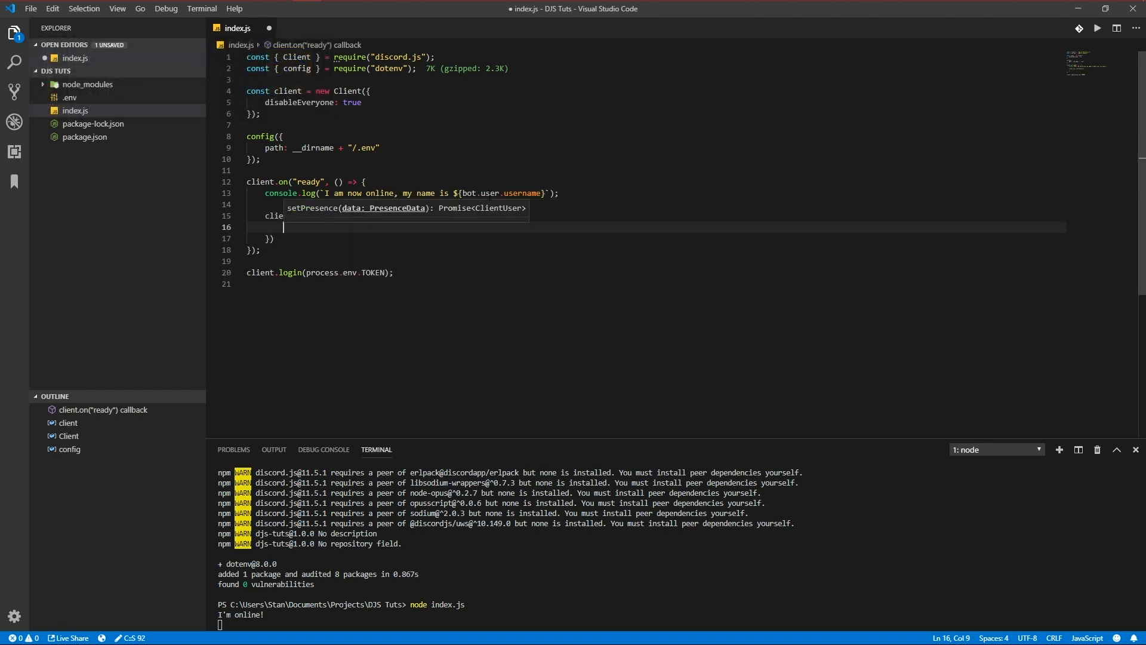
text(game: {)
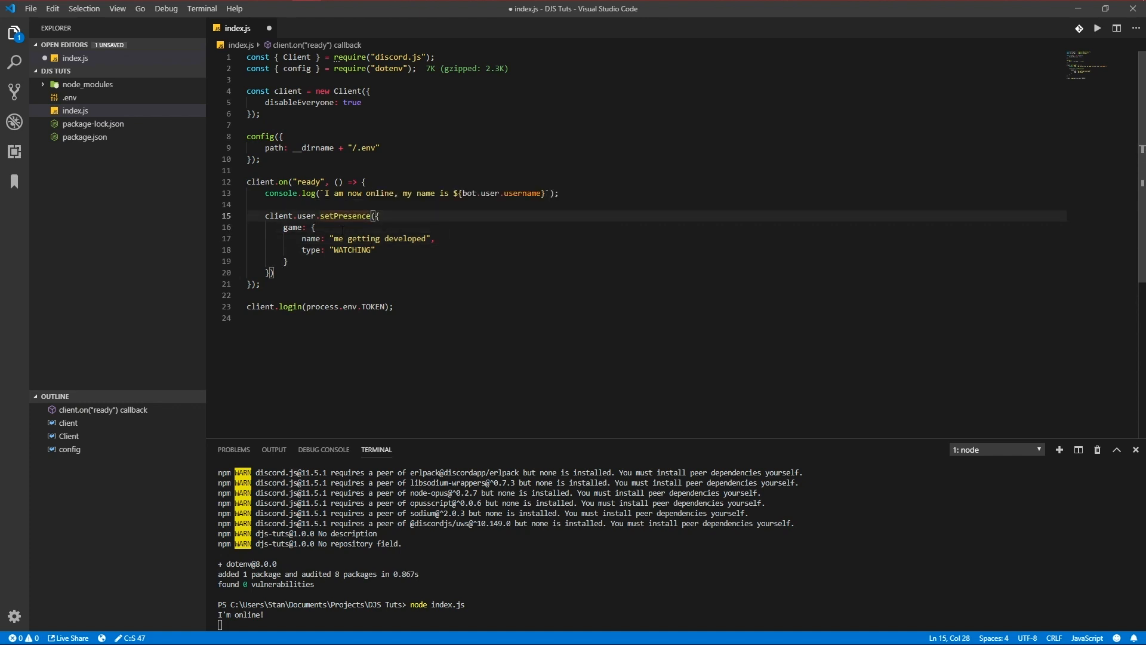
text(status:)
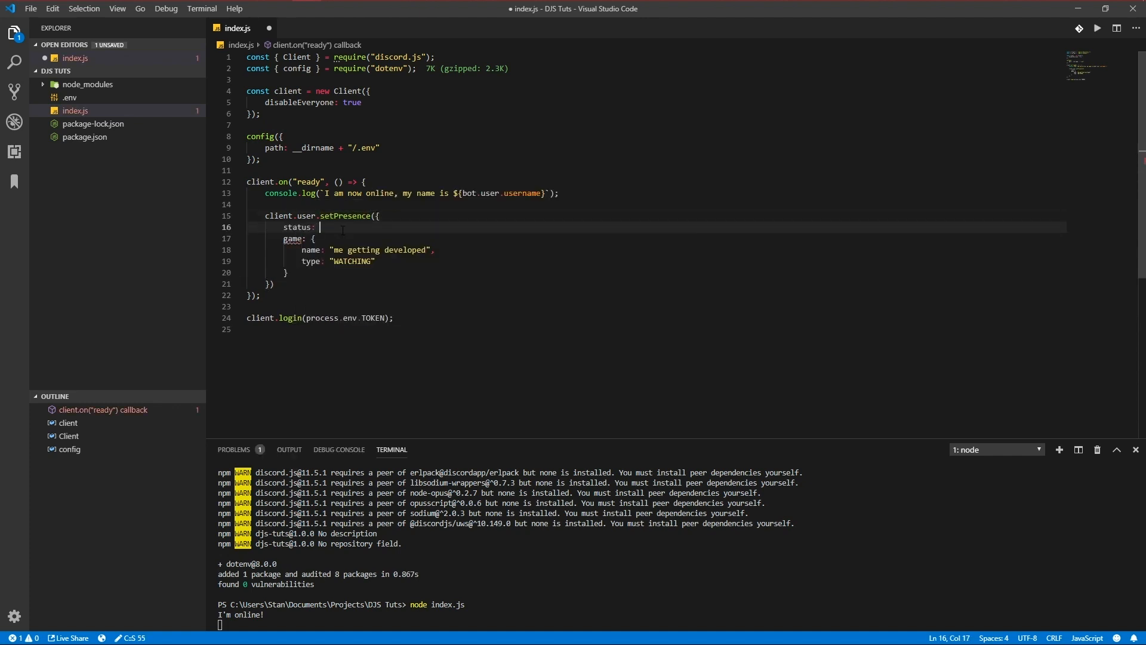
text("online",)
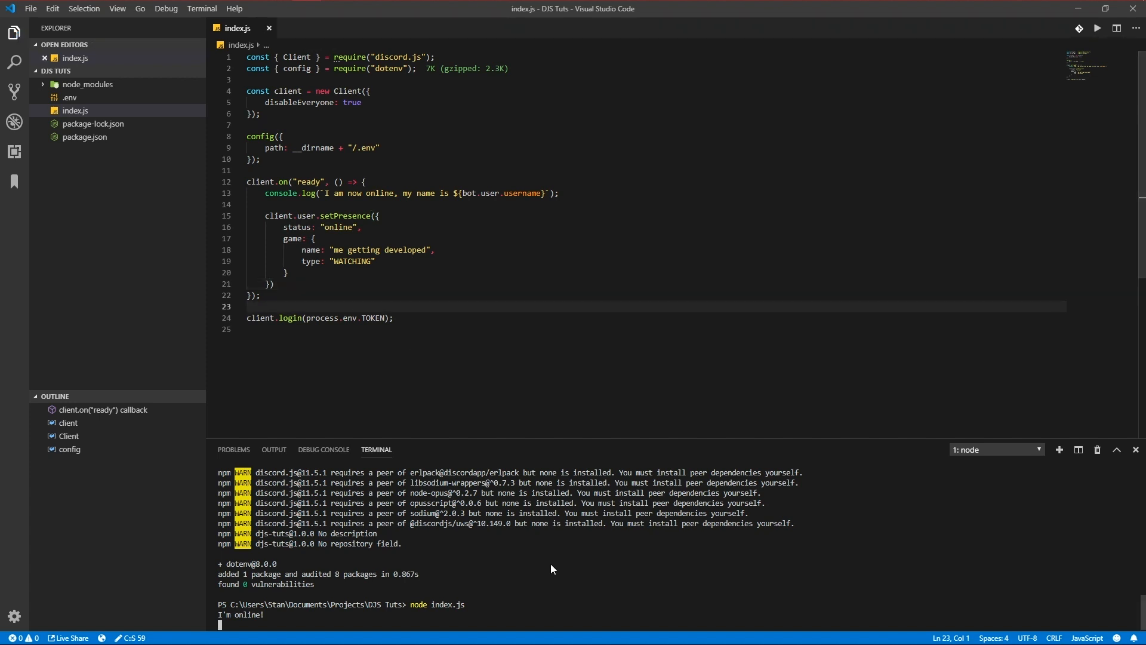
- Run node index.js, then replace the undefined 'bot' on line 13 with 'client'
text(node ind)
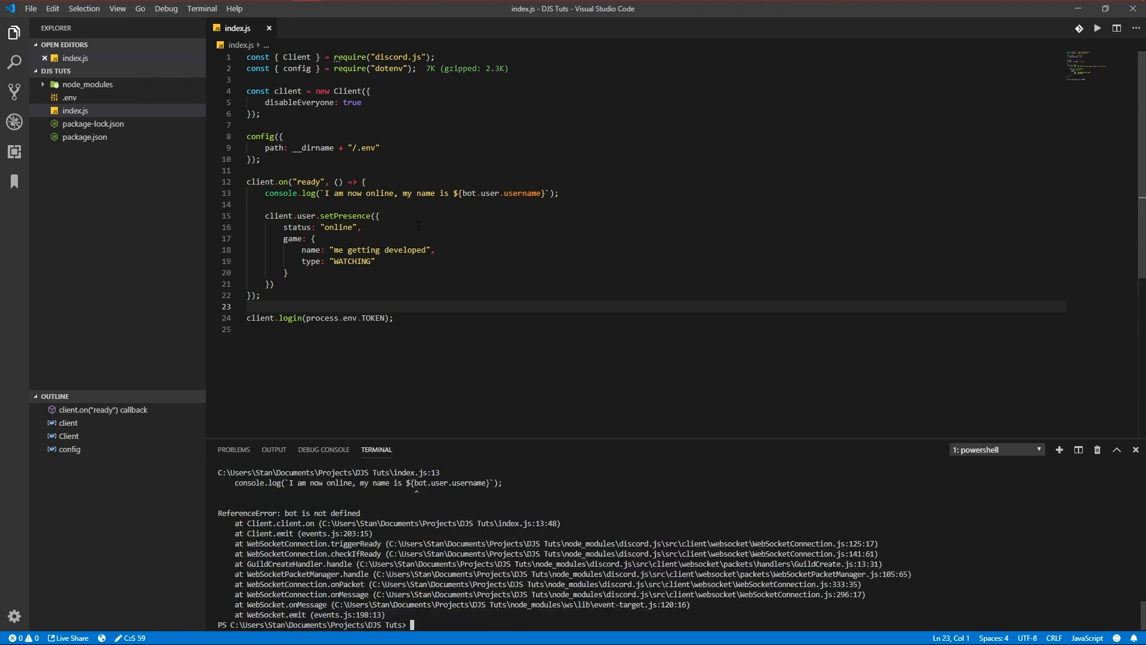
double_click(258, 181)
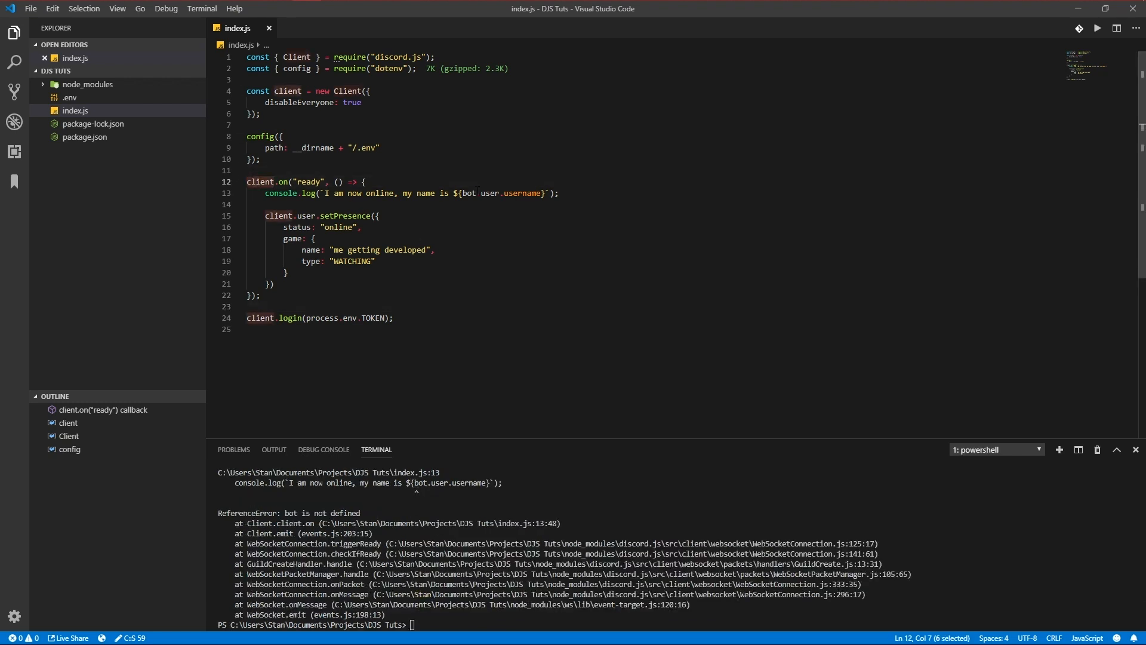
text(client)
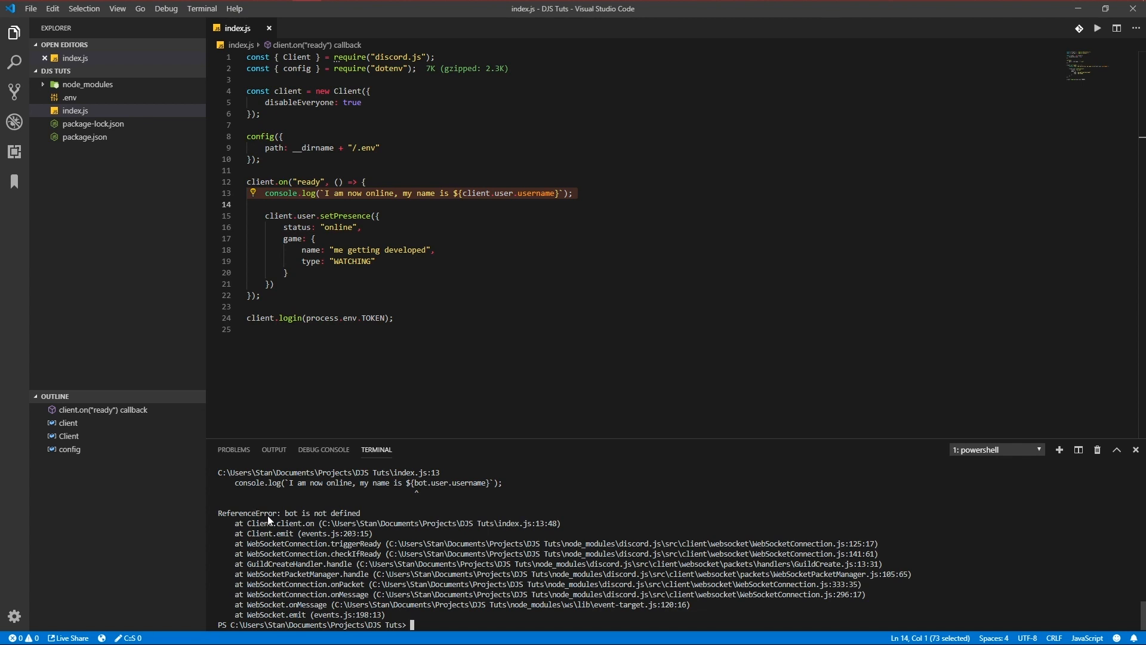
click(466, 193)
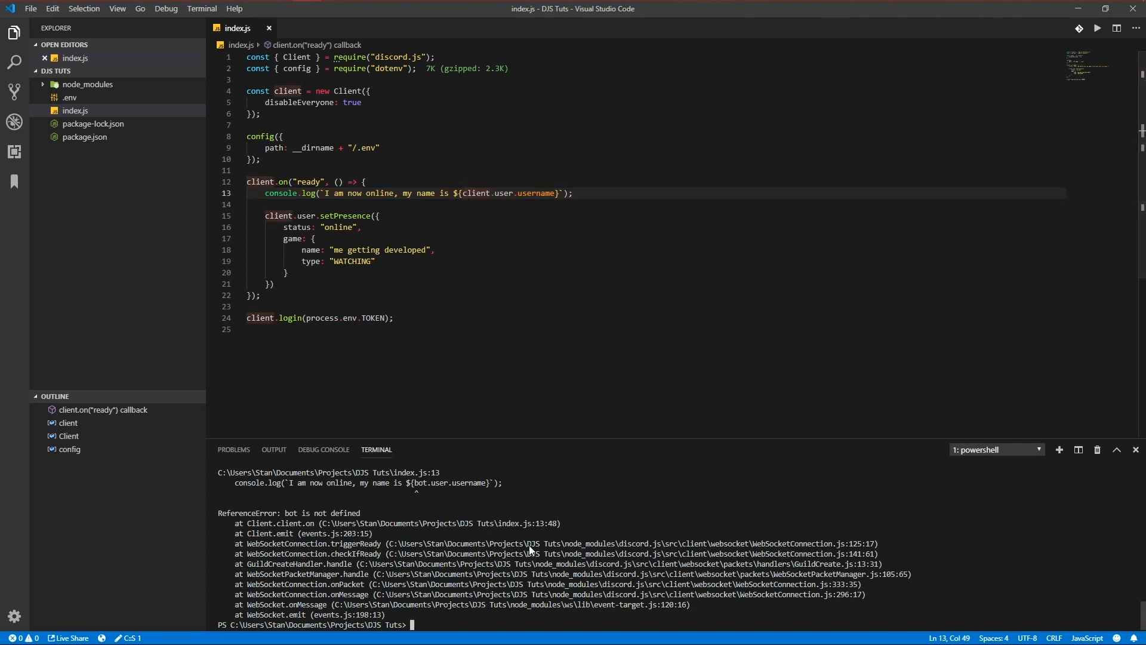
- Rerun node index.js so the terminal prints 'I am now online, my name is TS Videos'
text(node index.js)
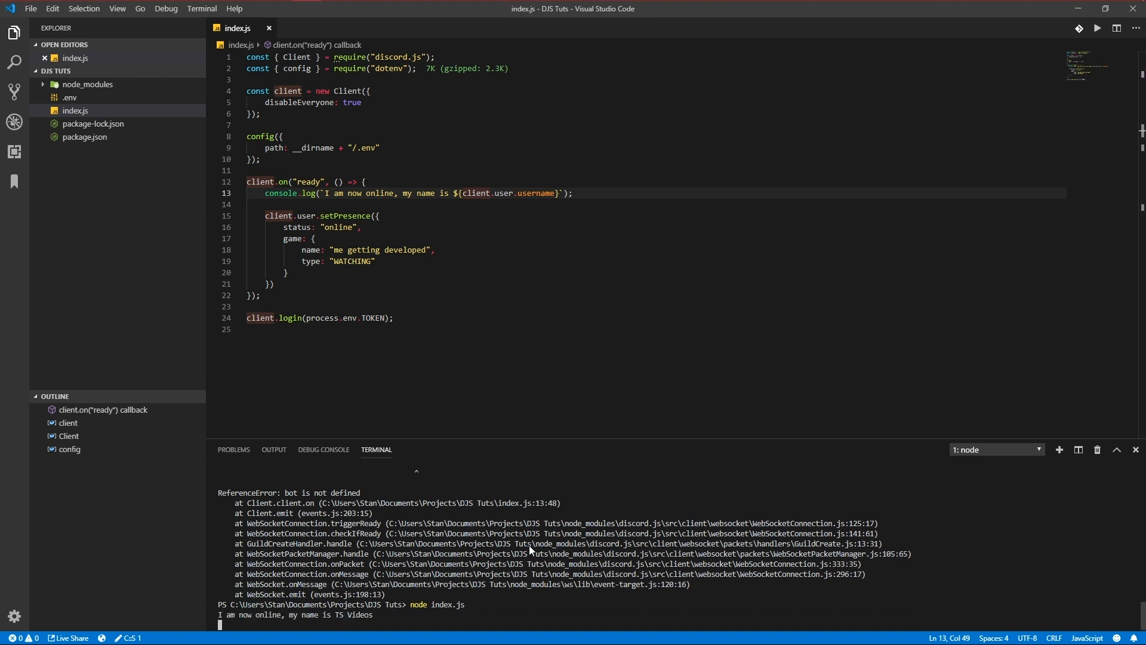
mouse_move(321, 625)
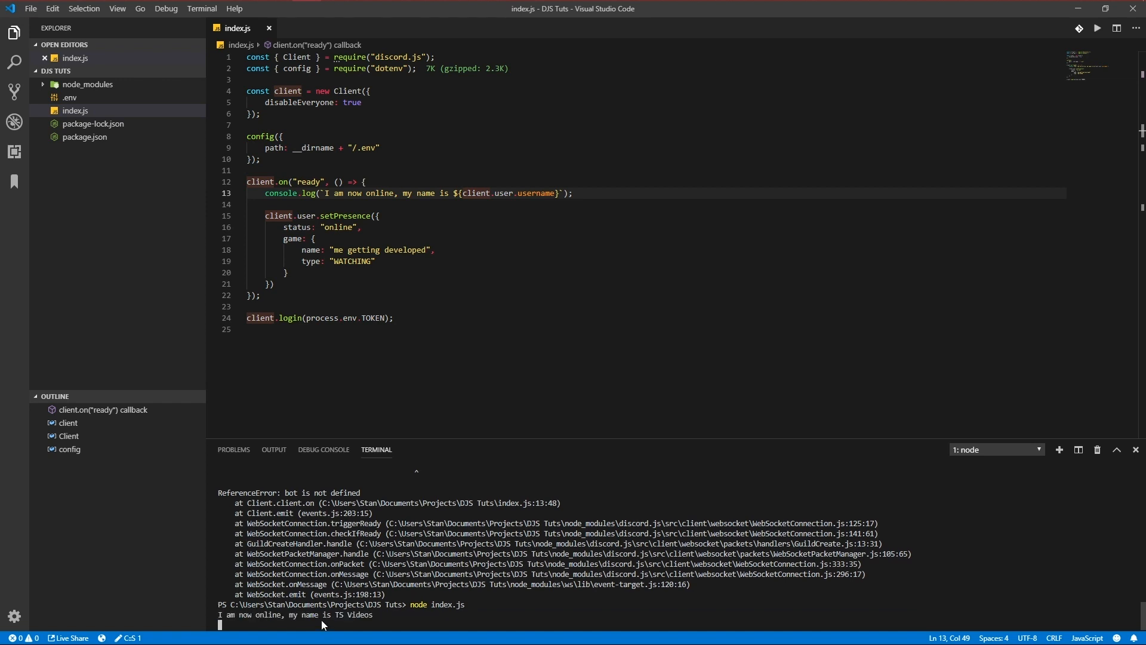
key(alt+tab)
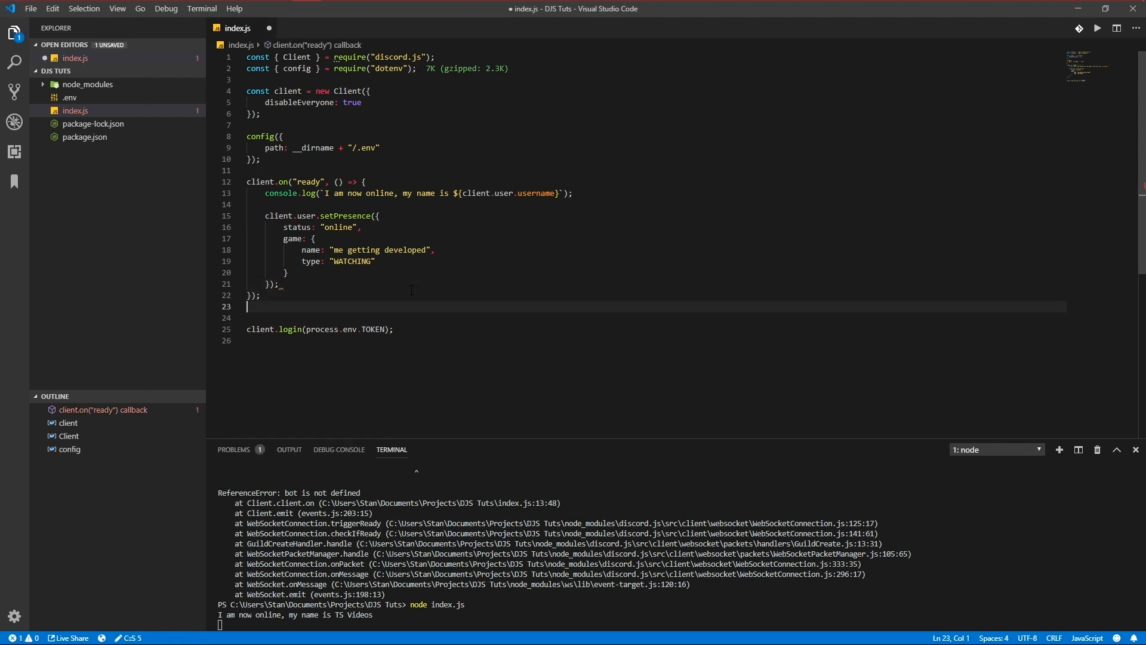
- Add a client.on message handler logging `${message.author.username} said: ${message.content}` and save
text(client.on("message",)
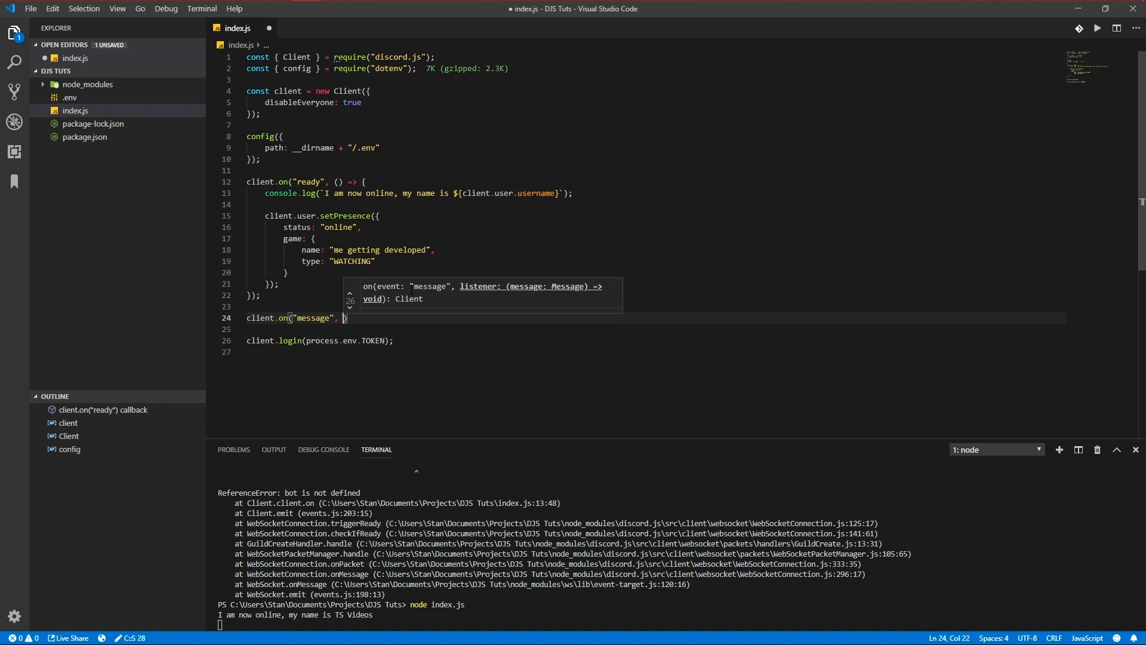
text(async m)
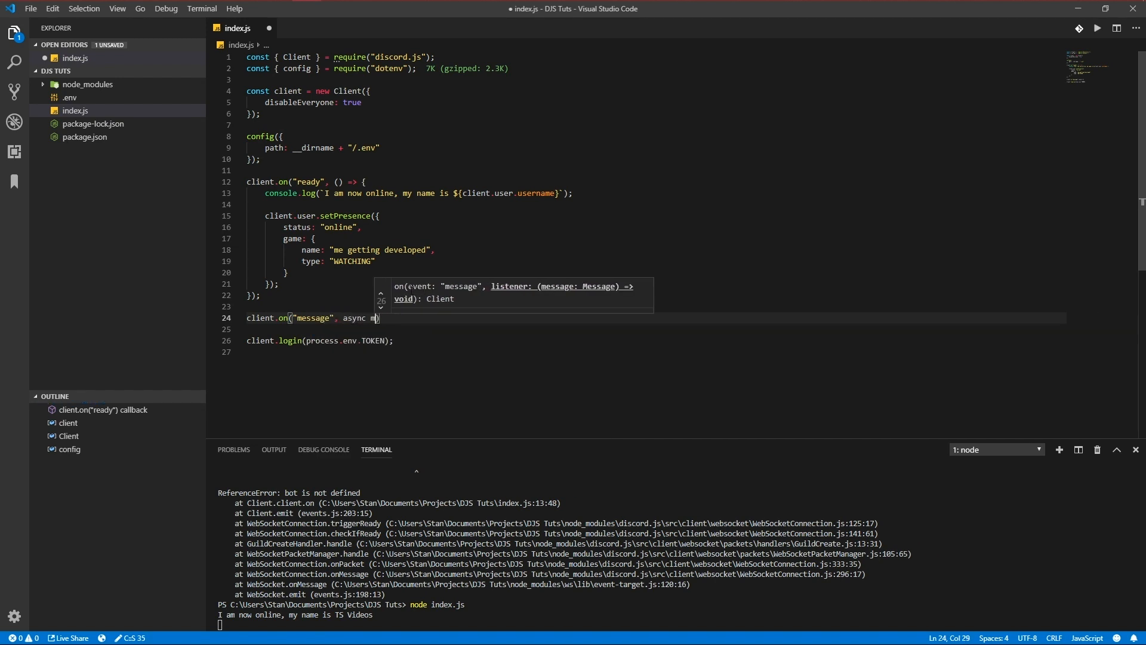
text(essage => {)
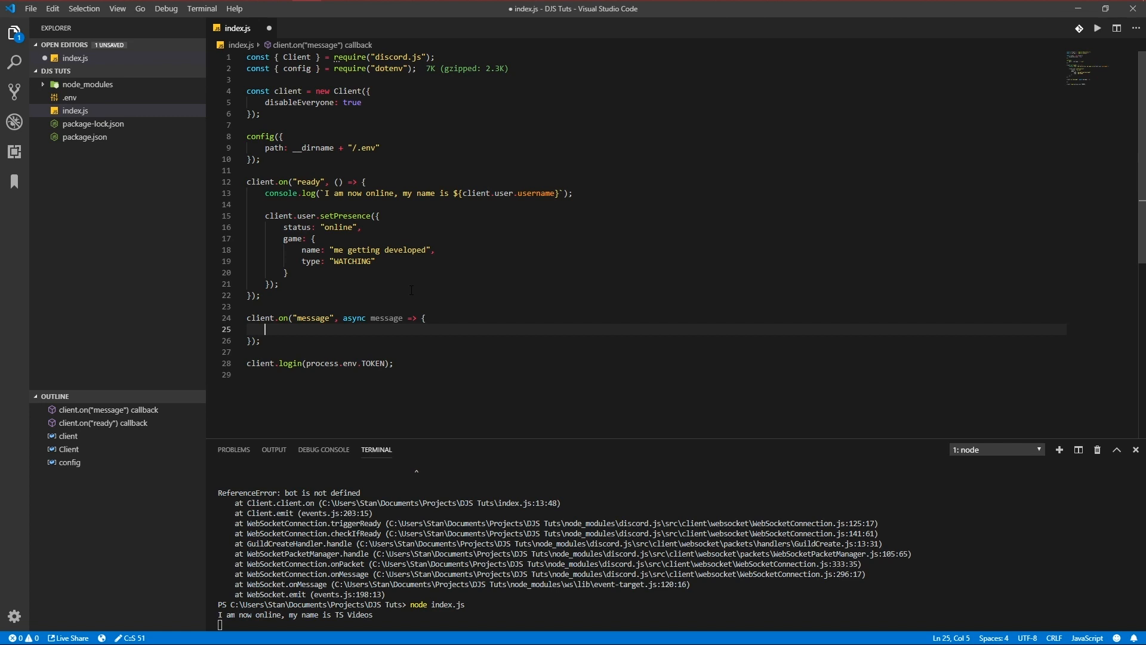
text(console.log)
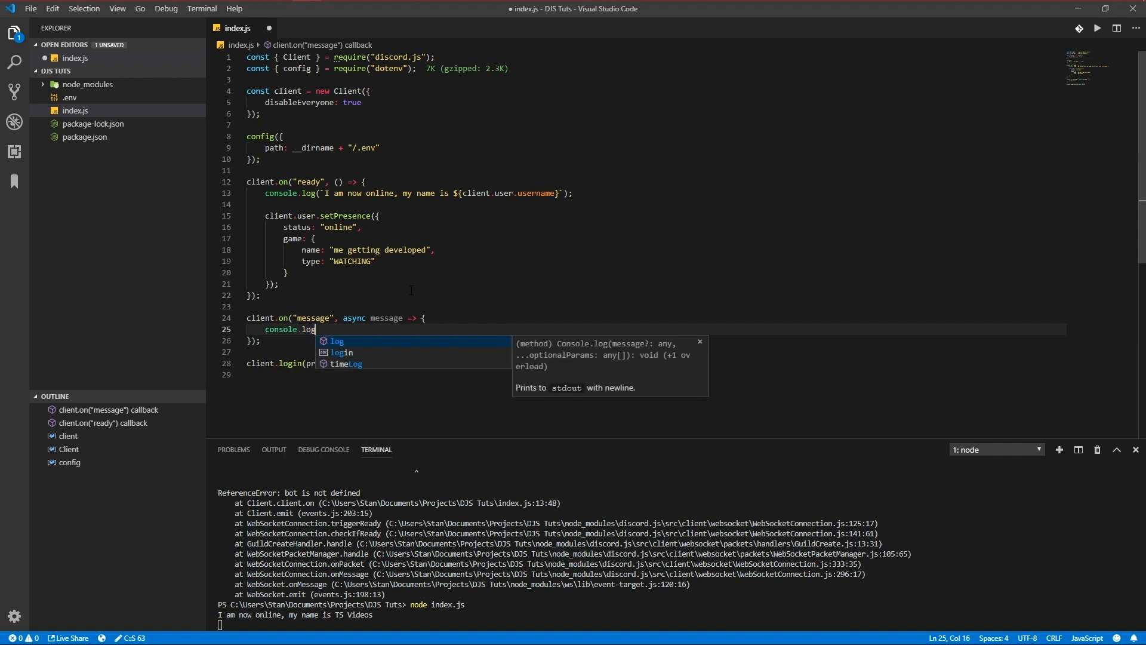
text((message))
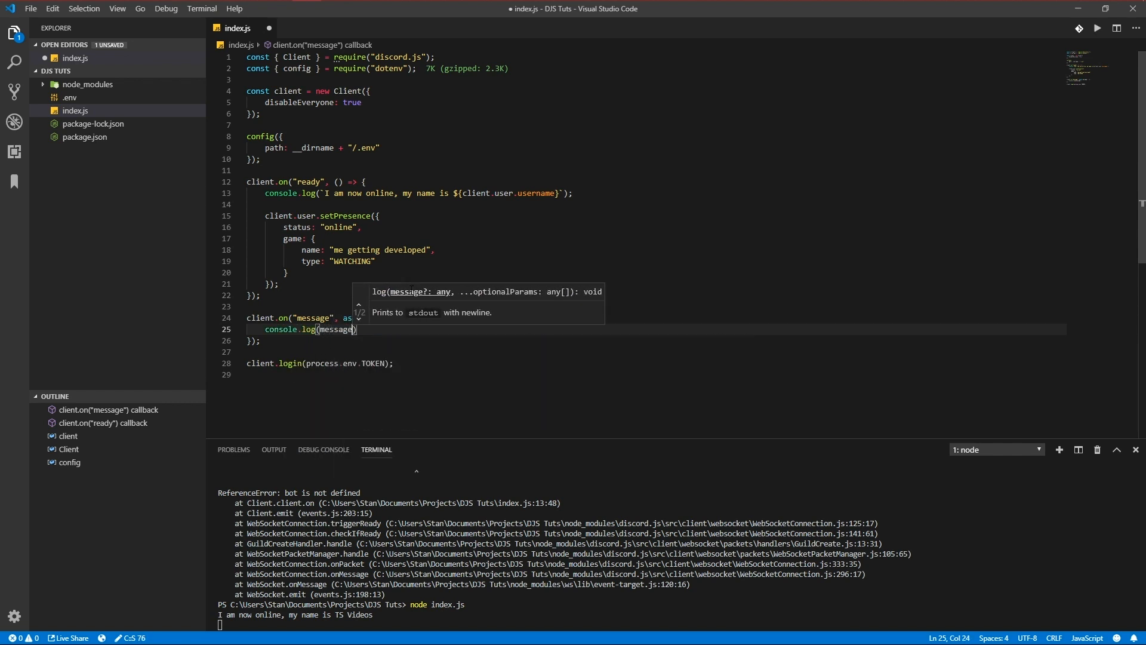
text(.content +)
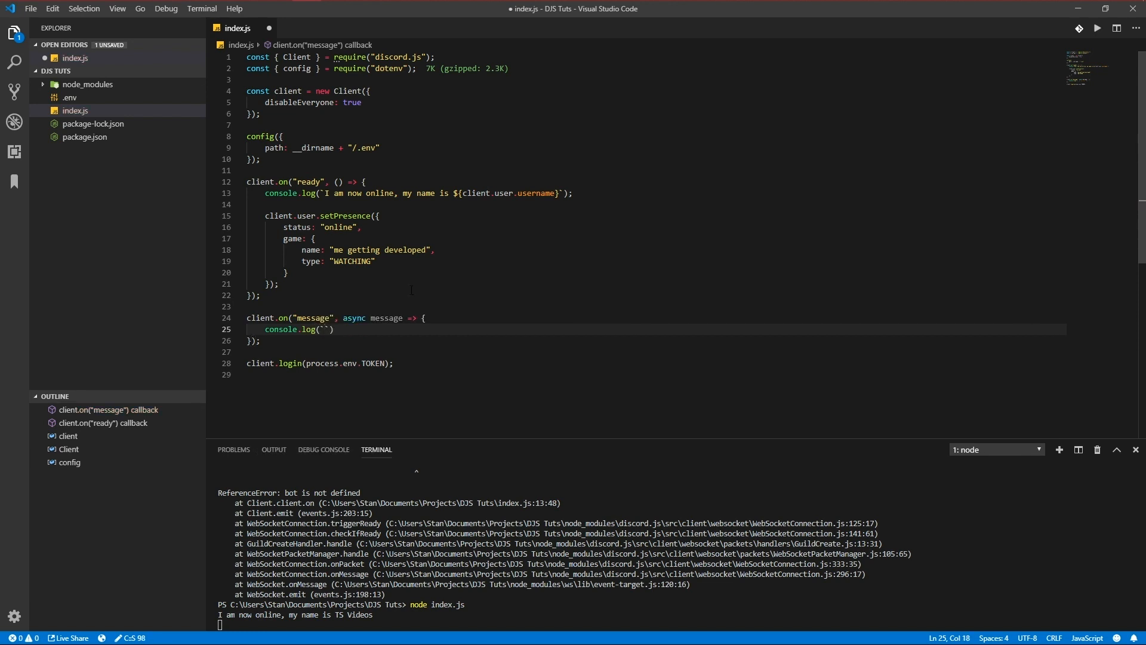
text(${message.author.username)
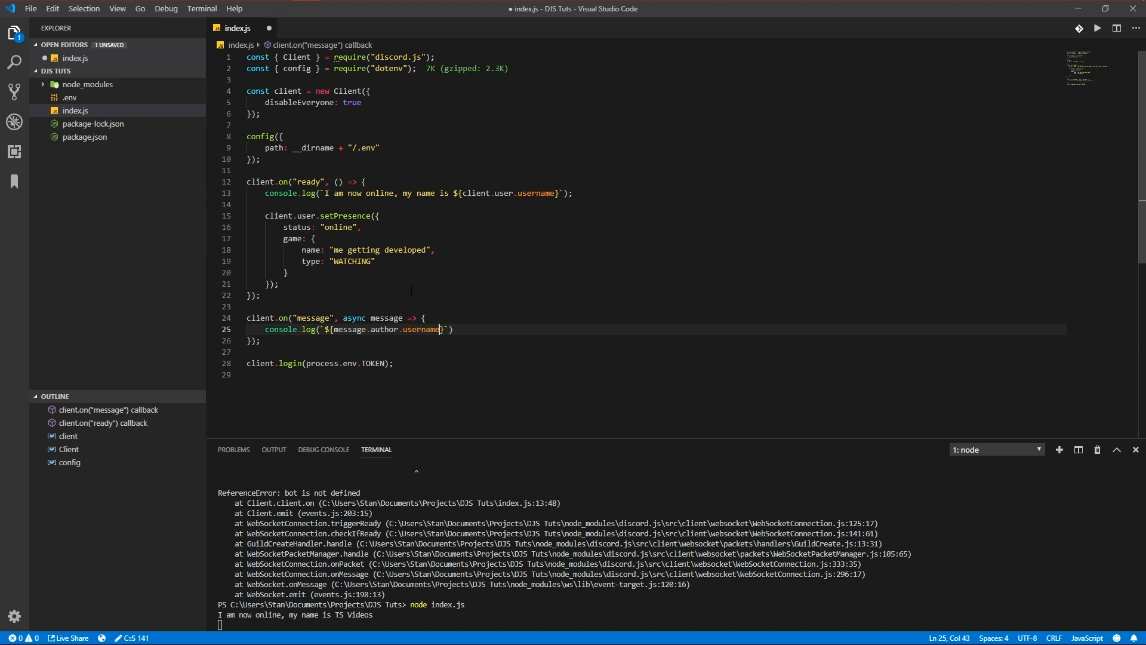
text(said: ${m)
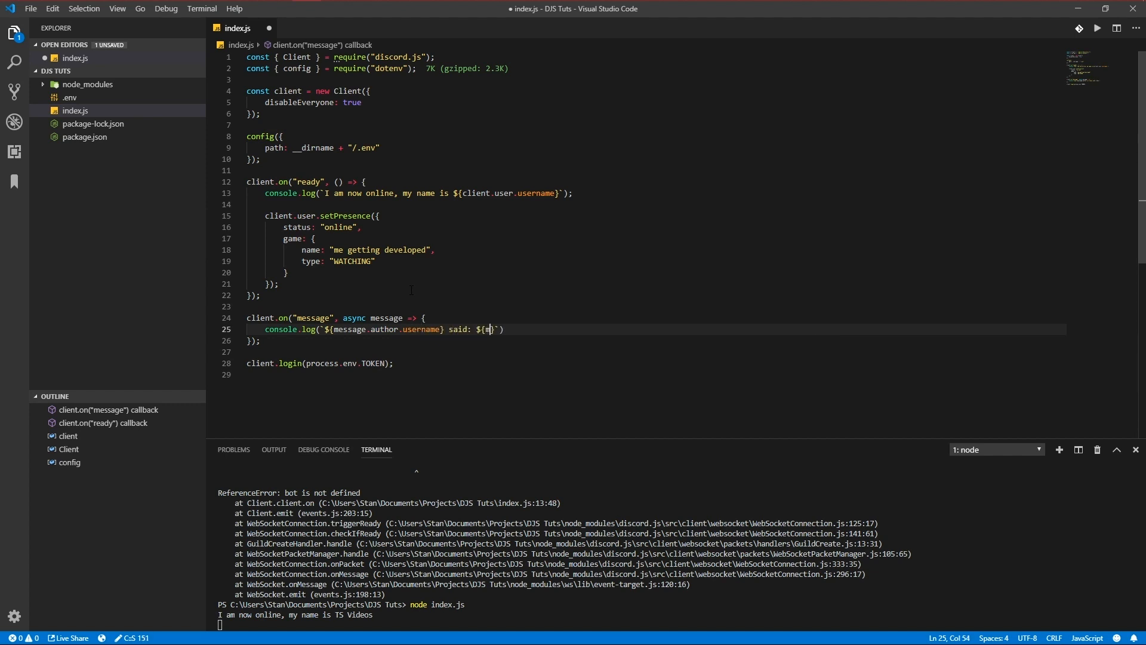
text(essage.content})
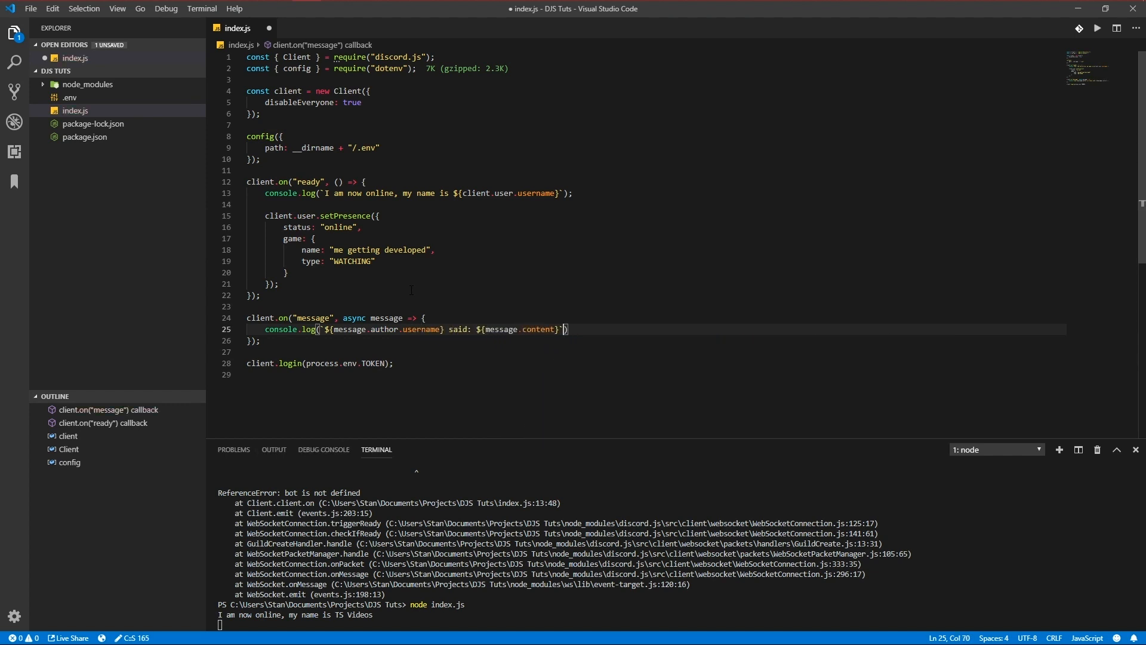
key(ctrl+s)
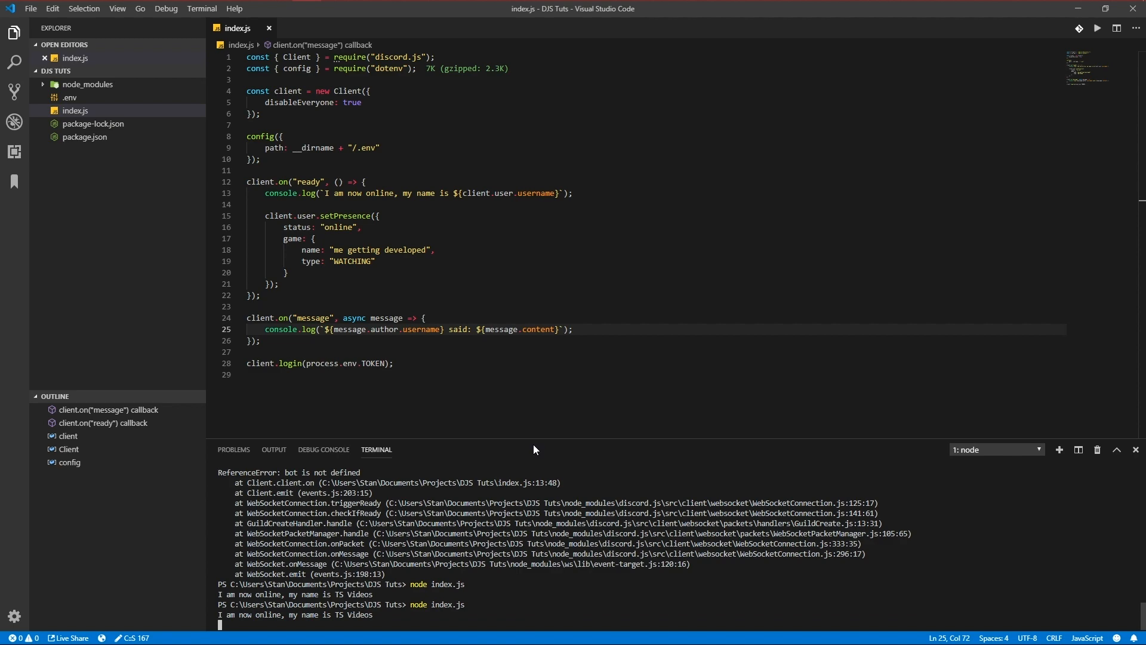
- In Discord's #general, send test messages 'Hello' and 'Ths is working'
key(alt+tab)
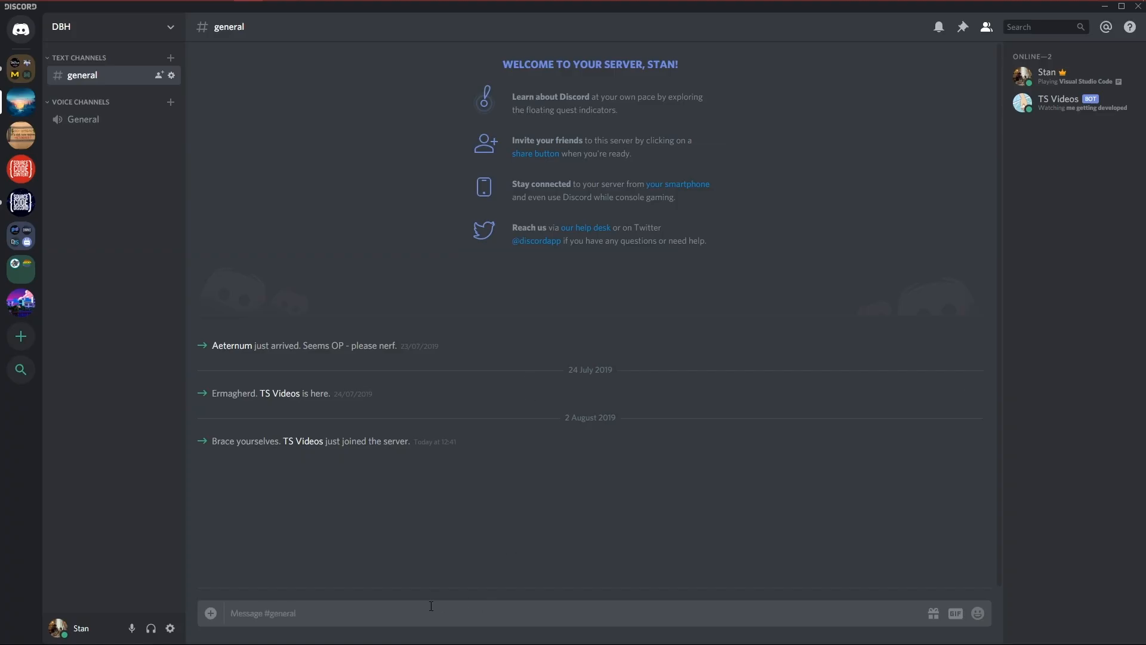
text(Hello)
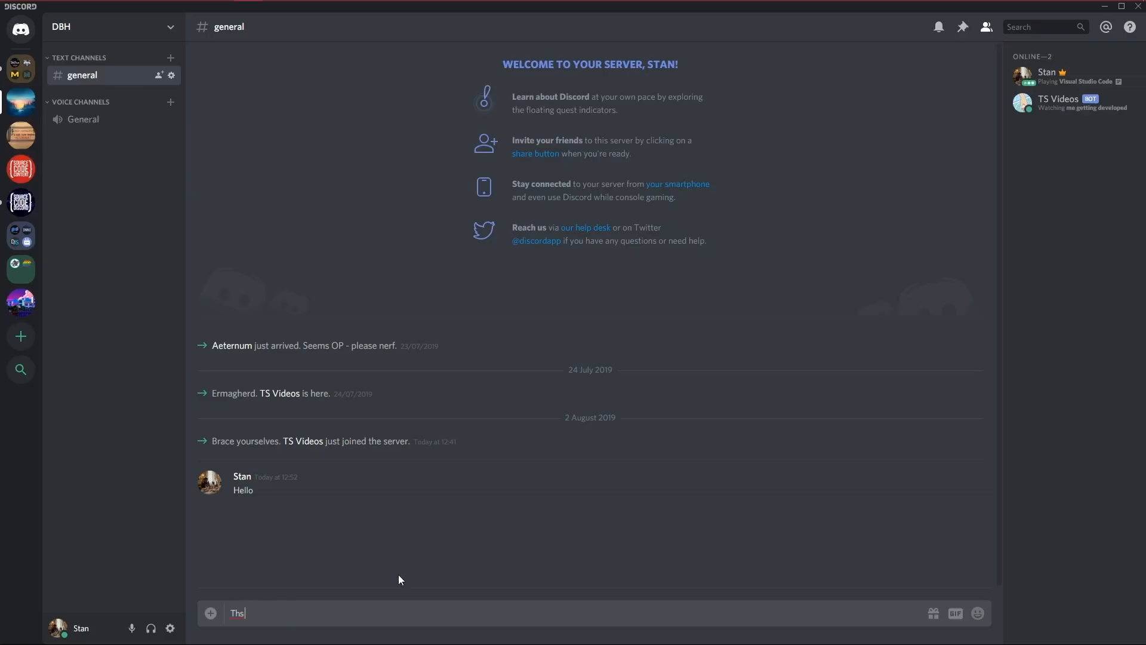
key(Enter)
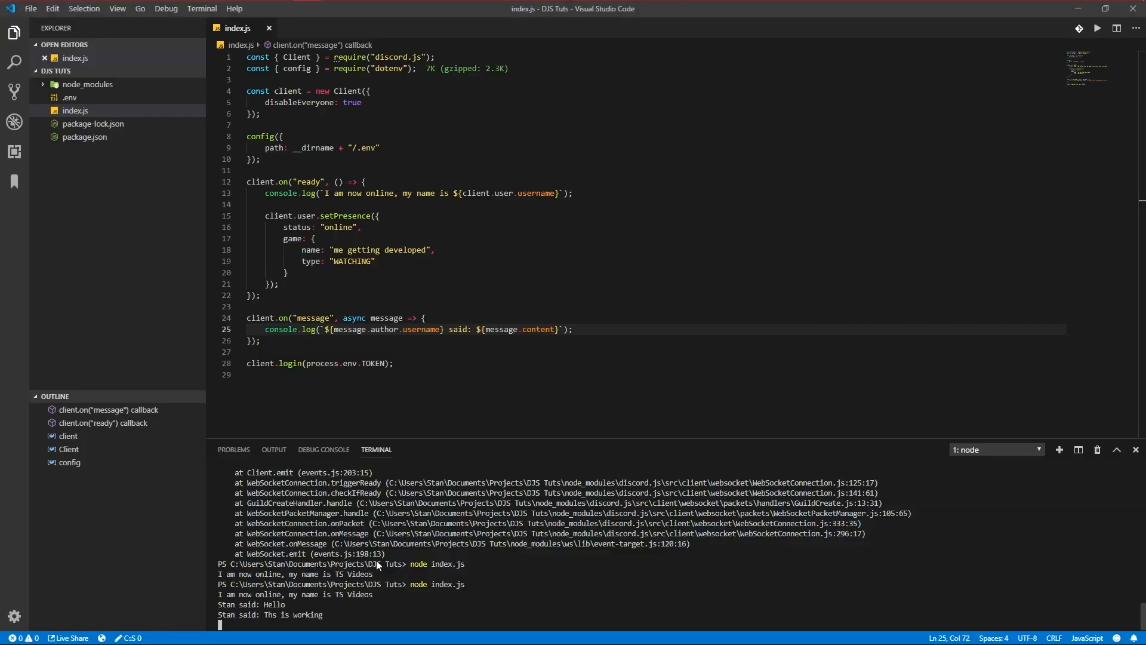